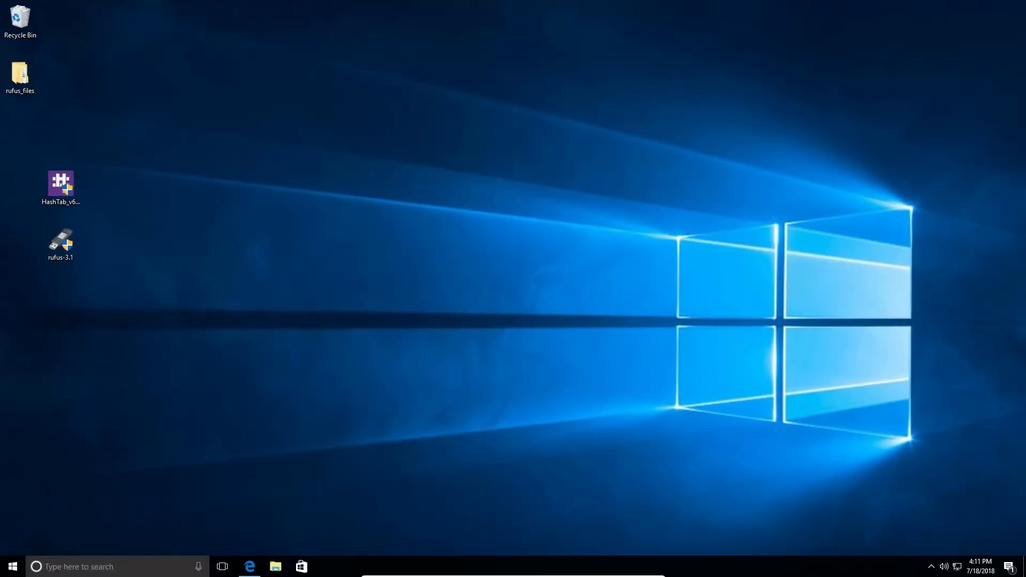
{"action": "mouse_move", "coordinate": [642, 248]}
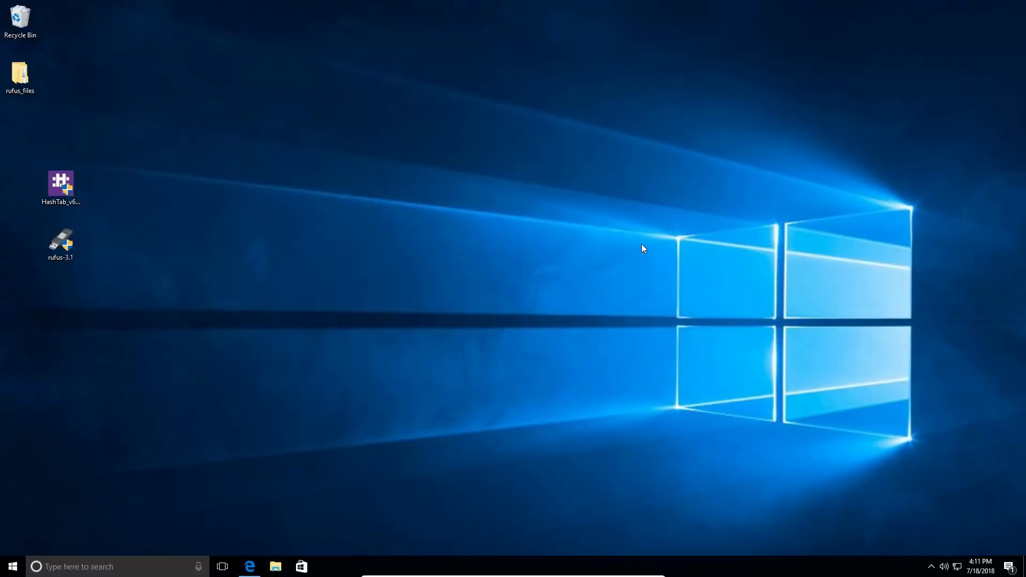
{"action": "mouse_move", "coordinate": [401, 253]}
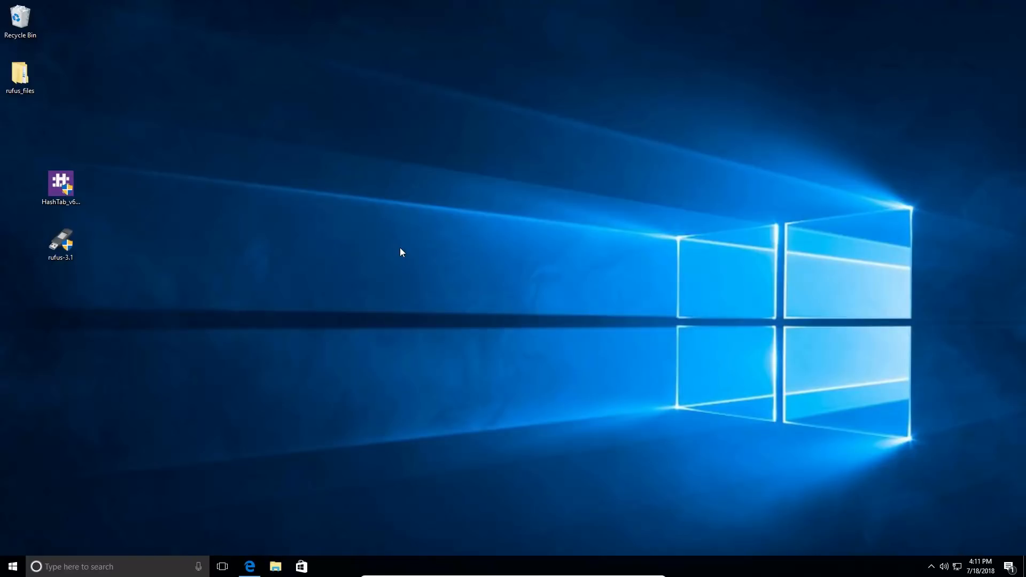
Download the free personal HashTab installer (HashTab_v6.0.0.34_Setup.exe) from implbits in Edge.
{"action": "left_click", "coordinate": [60, 187]}
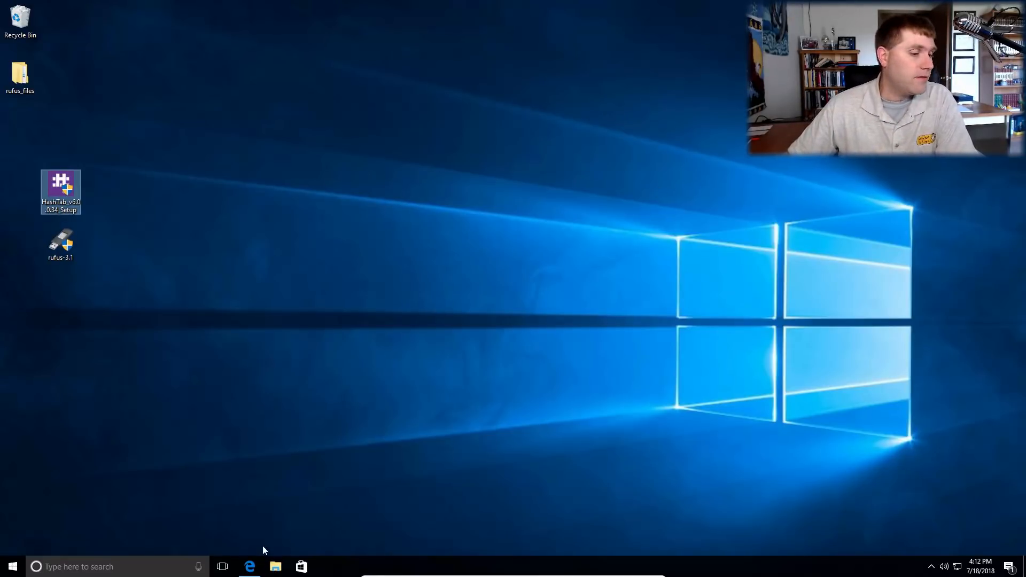
{"action": "left_click", "coordinate": [251, 566]}
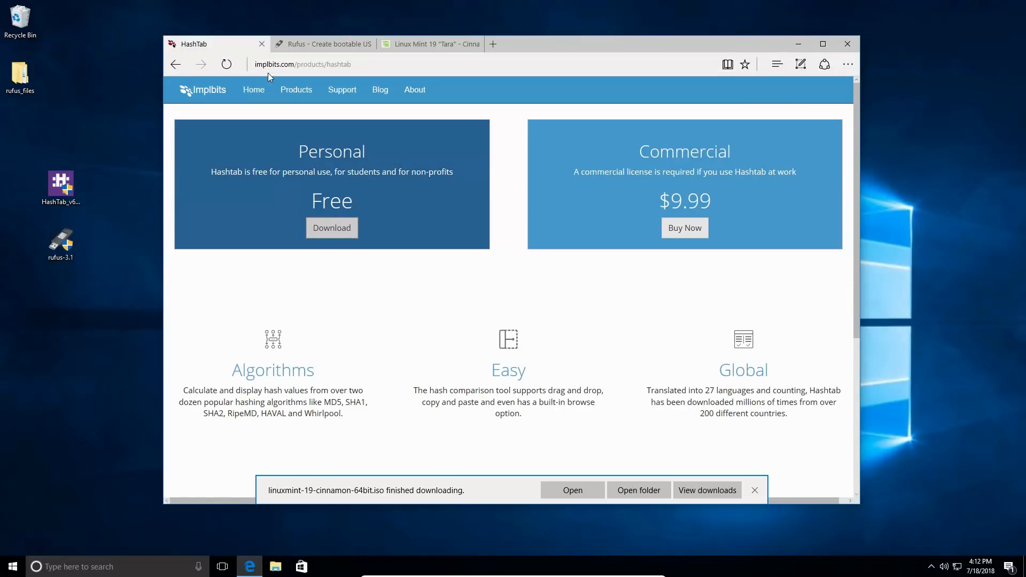
{"action": "mouse_move", "coordinate": [337, 151]}
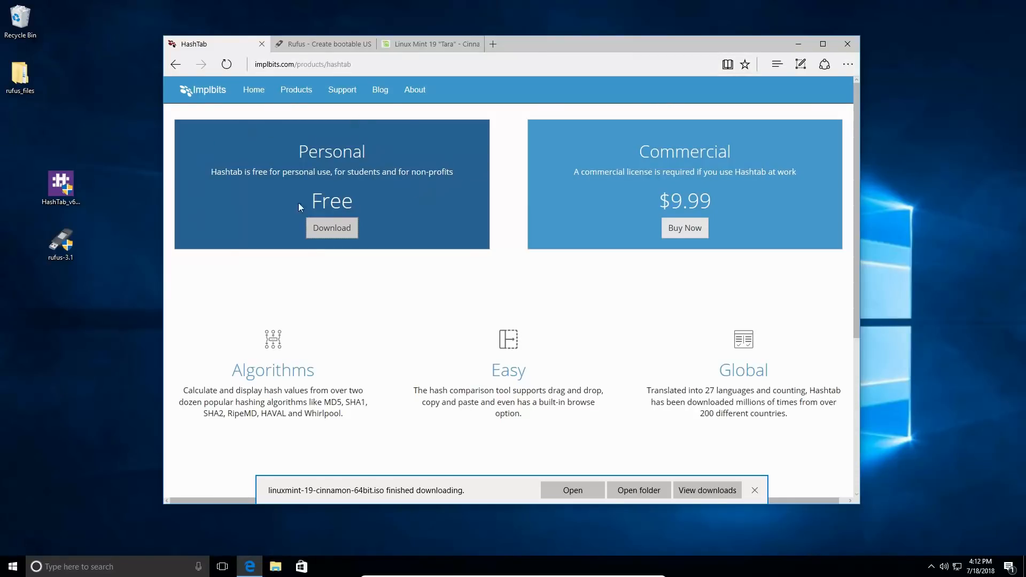
{"action": "mouse_move", "coordinate": [268, 221]}
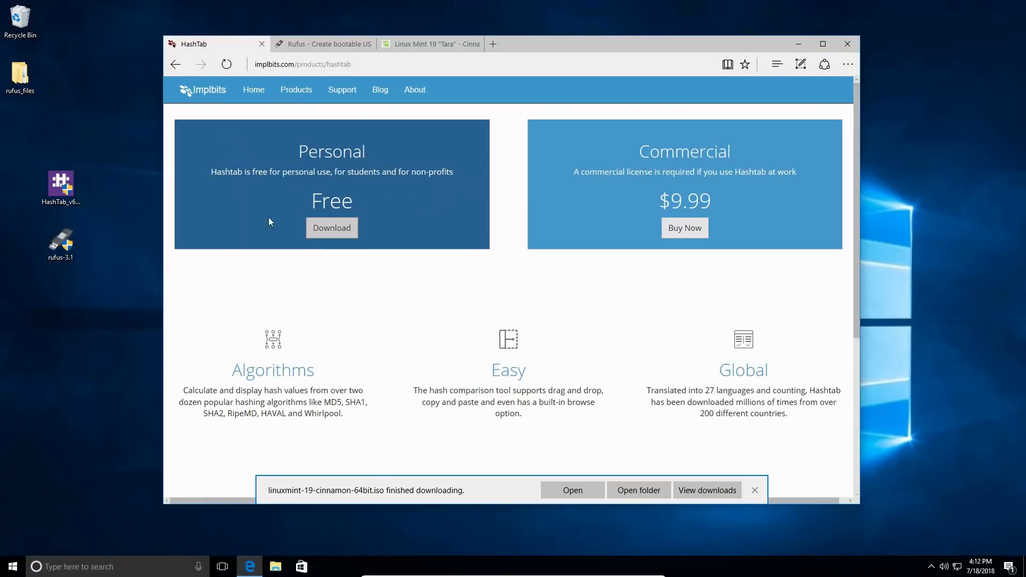
{"action": "mouse_move", "coordinate": [332, 228]}
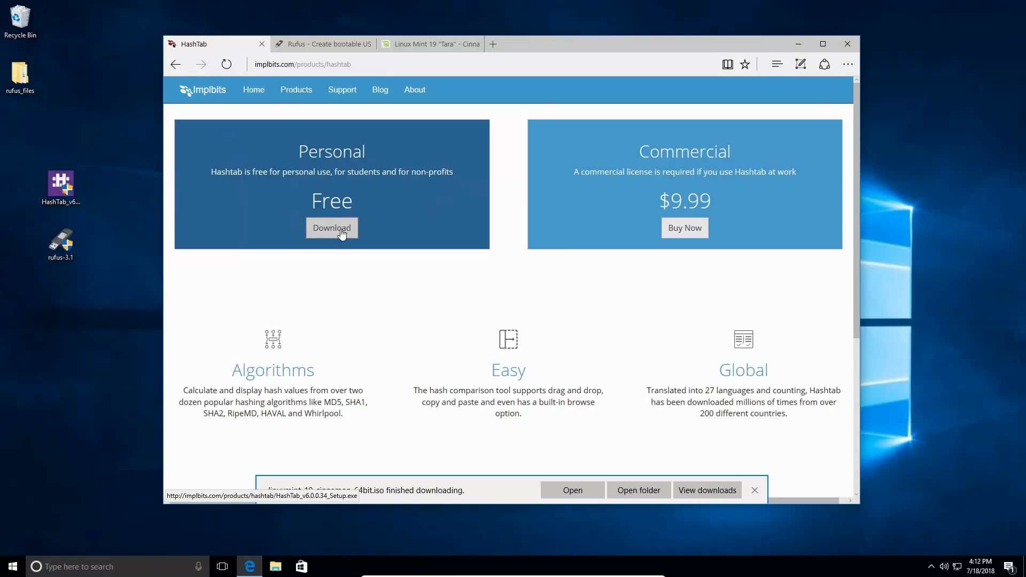
{"action": "mouse_move", "coordinate": [359, 242]}
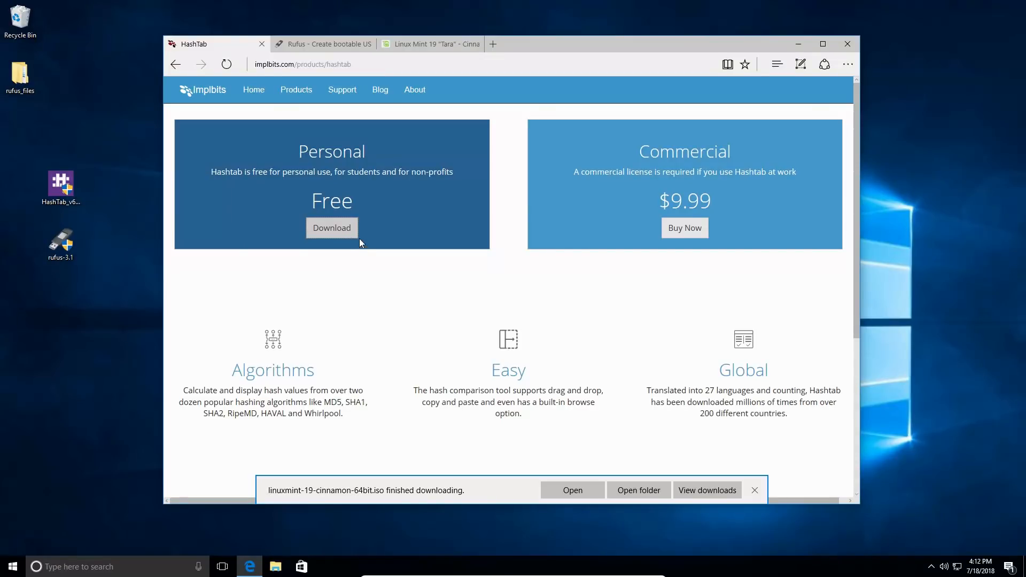
{"action": "mouse_move", "coordinate": [332, 227]}
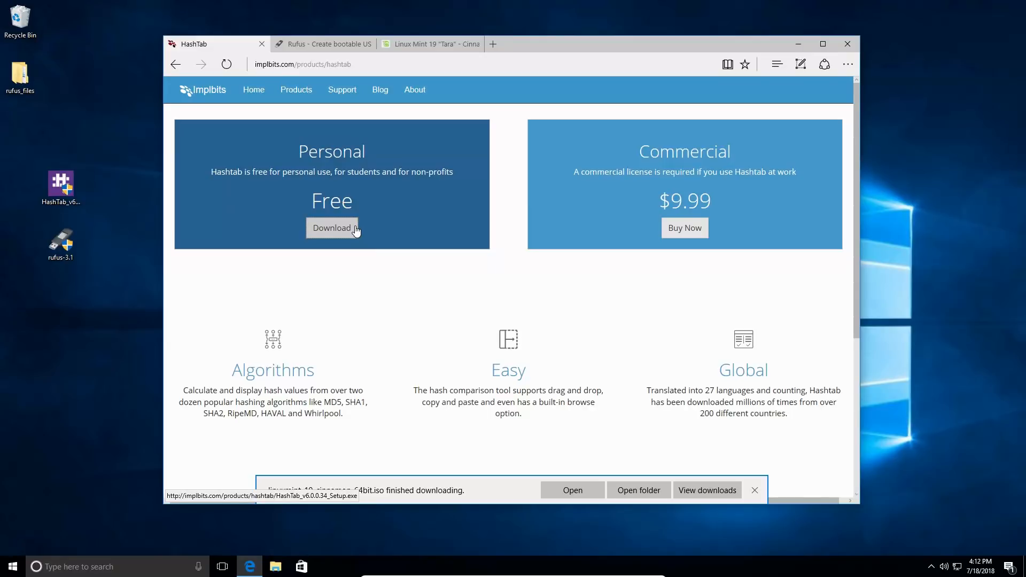
{"action": "mouse_move", "coordinate": [746, 192]}
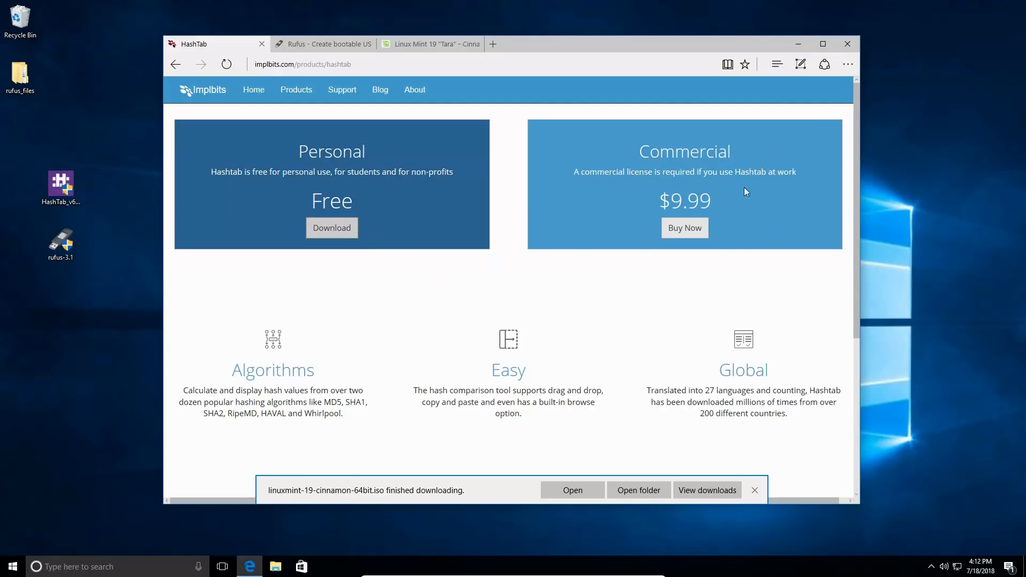
{"action": "mouse_move", "coordinate": [736, 262]}
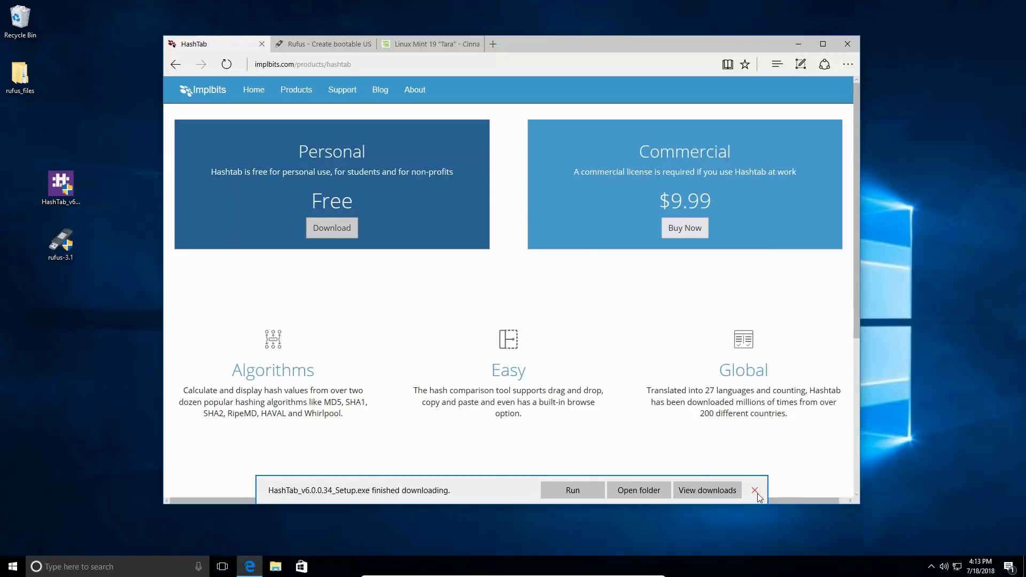
{"action": "left_click", "coordinate": [755, 490]}
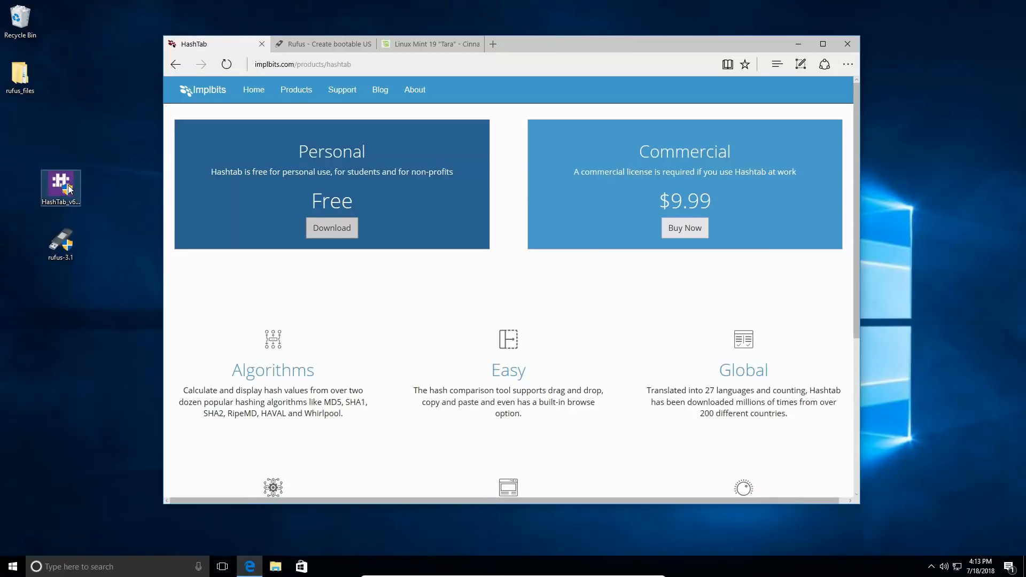
{"action": "mouse_move", "coordinate": [61, 188]}
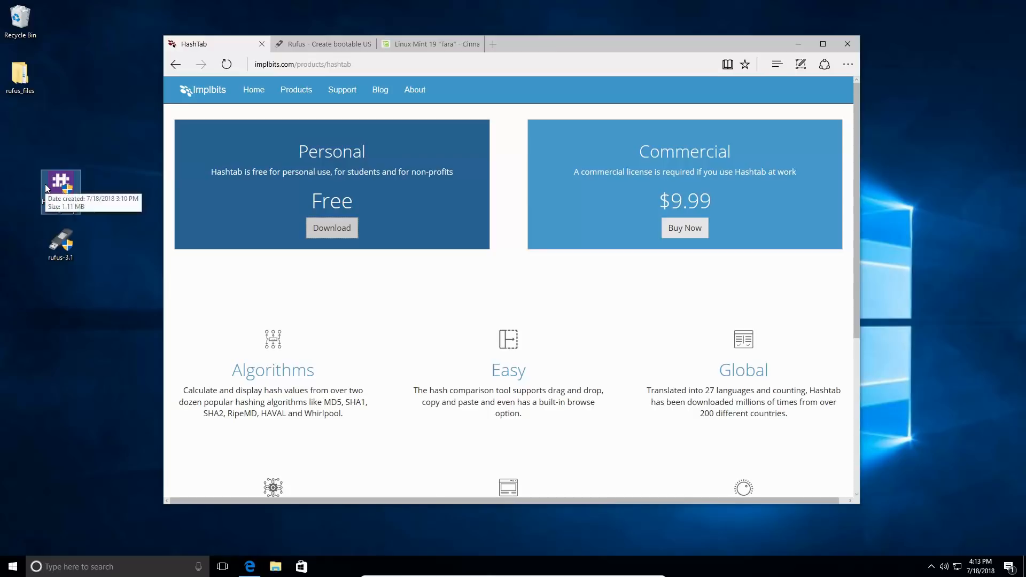
{"action": "mouse_move", "coordinate": [129, 192]}
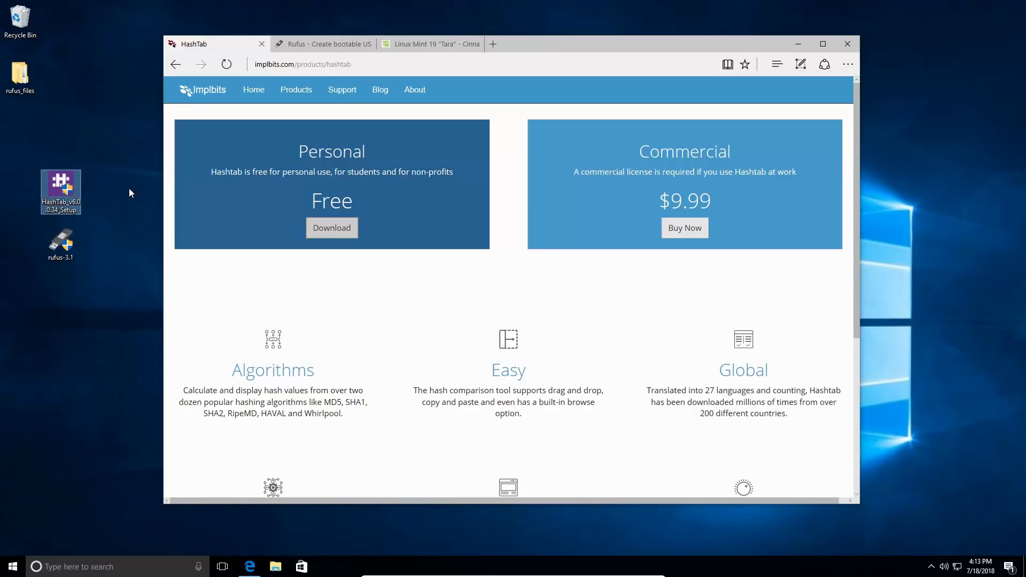
{"action": "mouse_move", "coordinate": [186, 197]}
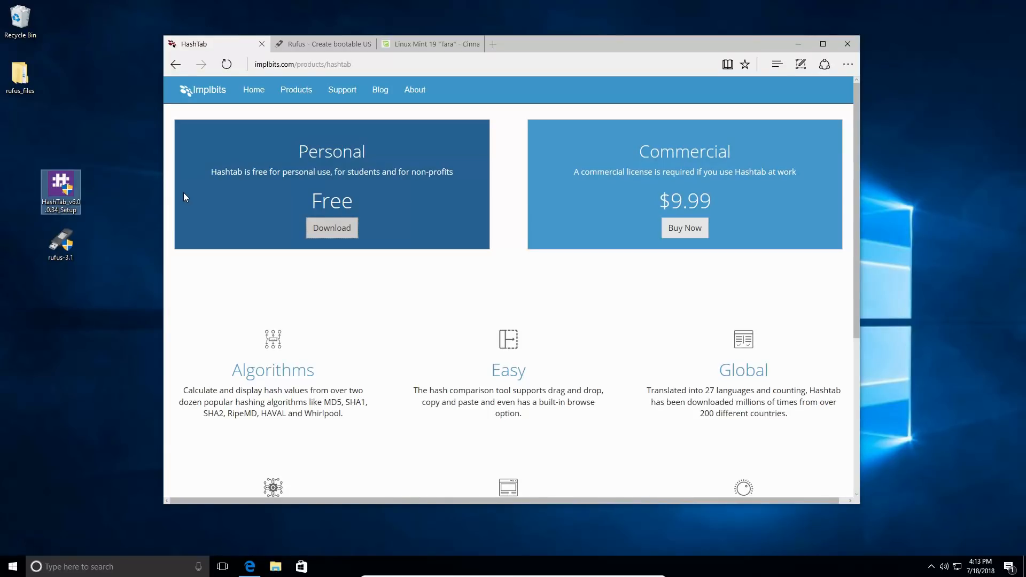
{"action": "mouse_move", "coordinate": [175, 170]}
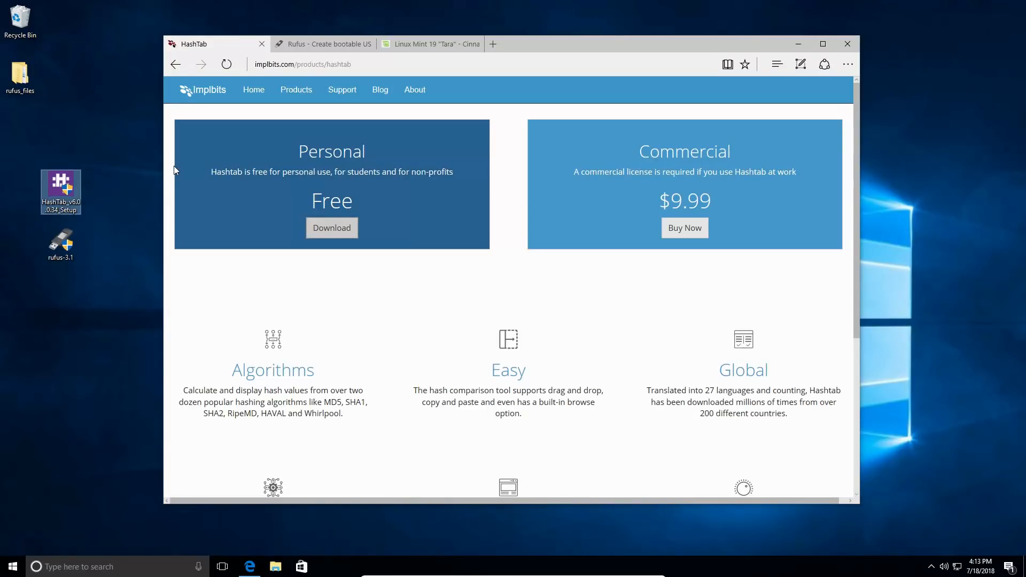
{"action": "mouse_move", "coordinate": [438, 173]}
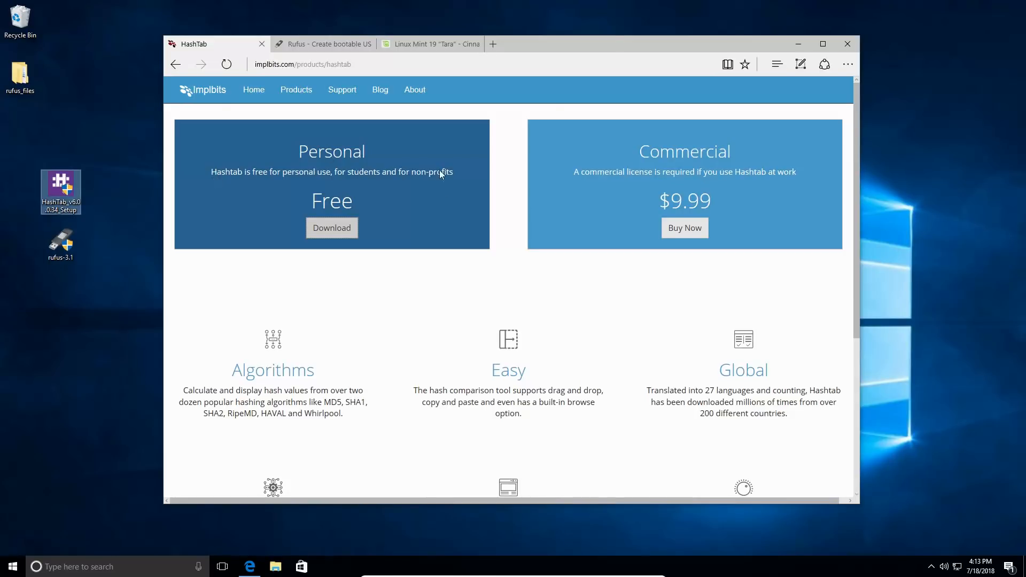
{"action": "mouse_move", "coordinate": [300, 543]}
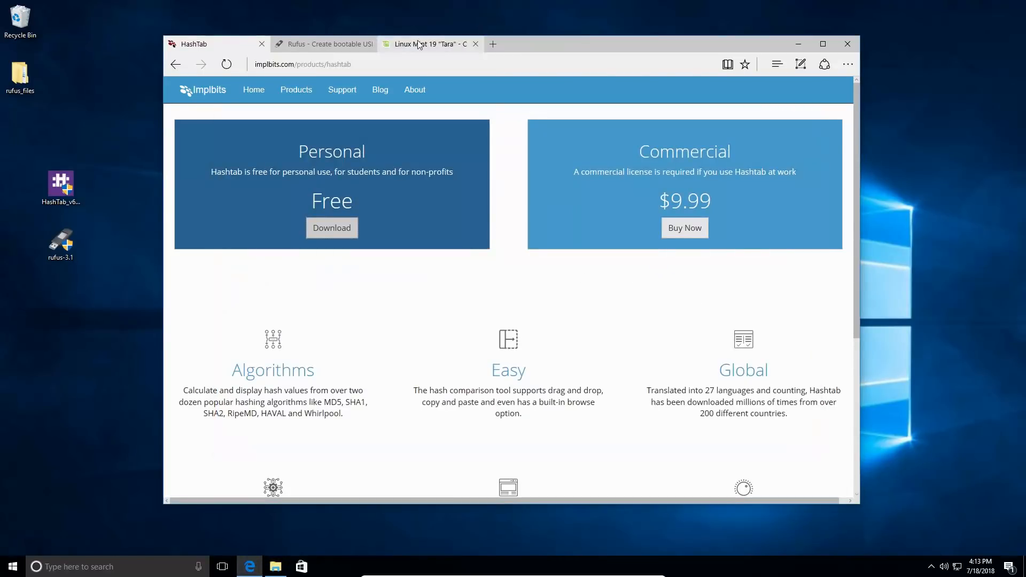
Review the Linux Mint 19 'Tara' Cinnamon 64-bit page's 1.8GB size and download mirrors.
{"action": "left_click", "coordinate": [428, 44]}
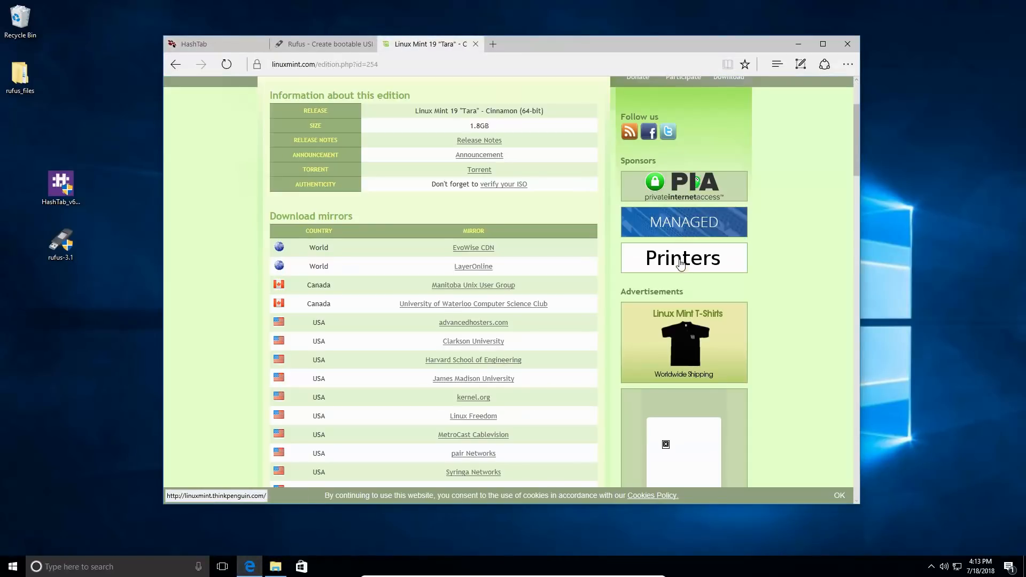
{"action": "scroll", "scroll_direction": "up", "scroll_amount": 3}
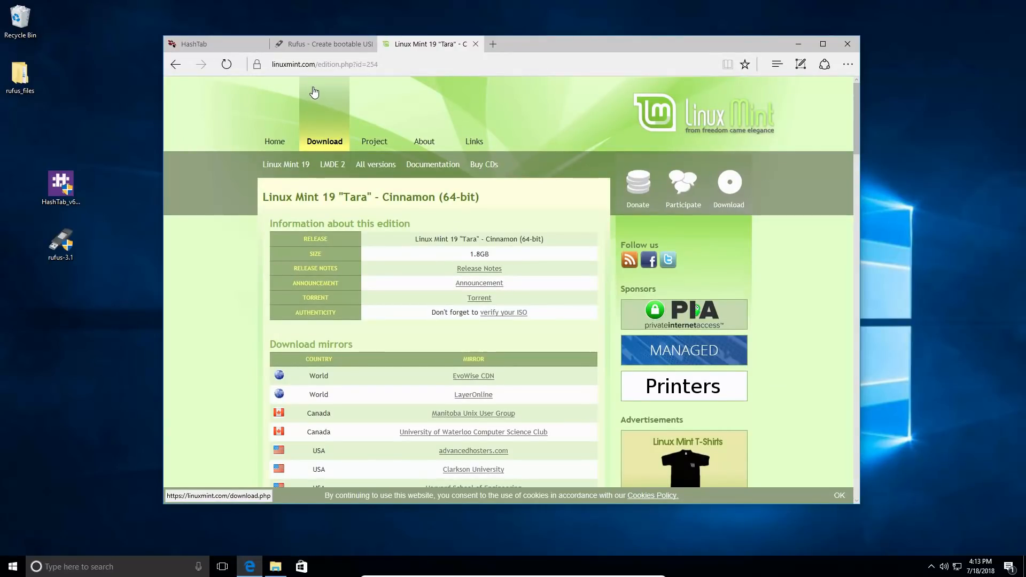
{"action": "mouse_move", "coordinate": [503, 312]}
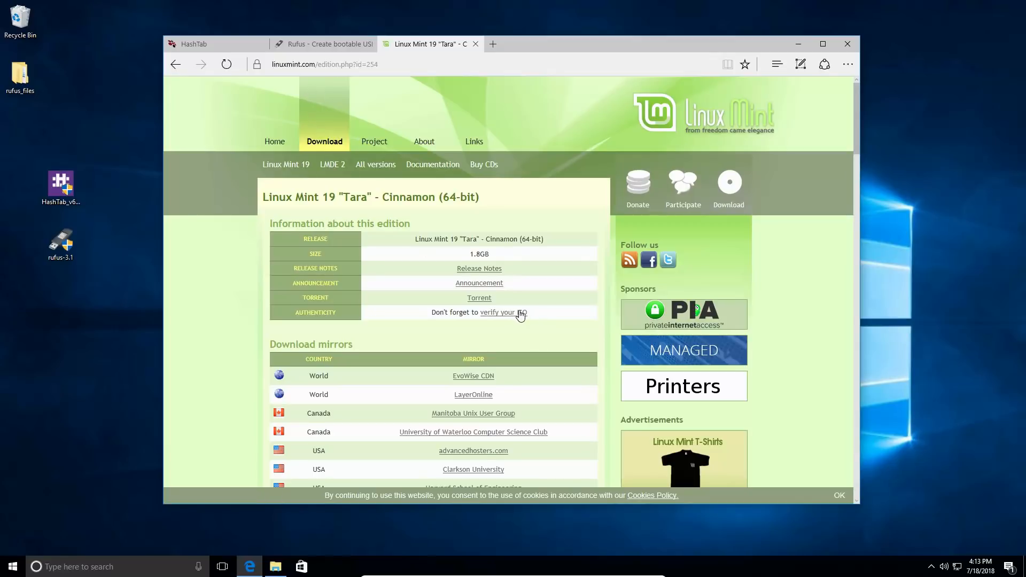
{"action": "mouse_move", "coordinate": [562, 338]}
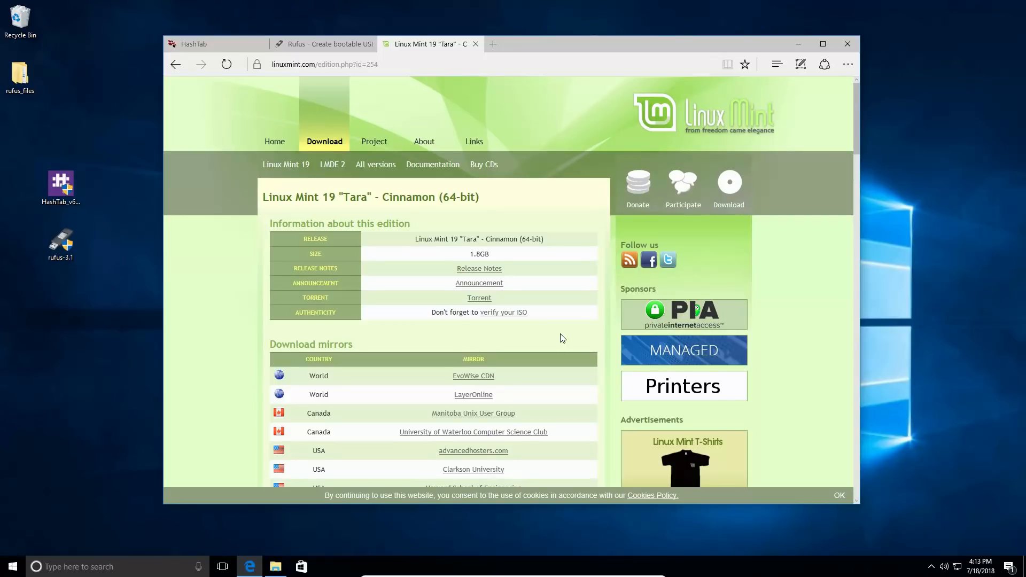
{"action": "mouse_move", "coordinate": [499, 288]}
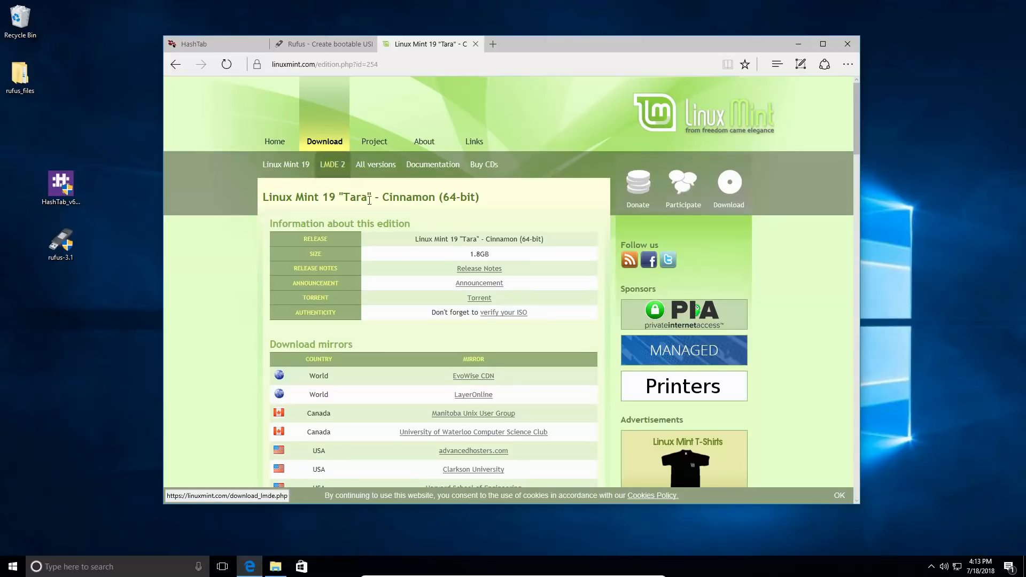
{"action": "scroll", "scroll_direction": "down", "scroll_amount": 3}
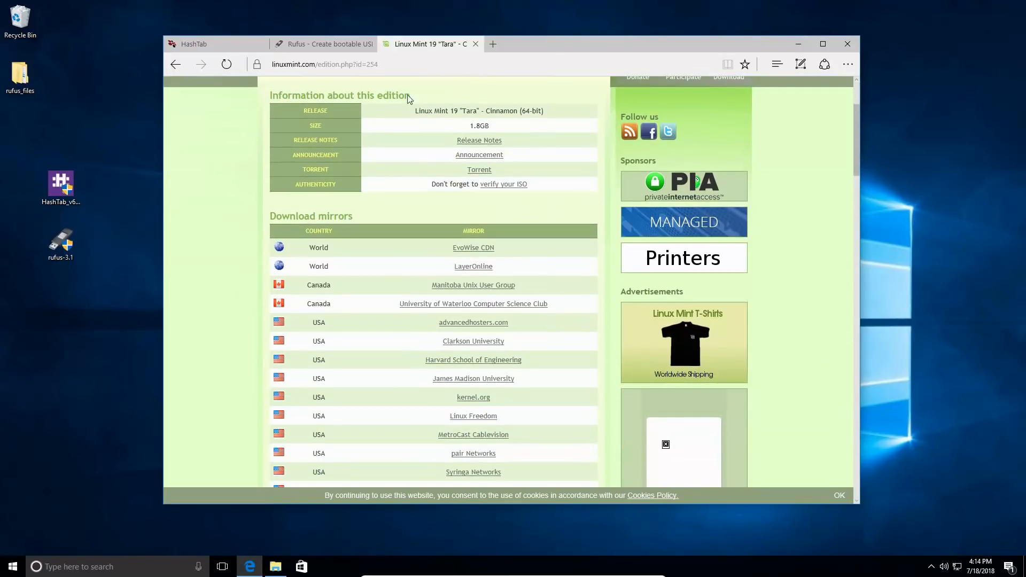
{"action": "mouse_move", "coordinate": [451, 110]}
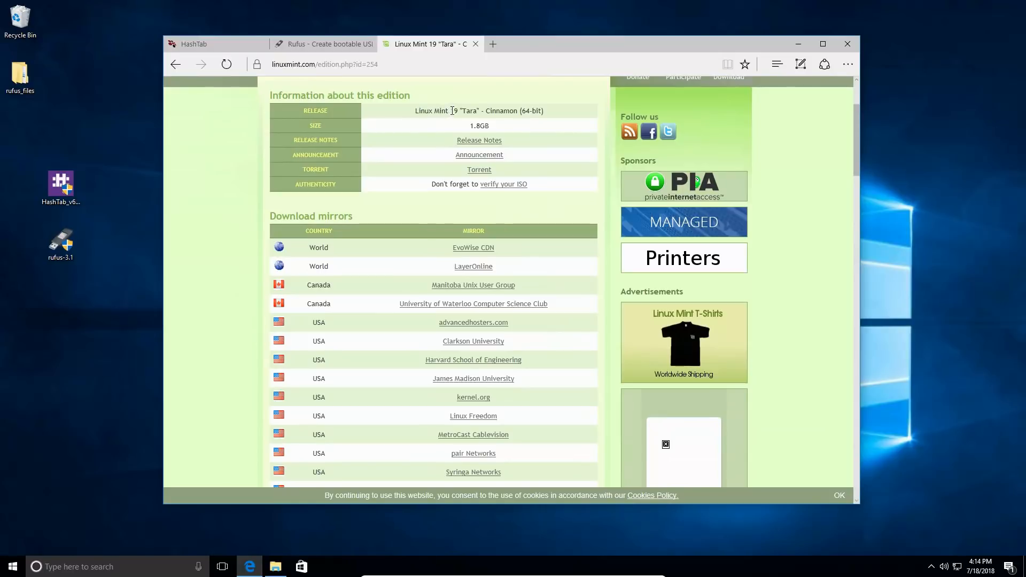
{"action": "mouse_move", "coordinate": [549, 117]}
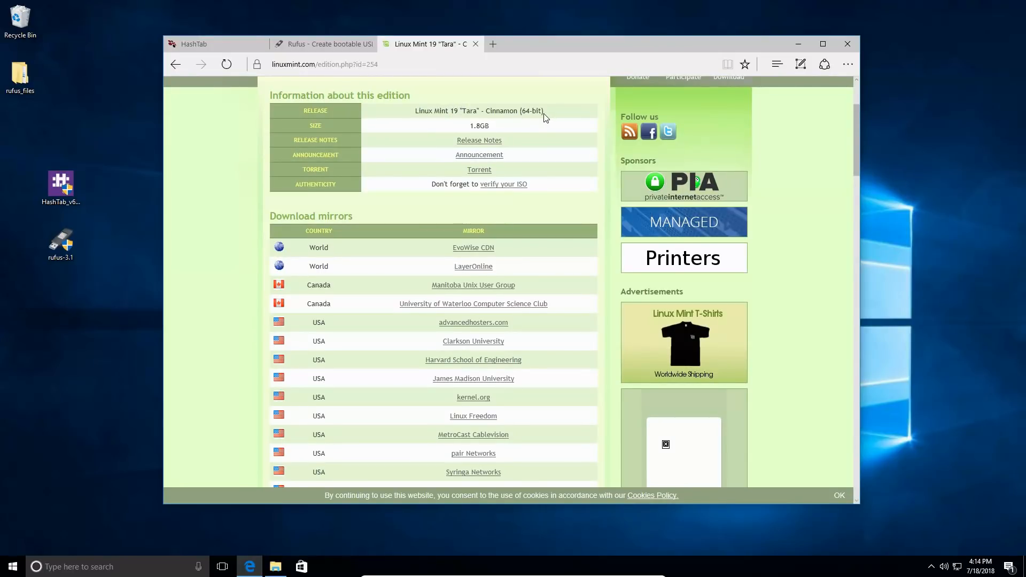
{"action": "mouse_move", "coordinate": [536, 195]}
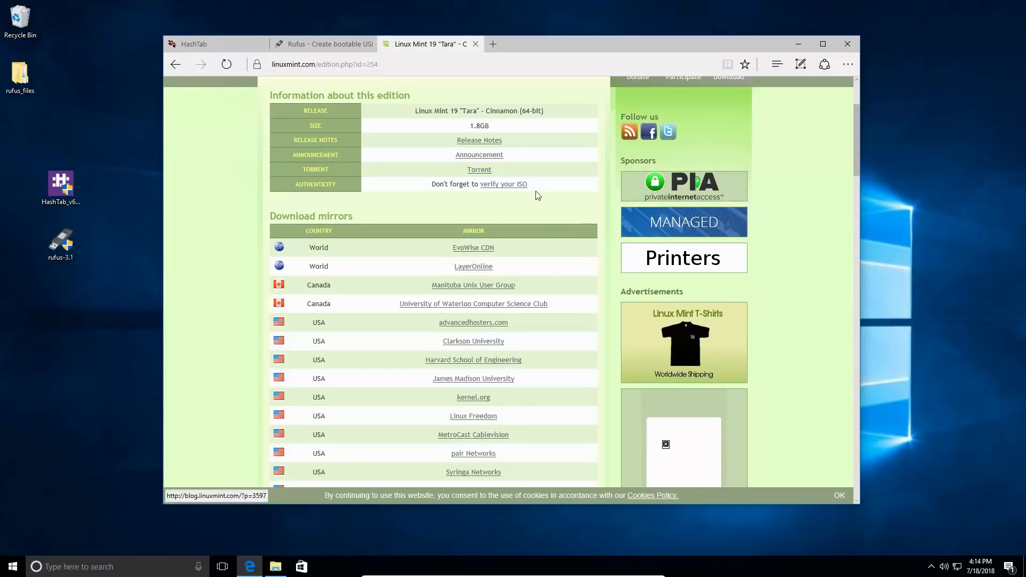
{"action": "mouse_move", "coordinate": [473, 434]}
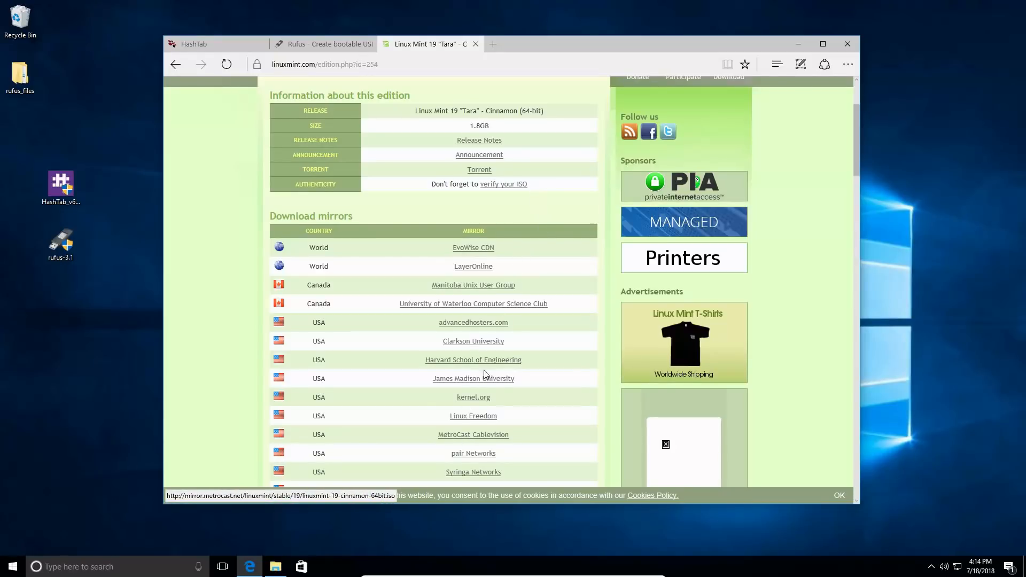
{"action": "mouse_move", "coordinate": [473, 321]}
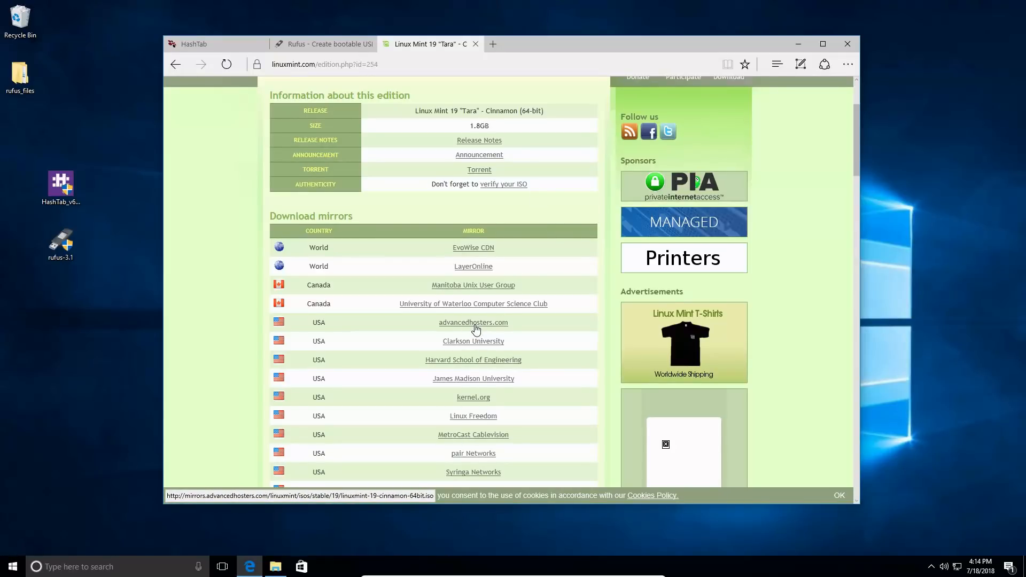
{"action": "mouse_move", "coordinate": [488, 327]}
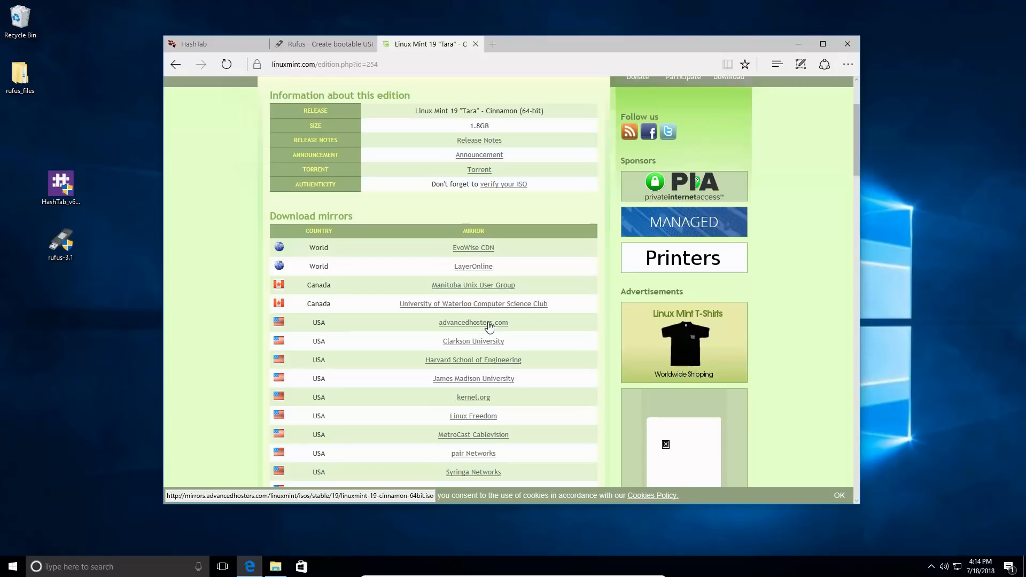
{"action": "scroll", "scroll_direction": "up", "scroll_amount": 3}
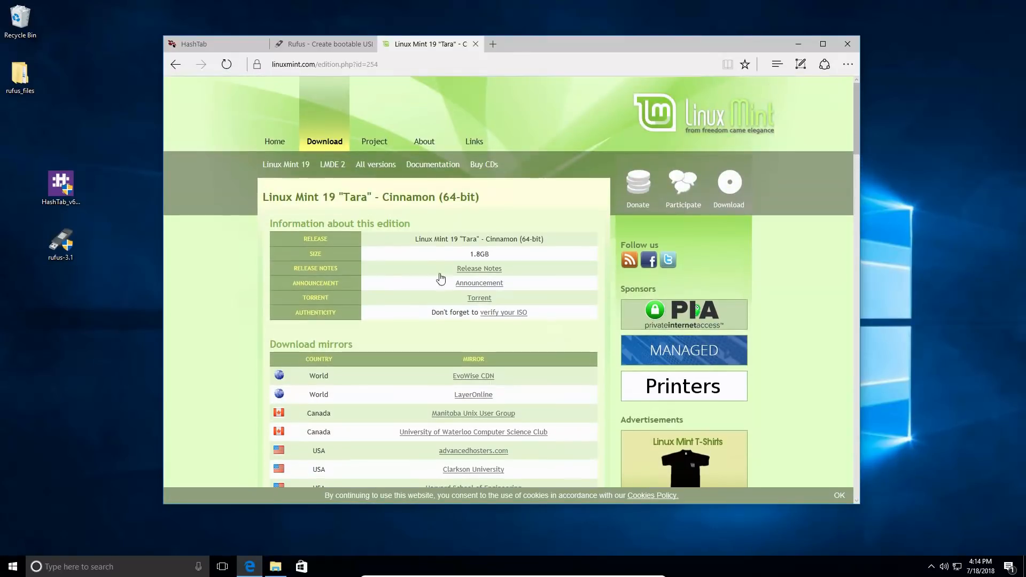
{"action": "mouse_move", "coordinate": [504, 312]}
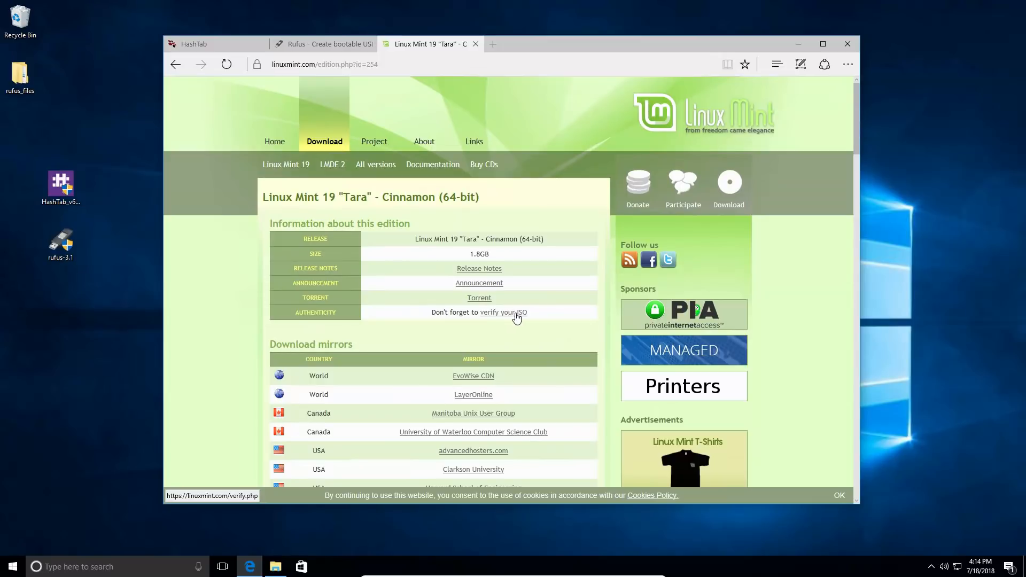
Show the 'How to verify ISO images' instructions for Linux Mint release 19.
{"action": "left_click", "coordinate": [504, 312]}
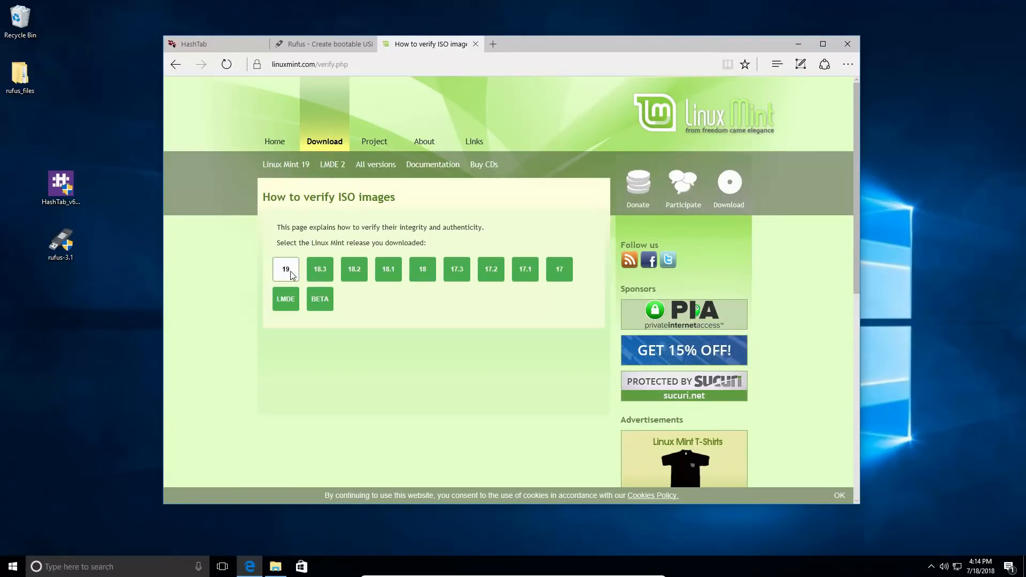
{"action": "left_click", "coordinate": [286, 269]}
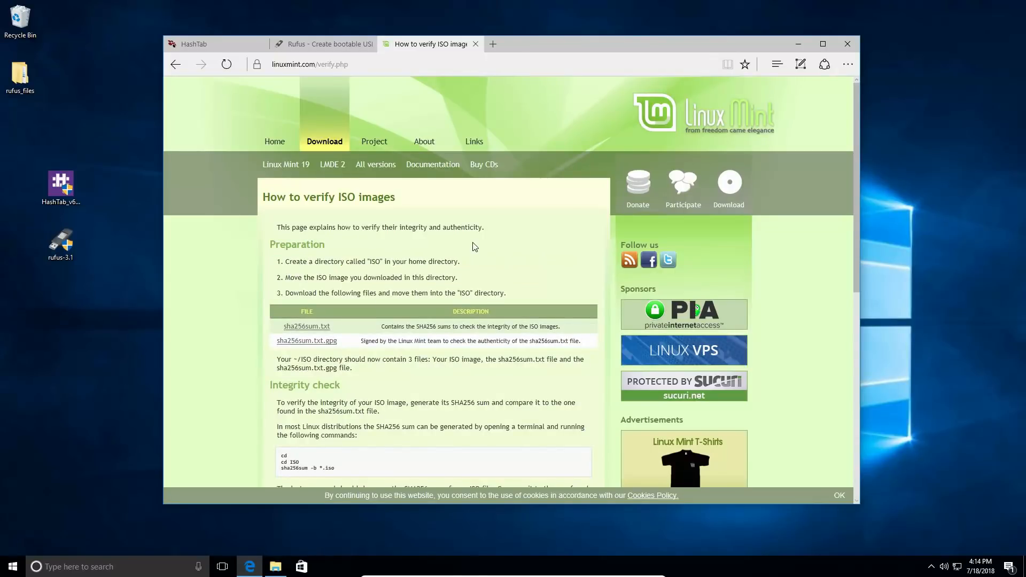
{"action": "scroll", "scroll_direction": "down", "scroll_amount": 3}
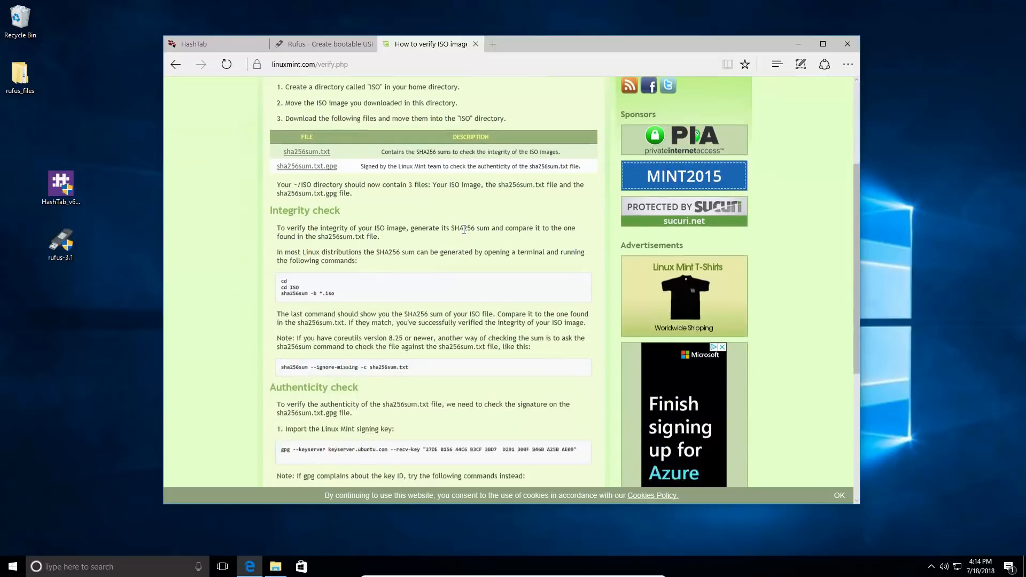
{"action": "scroll", "scroll_direction": "down", "scroll_amount": 3}
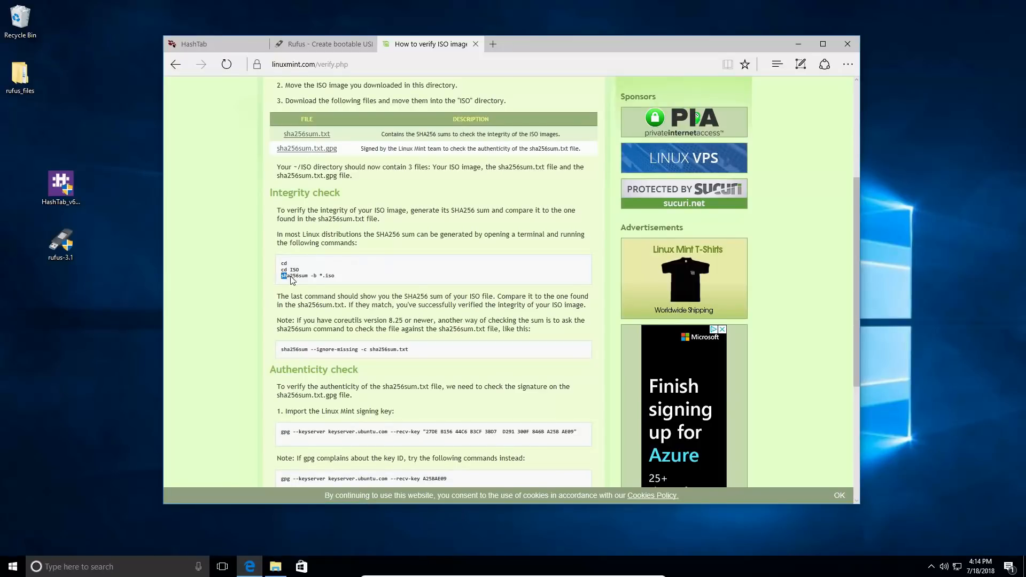
Follow the sha256sum command's link to the sha256sum.txt checksum file.
{"action": "double_click", "coordinate": [289, 274]}
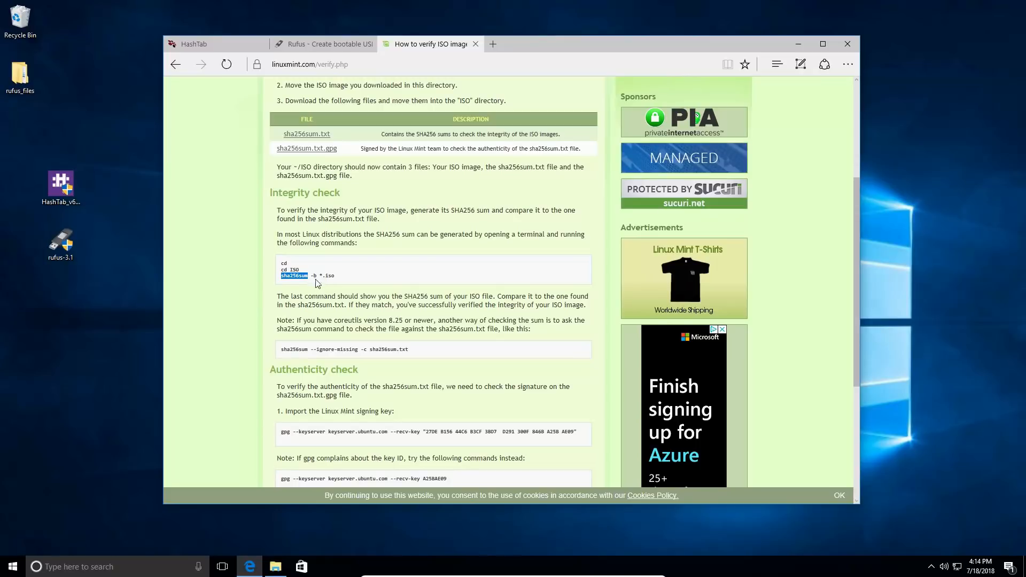
{"action": "mouse_move", "coordinate": [328, 286]}
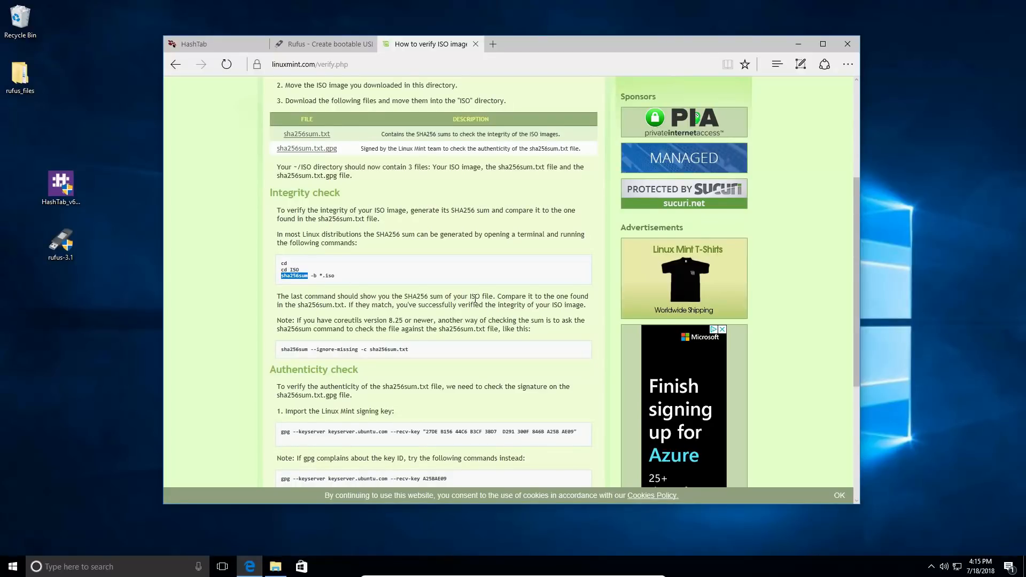
{"action": "scroll", "scroll_direction": "up", "scroll_amount": 3}
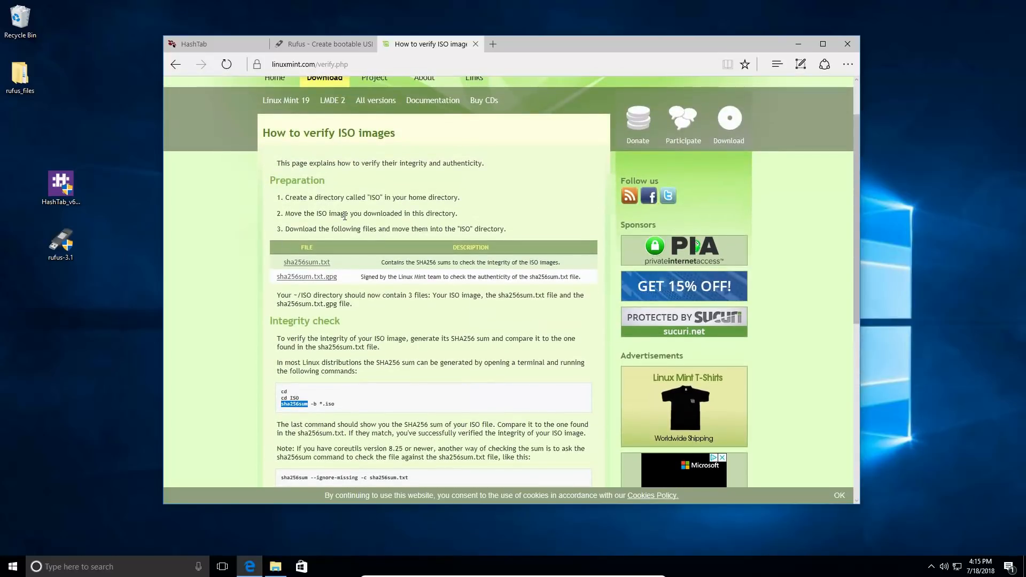
{"action": "scroll", "scroll_direction": "down", "scroll_amount": 3}
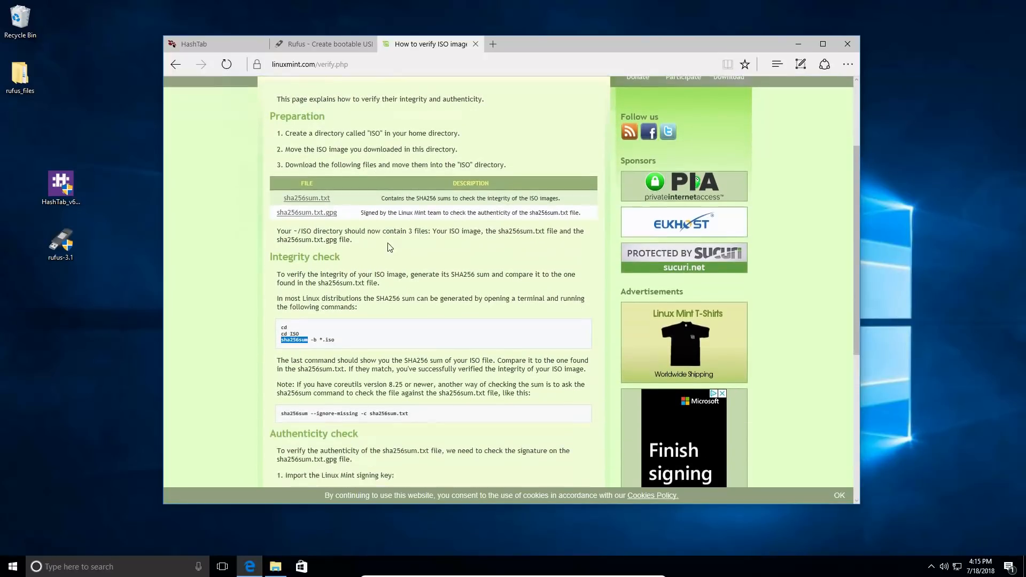
{"action": "left_click", "coordinate": [306, 198]}
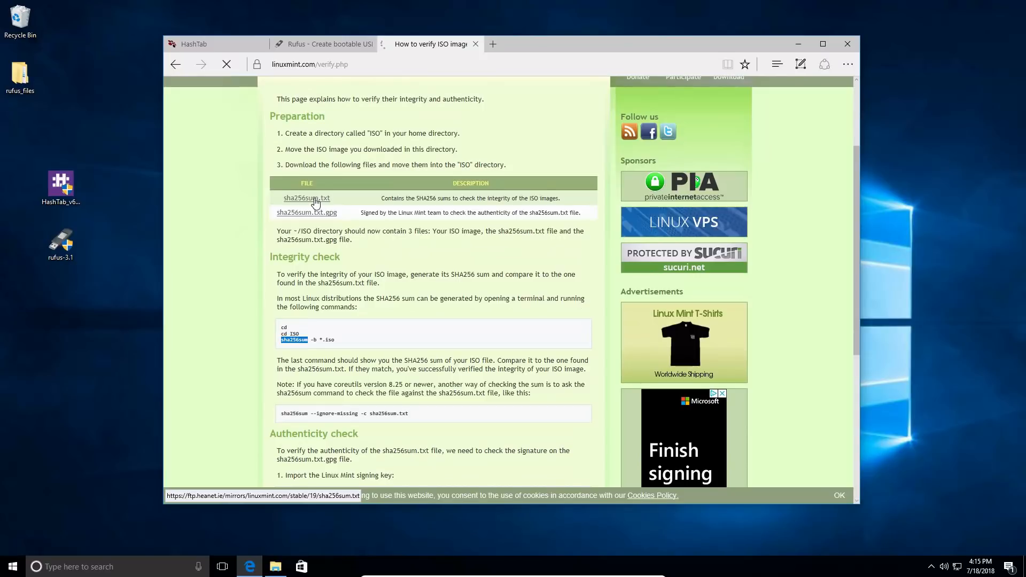
Load the heanet mirror's sha256sum.txt listing SHA256 hashes for every Linux Mint 19 edition.
{"action": "left_click", "coordinate": [306, 197]}
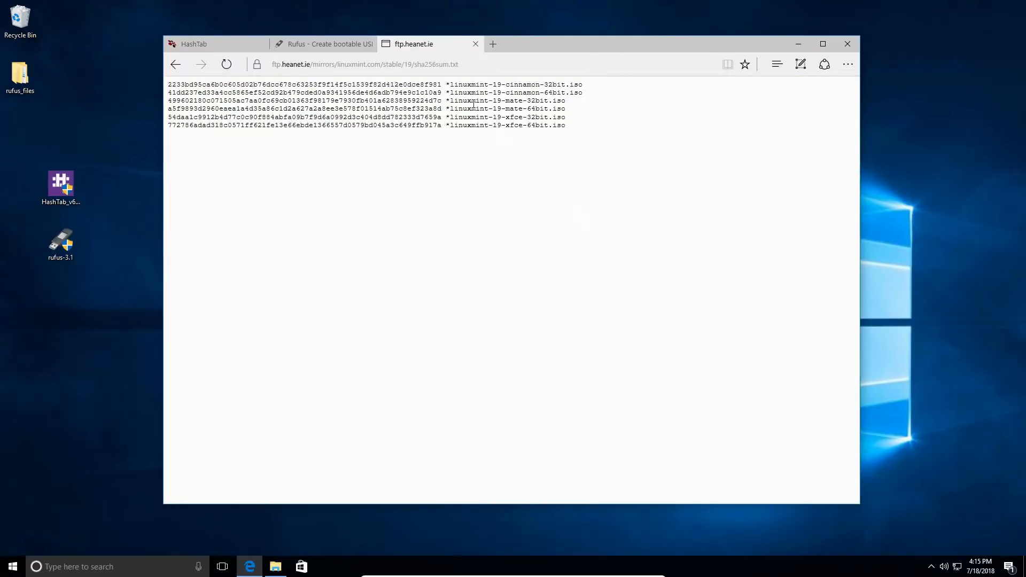
{"action": "mouse_move", "coordinate": [536, 83]}
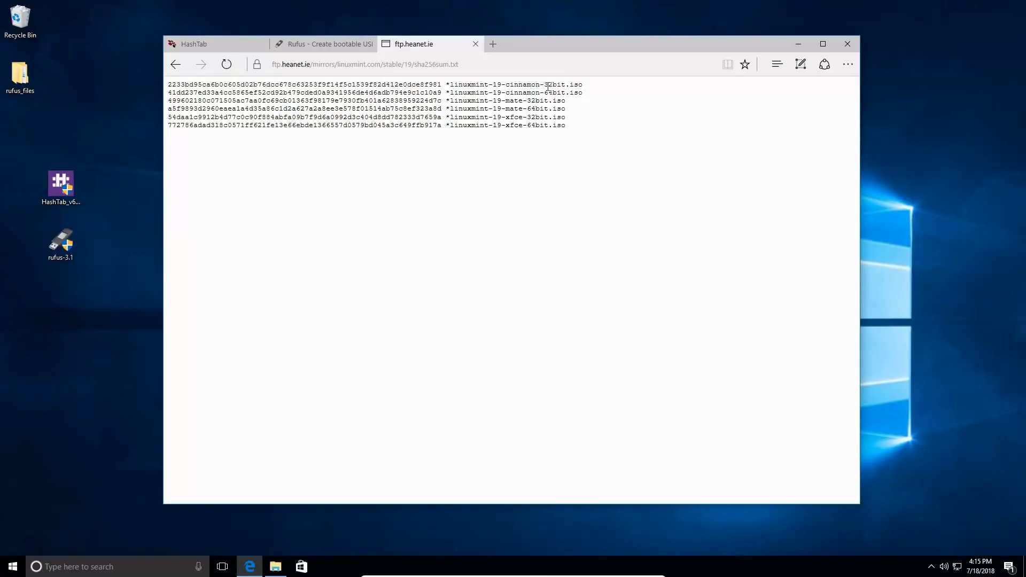
{"action": "mouse_move", "coordinate": [523, 103]}
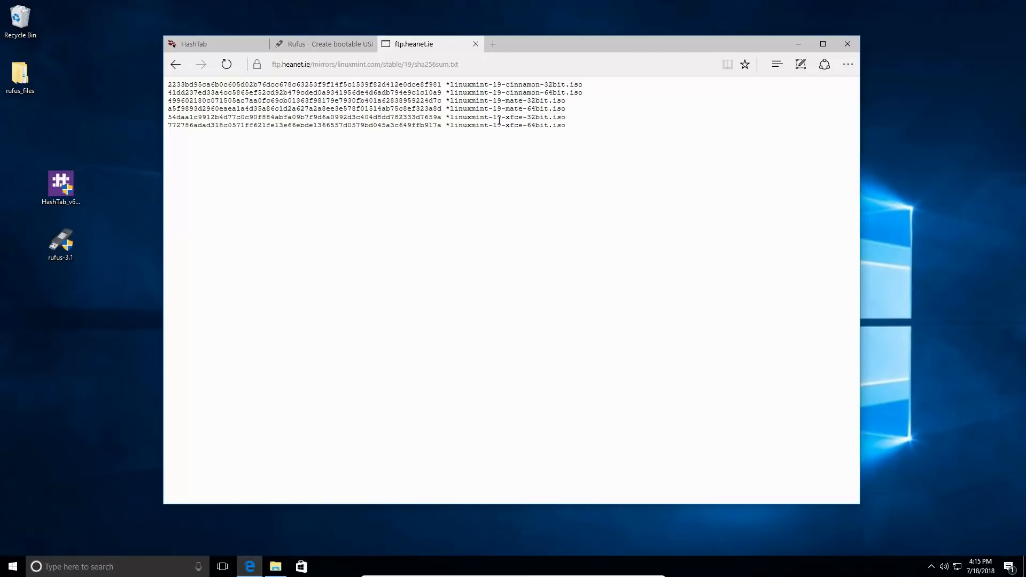
Browse to the Downloads folder holding the 1.9 GB linuxmint-19-cinnamon-64bit image.
{"action": "left_click", "coordinate": [274, 567]}
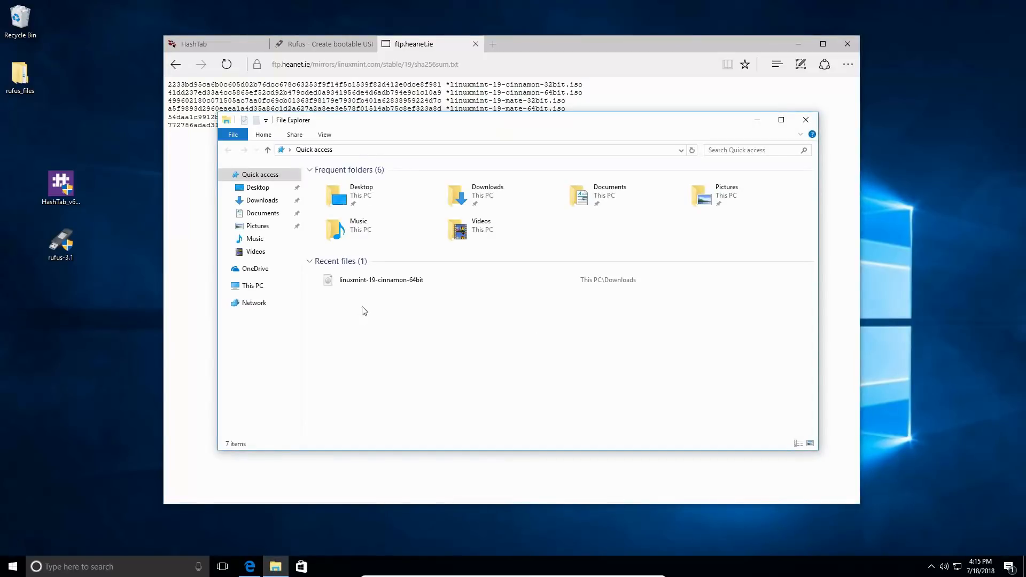
{"action": "left_click", "coordinate": [488, 195]}
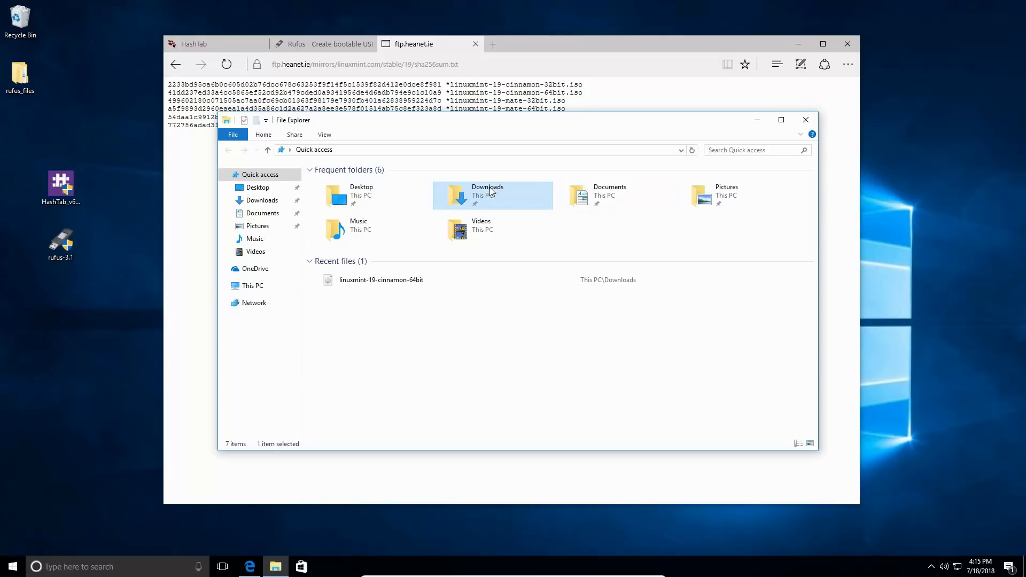
{"action": "double_click", "coordinate": [488, 194]}
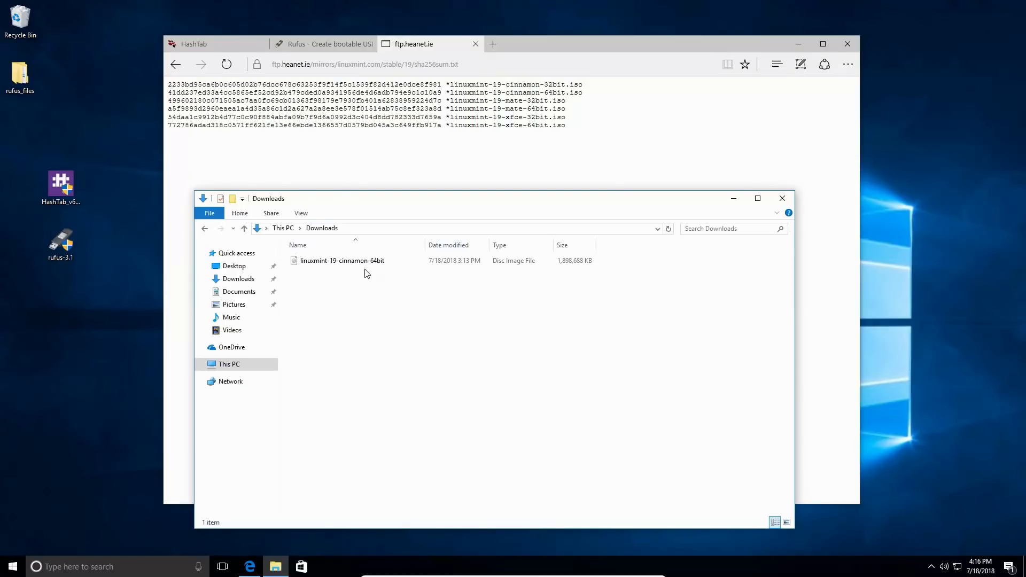
Show the Properties window for the 1.81 GB linuxmint-19-cinnamon-64bit ISO.
{"action": "left_click", "coordinate": [341, 260]}
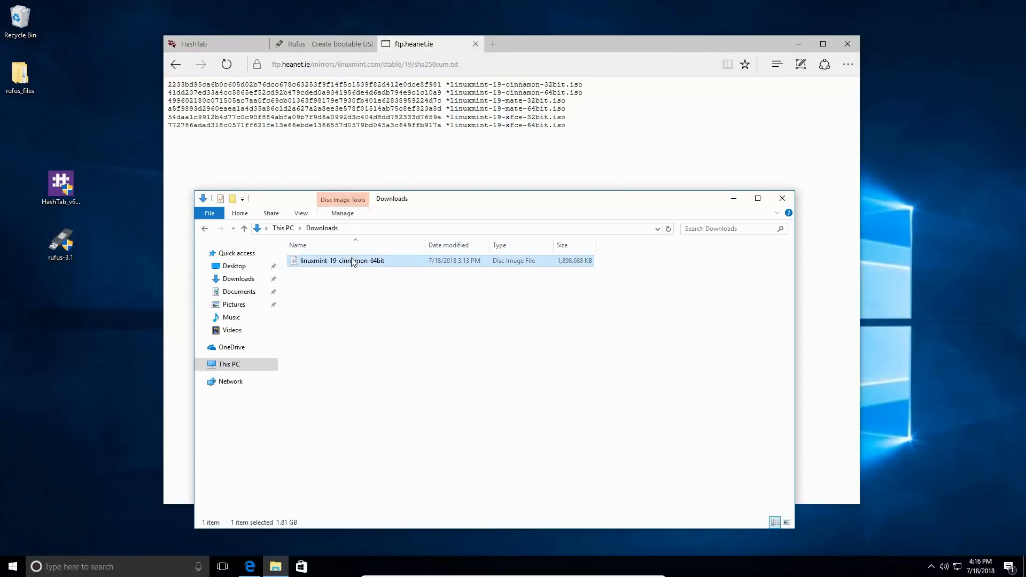
{"action": "right_click", "coordinate": [341, 260]}
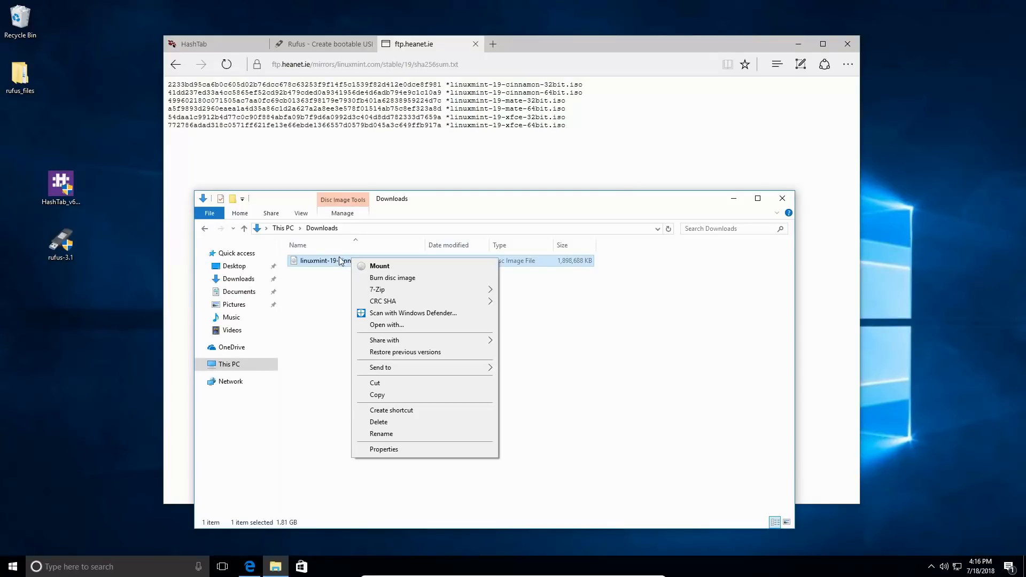
{"action": "mouse_move", "coordinate": [379, 266]}
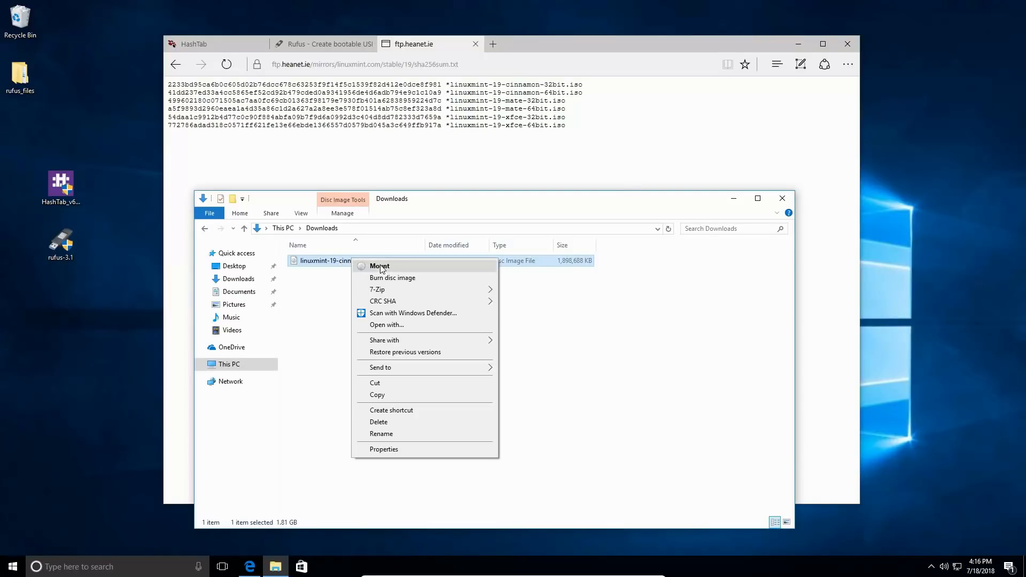
{"action": "mouse_move", "coordinate": [402, 277]}
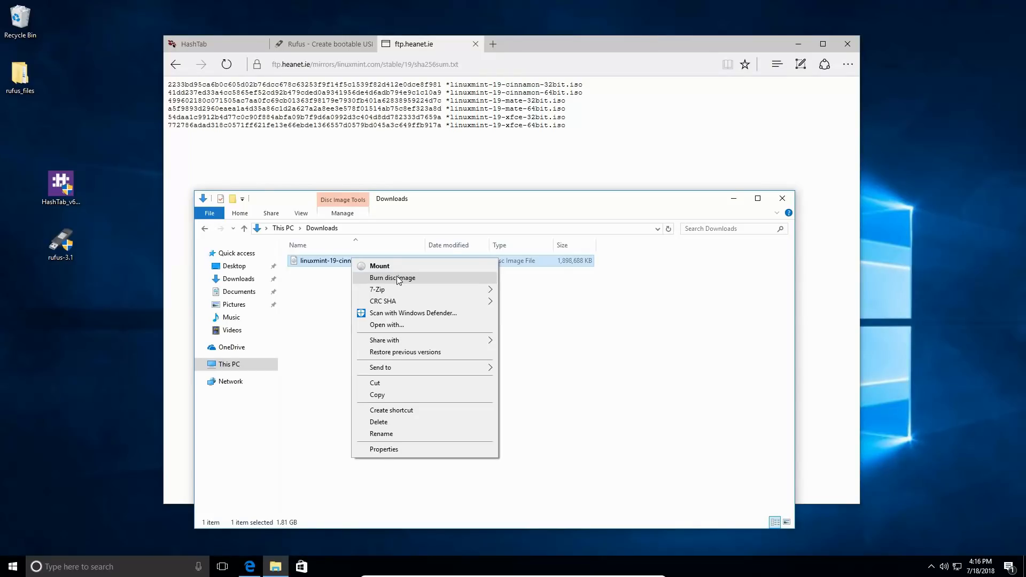
{"action": "mouse_move", "coordinate": [390, 367]}
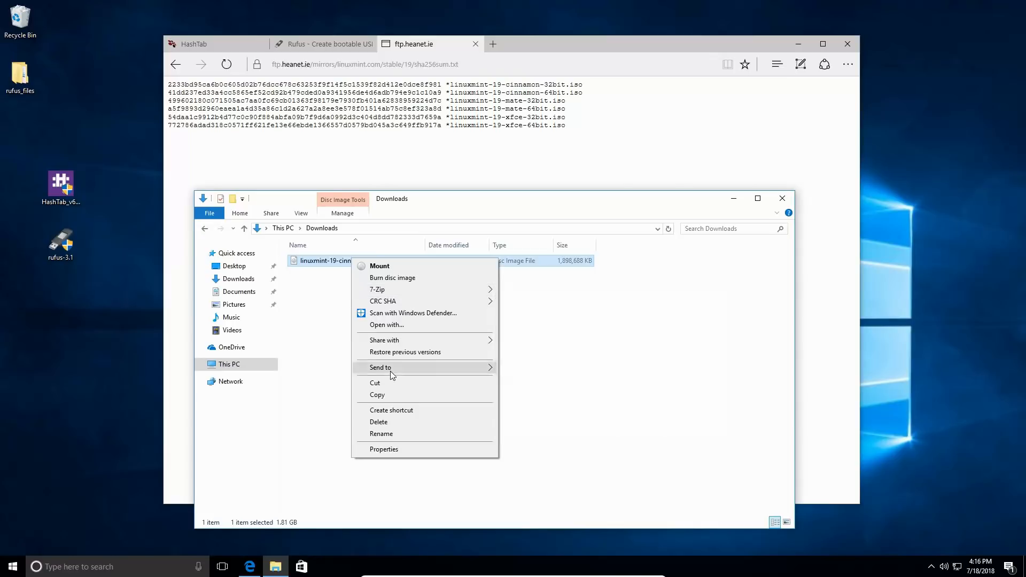
{"action": "mouse_move", "coordinate": [396, 452]}
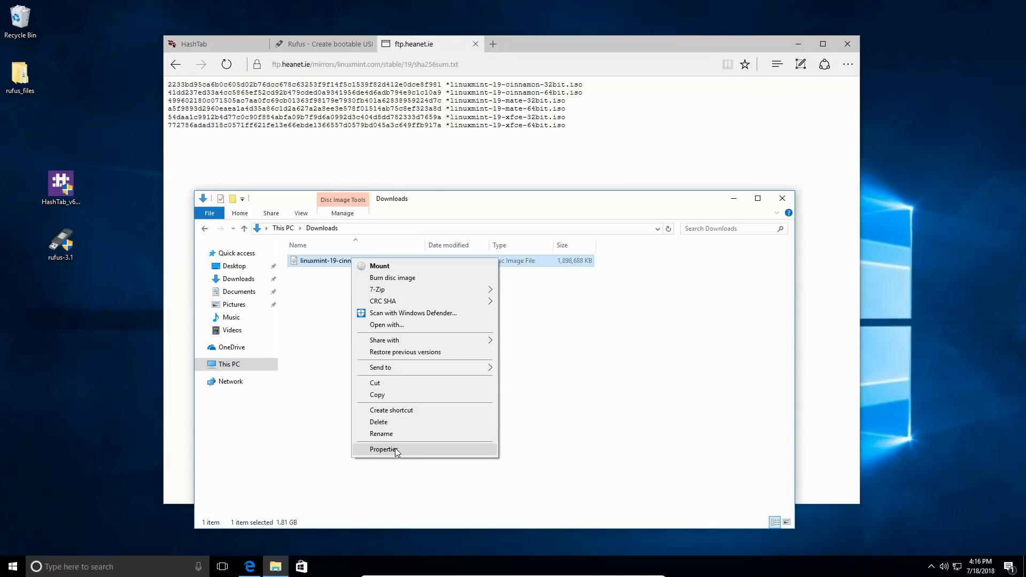
{"action": "left_click", "coordinate": [385, 449]}
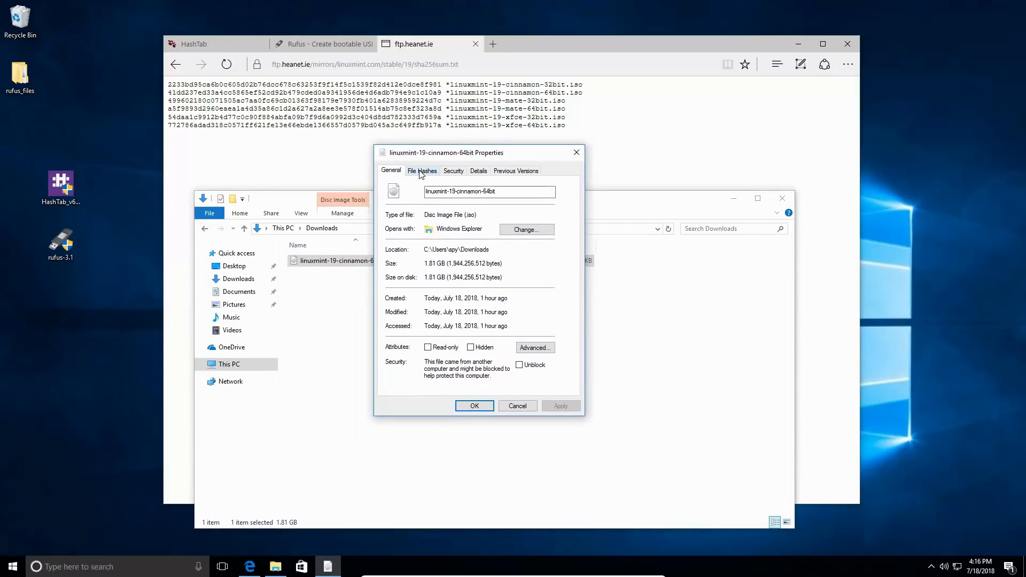
Show the File Hashes tab with the ISO's CRC32, MD5 and SHA-1 values.
{"action": "left_click", "coordinate": [422, 171]}
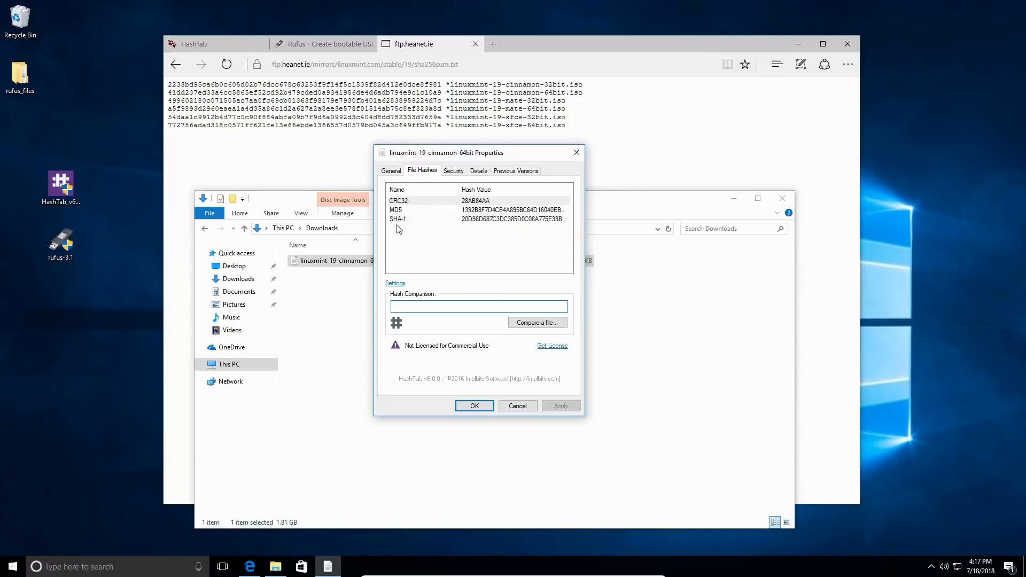
{"action": "mouse_move", "coordinate": [406, 210]}
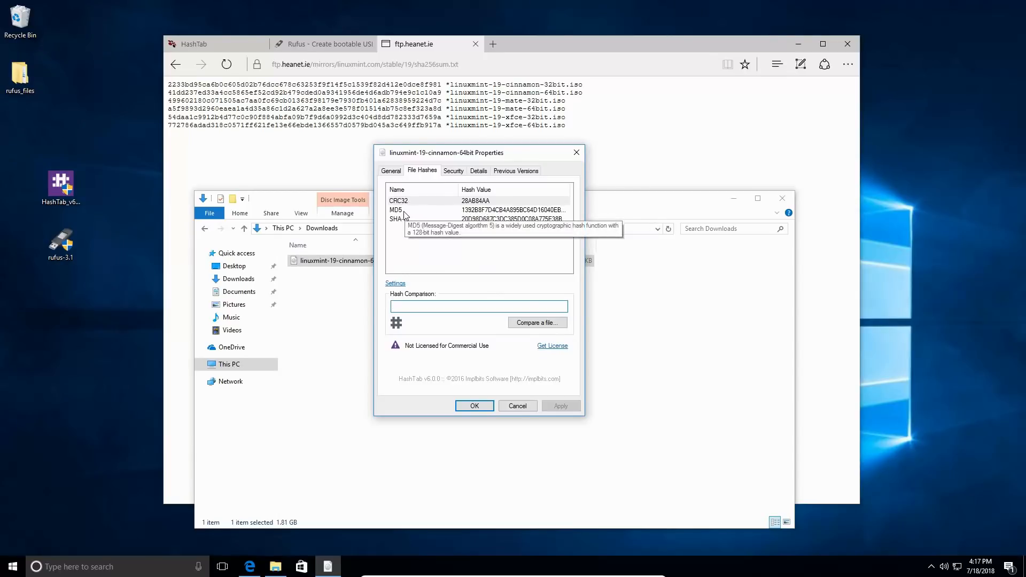
{"action": "mouse_move", "coordinate": [397, 290]}
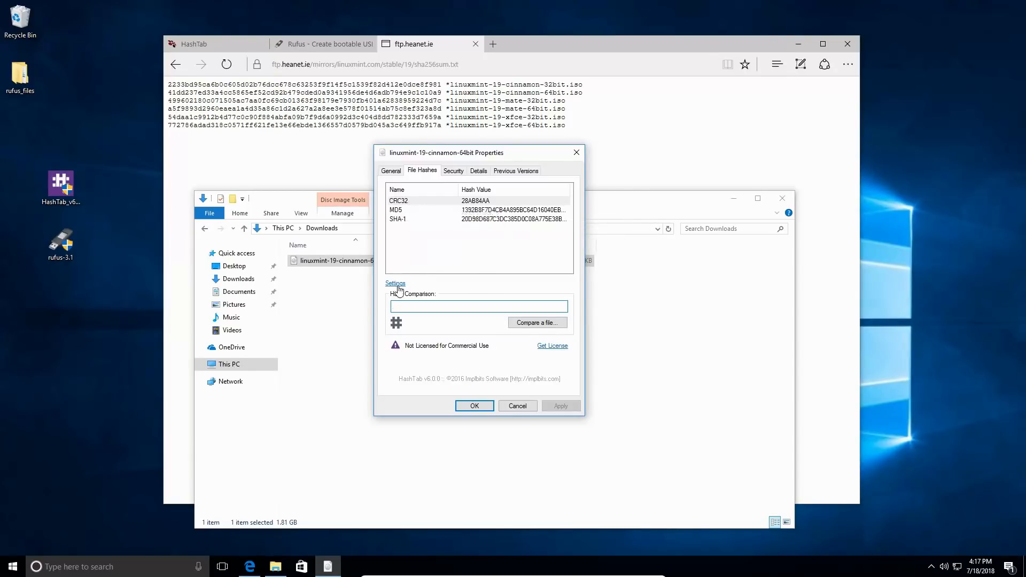
Change HashTab settings to compute SHA-256 instead of MD5 and SHA-1.
{"action": "left_click", "coordinate": [395, 283]}
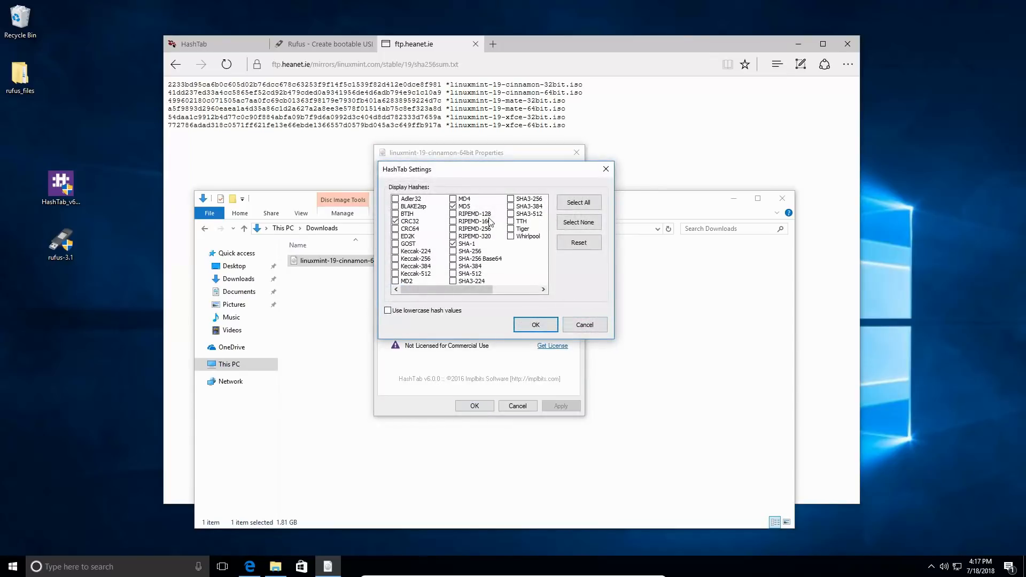
{"action": "left_click", "coordinate": [452, 252]}
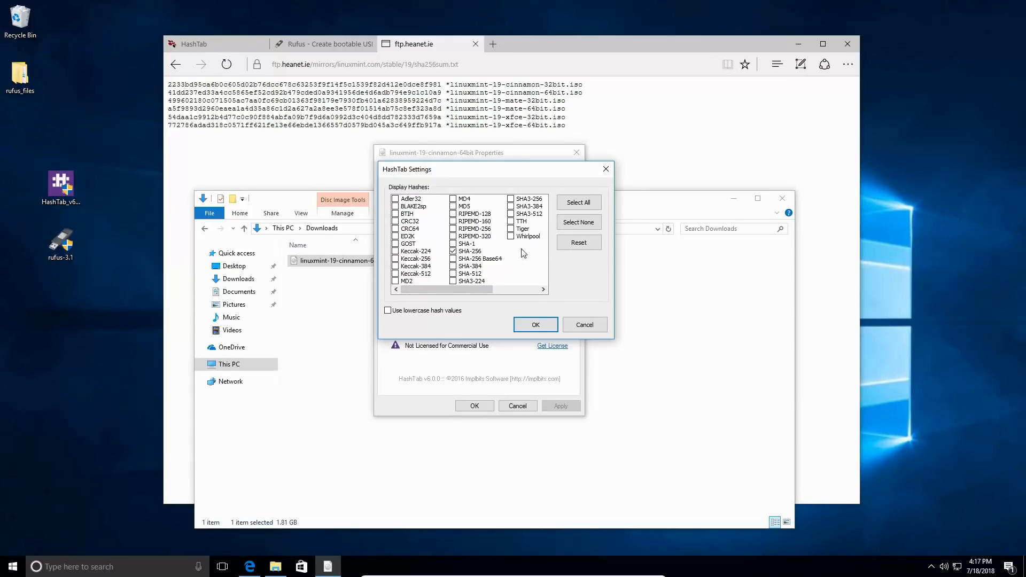
{"action": "left_click", "coordinate": [535, 324]}
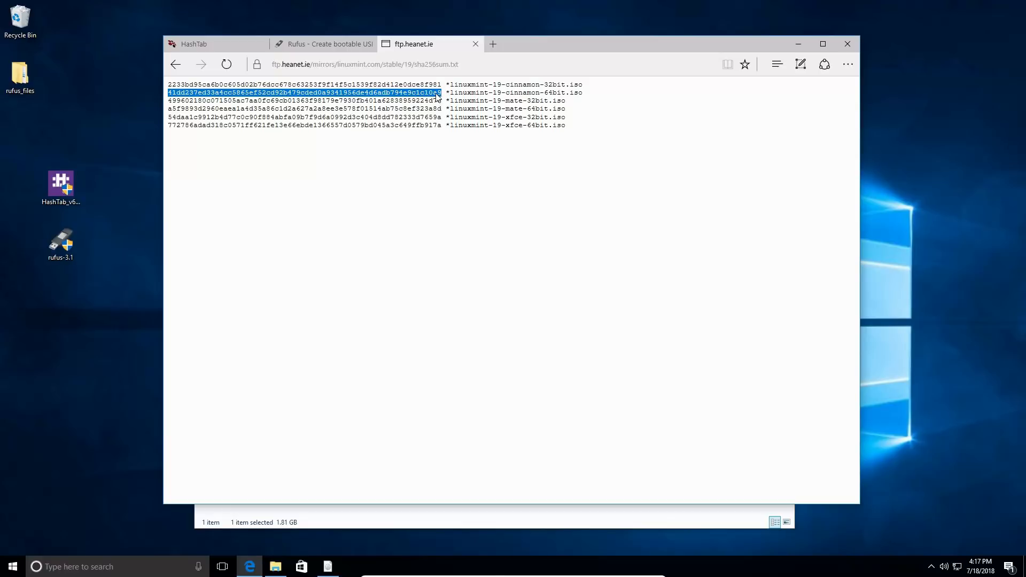
Copy the linuxmint-19-cinnamon-64bit.iso SHA256 hash from the sha256sum.txt page.
{"action": "right_click", "coordinate": [436, 93]}
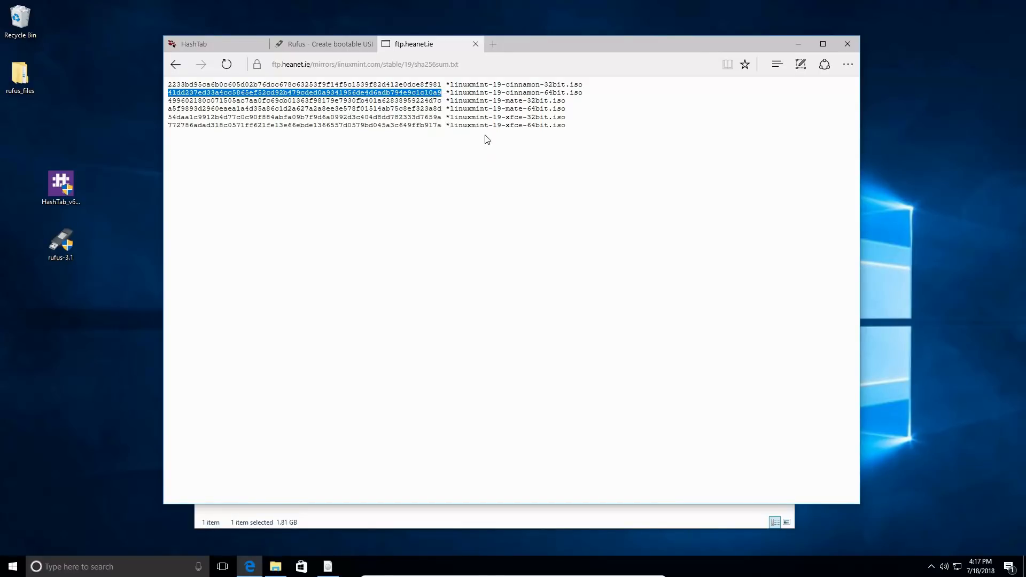
{"action": "mouse_move", "coordinate": [458, 320]}
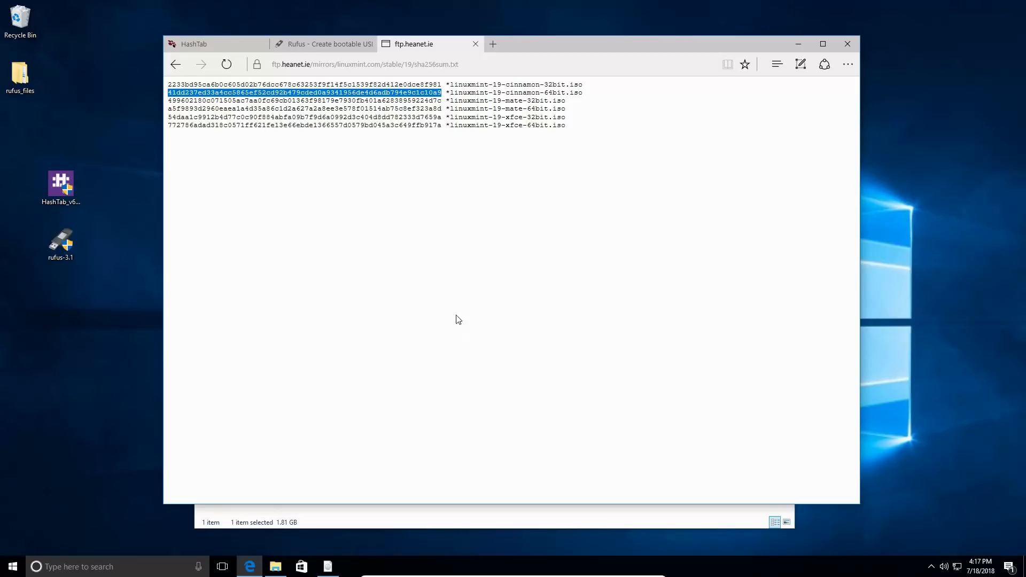
{"action": "mouse_move", "coordinate": [452, 280]}
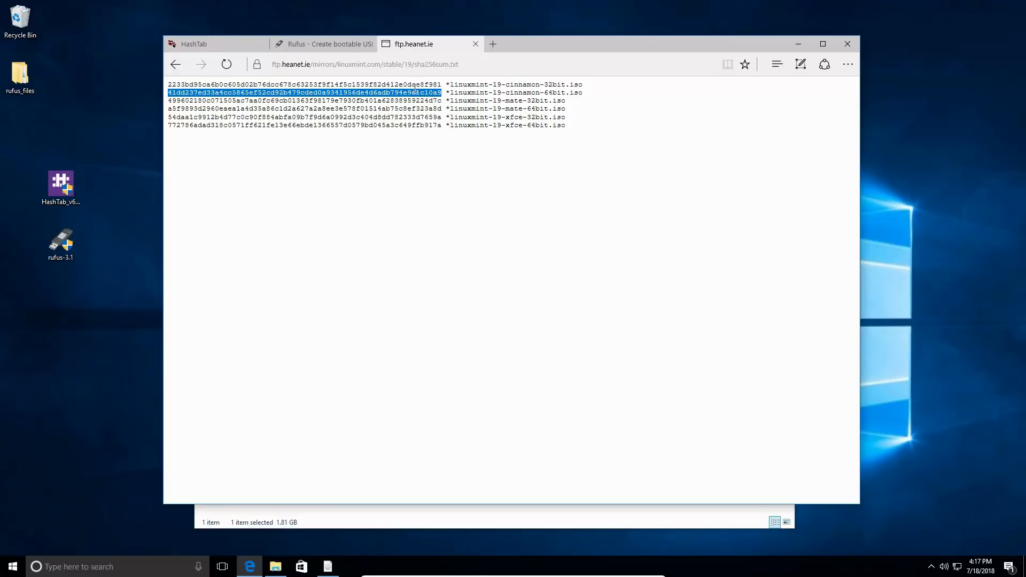
{"action": "mouse_move", "coordinate": [482, 90]}
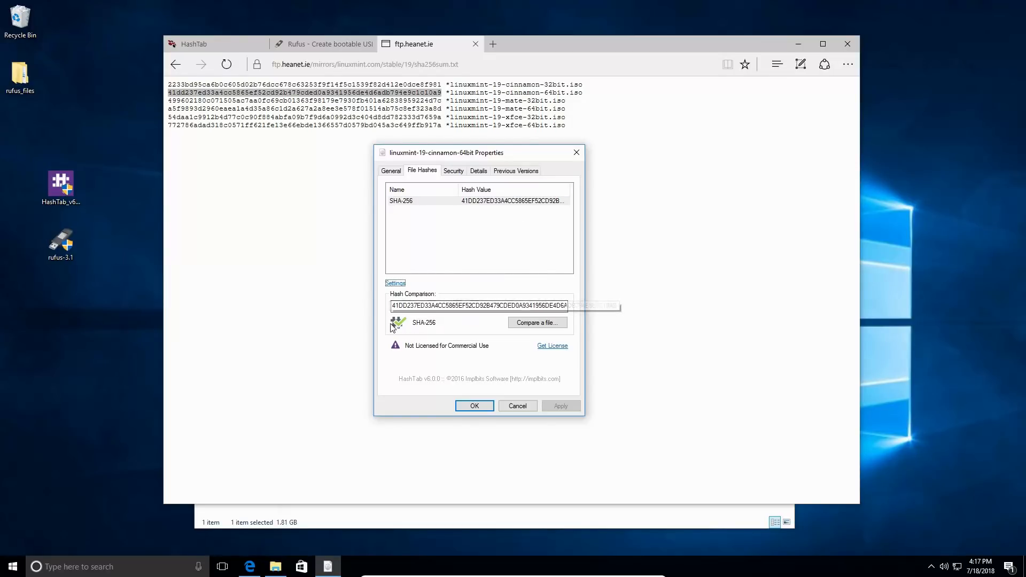
{"action": "mouse_move", "coordinate": [454, 208]}
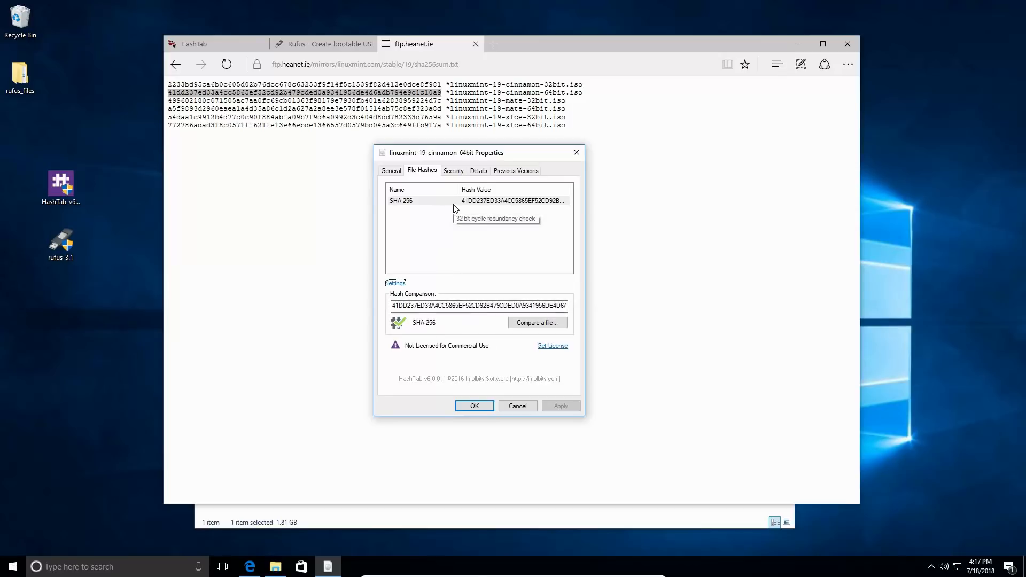
{"action": "mouse_move", "coordinate": [383, 336]}
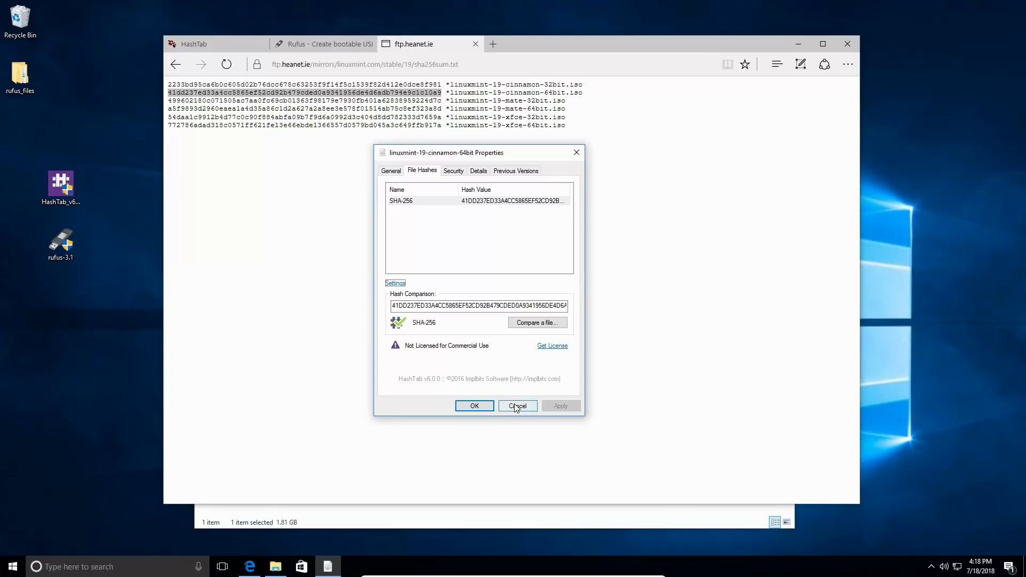
{"action": "mouse_move", "coordinate": [517, 405]}
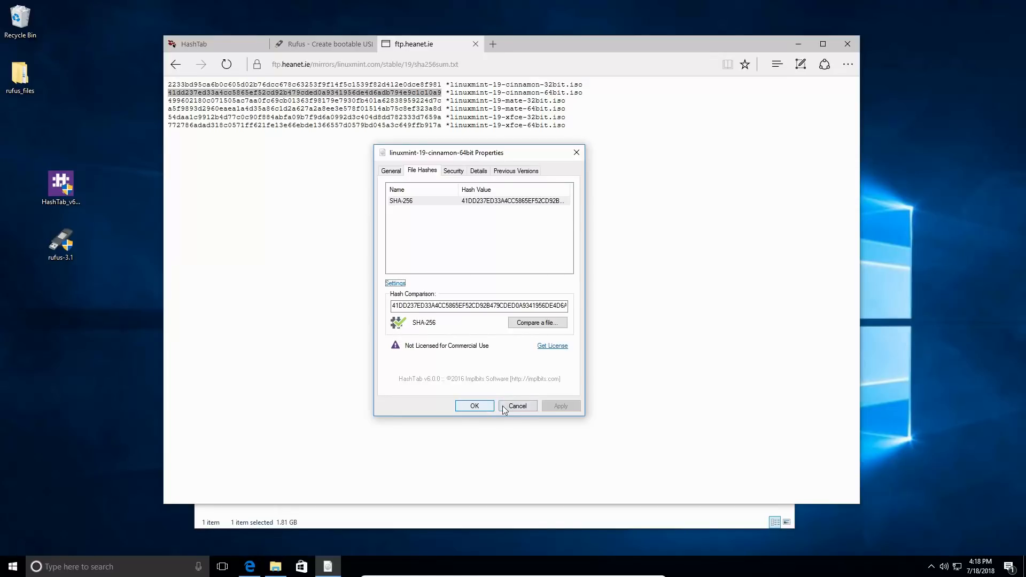
Confirm the pasted checksum matches the ISO's SHA-256, then cancel the Properties window.
{"action": "left_click", "coordinate": [517, 406]}
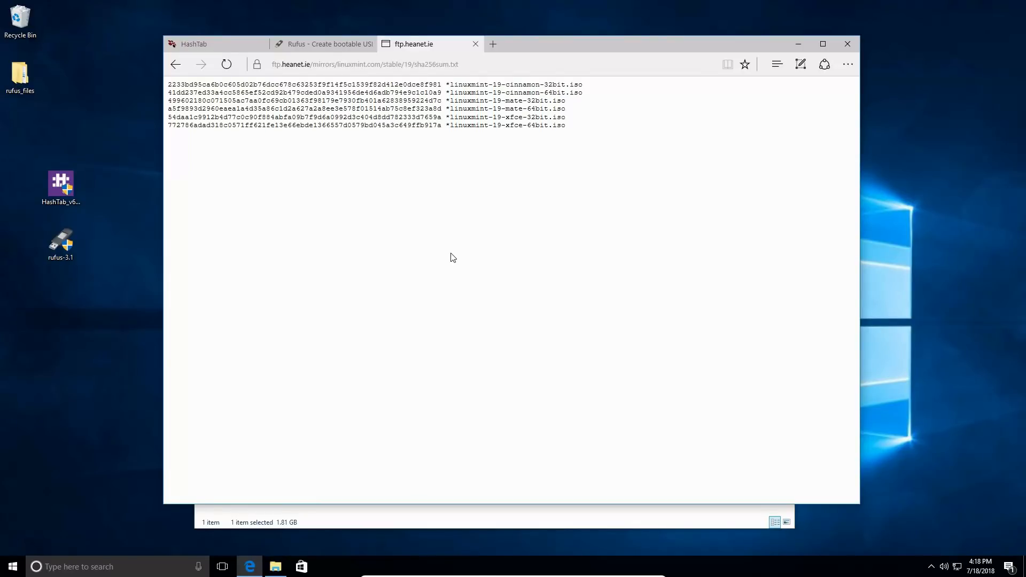
{"action": "mouse_move", "coordinate": [417, 220]}
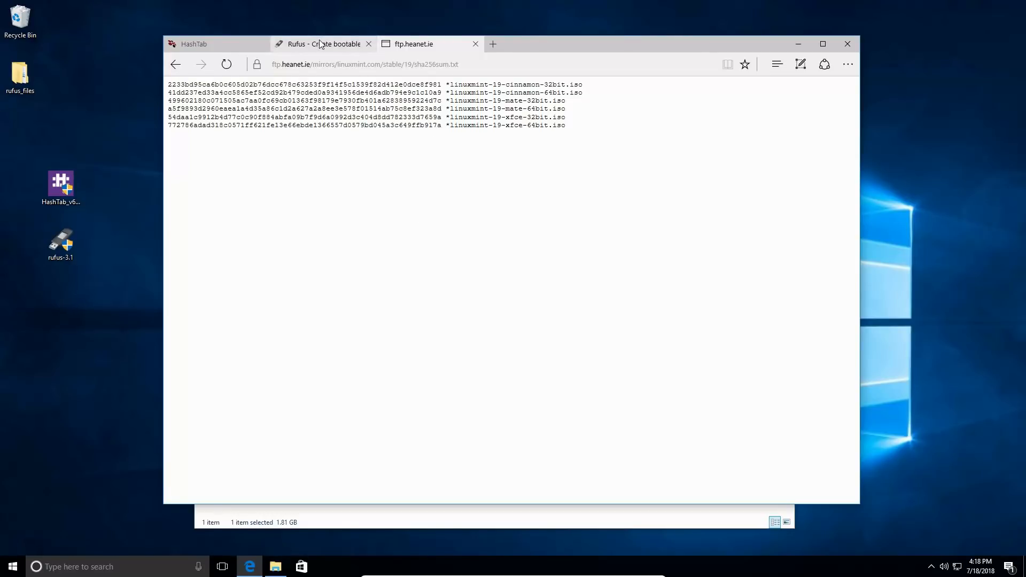
Switch to the Rufus website tab in Edge and scroll down toward the download section.
{"action": "left_click", "coordinate": [321, 43]}
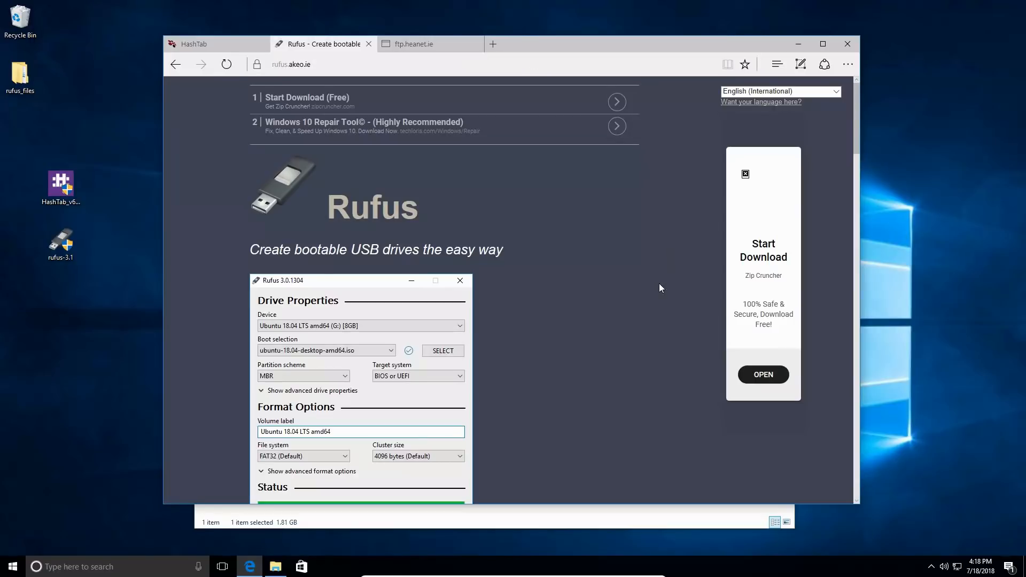
{"action": "mouse_move", "coordinate": [224, 52]}
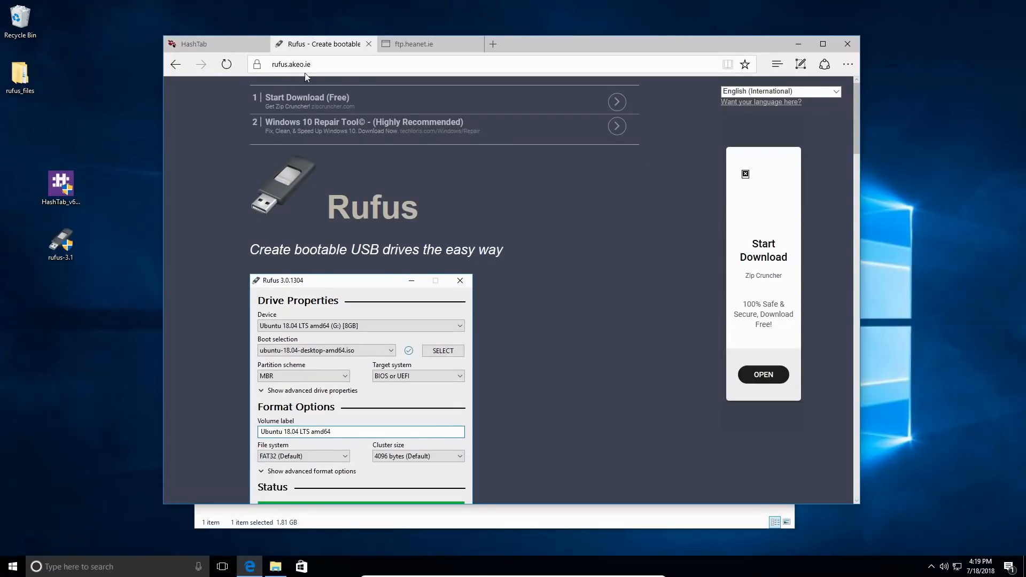
{"action": "mouse_move", "coordinate": [548, 228]}
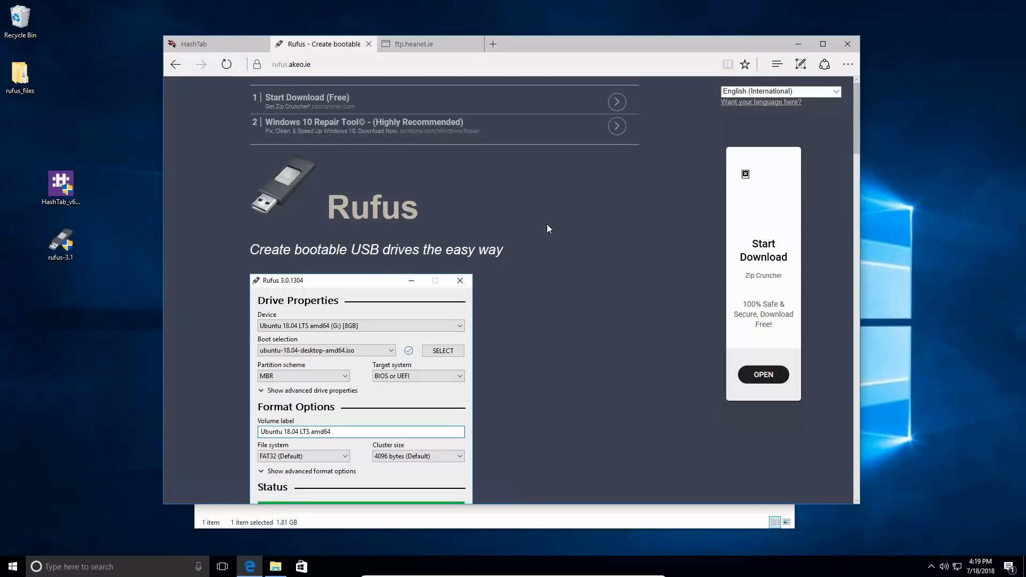
{"action": "scroll", "scroll_direction": "down", "scroll_amount": 3}
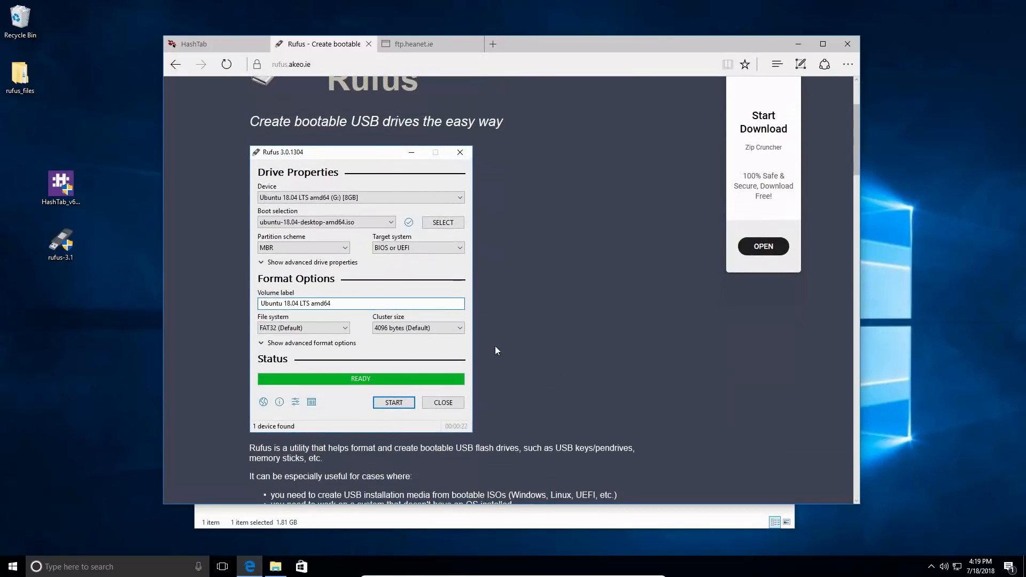
{"action": "mouse_move", "coordinate": [511, 353]}
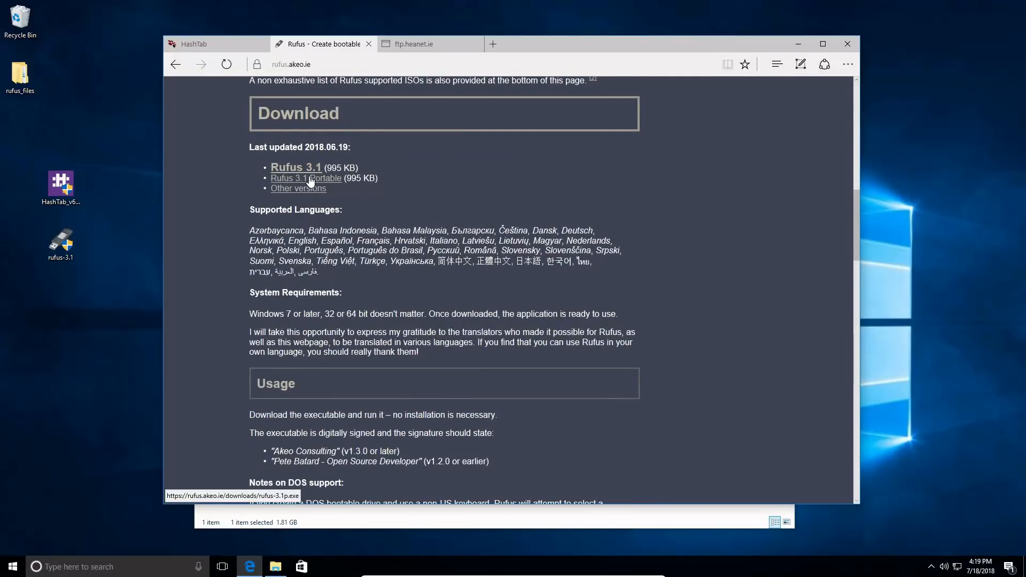
{"action": "mouse_move", "coordinate": [285, 172]}
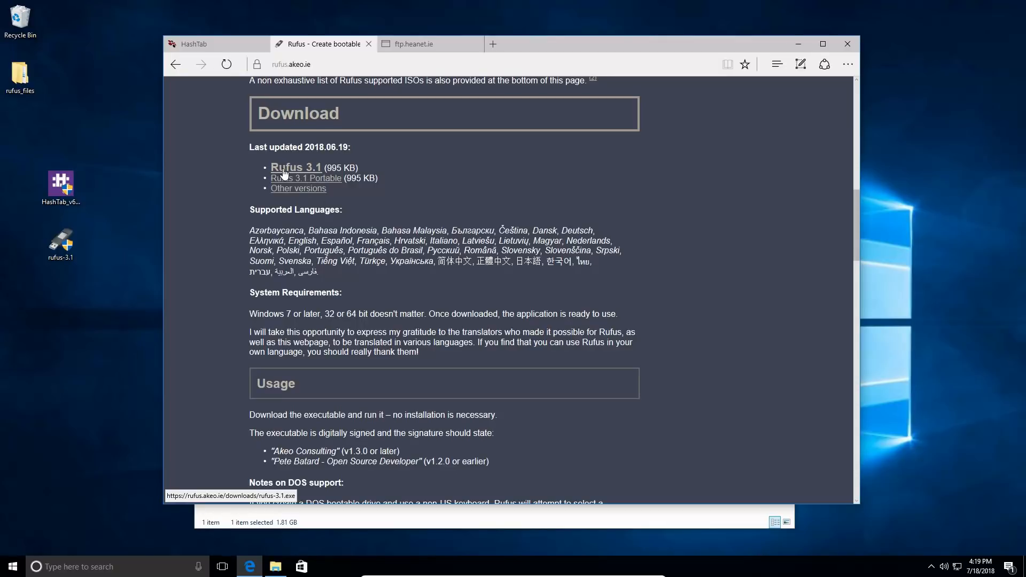
{"action": "mouse_move", "coordinate": [287, 178]}
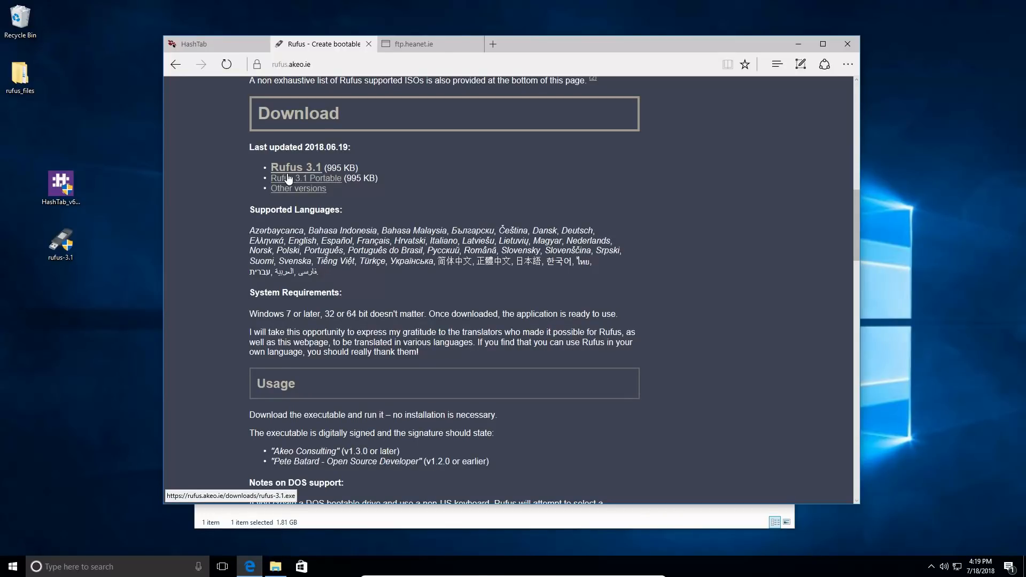
{"action": "mouse_move", "coordinate": [286, 187]}
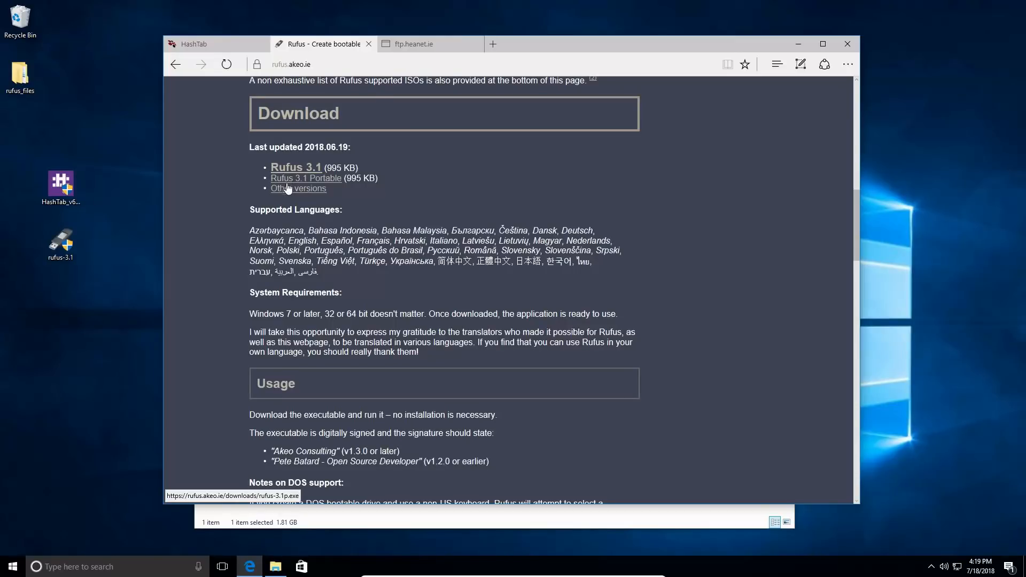
{"action": "mouse_move", "coordinate": [359, 85]}
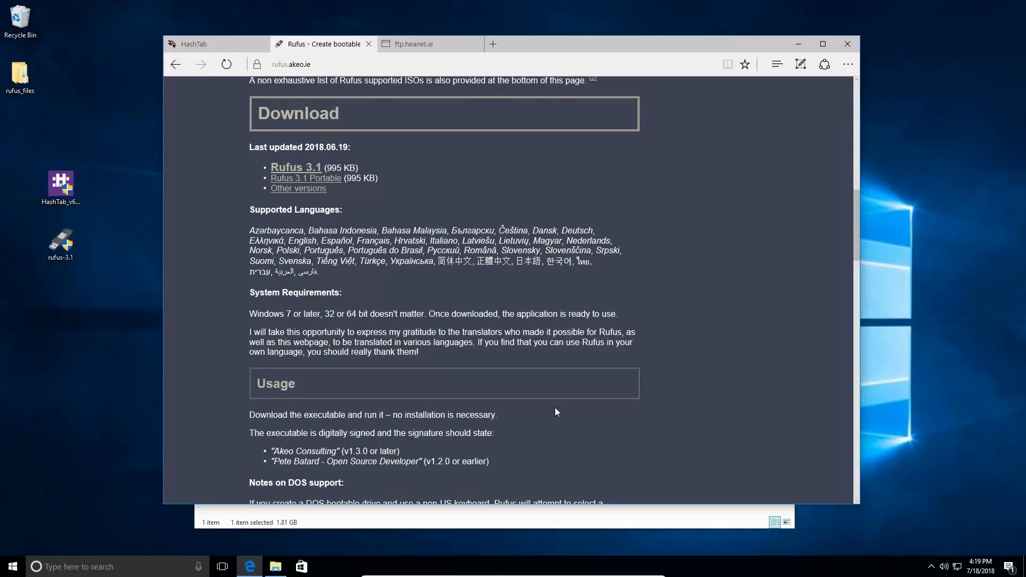
{"action": "mouse_move", "coordinate": [558, 420]}
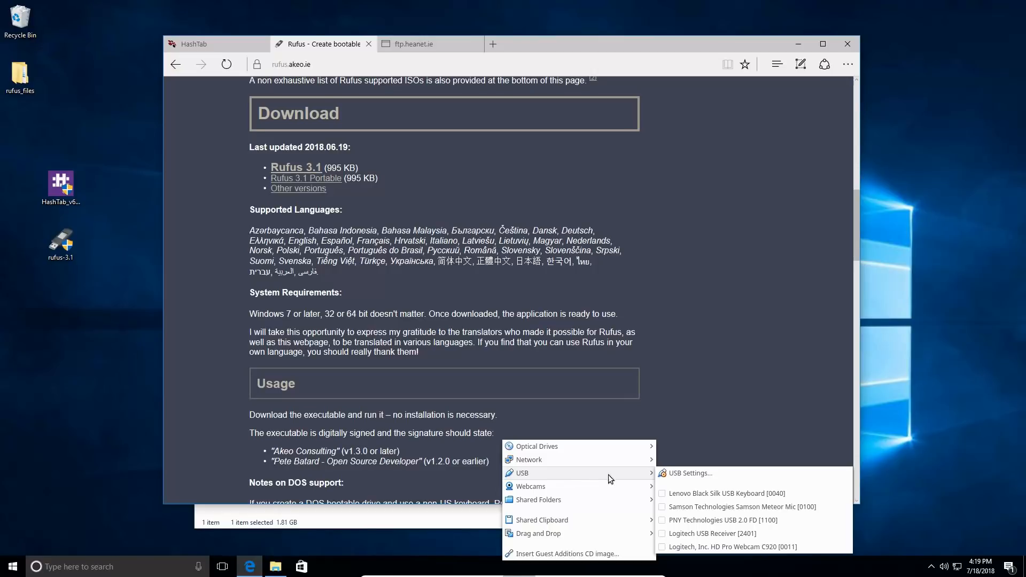
{"action": "mouse_move", "coordinate": [700, 520]}
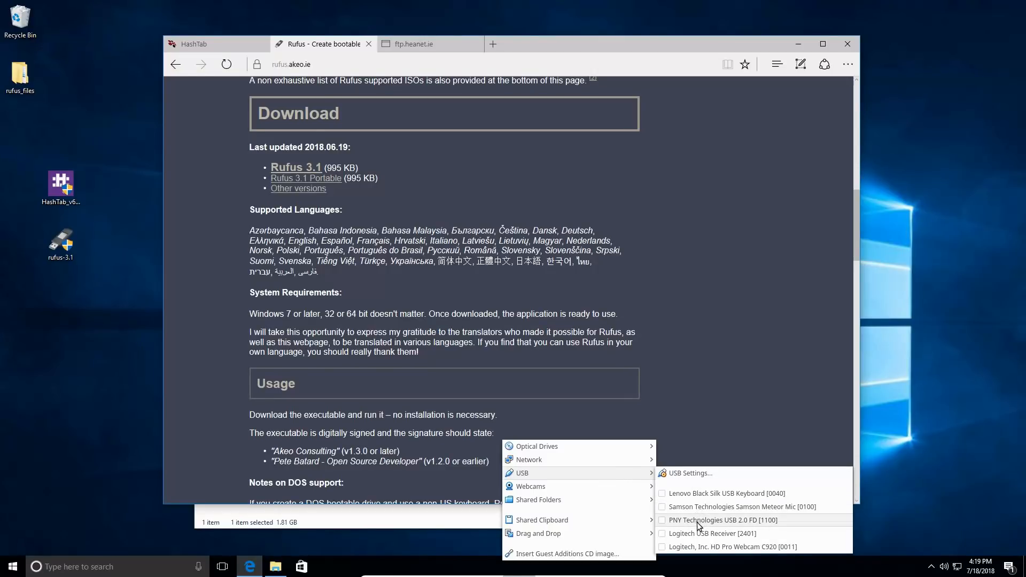
{"action": "mouse_move", "coordinate": [693, 520]}
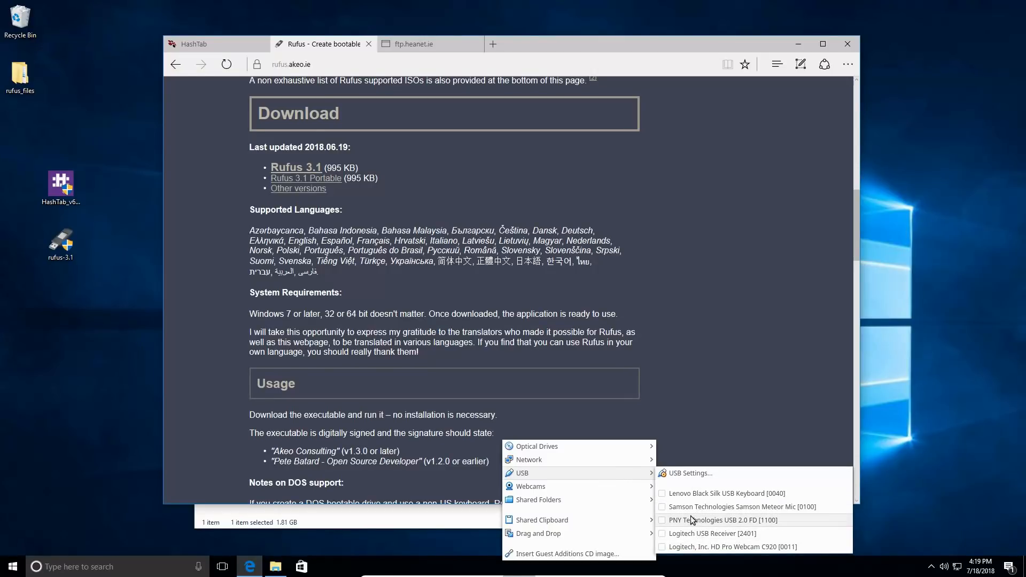
{"action": "mouse_move", "coordinate": [703, 495]}
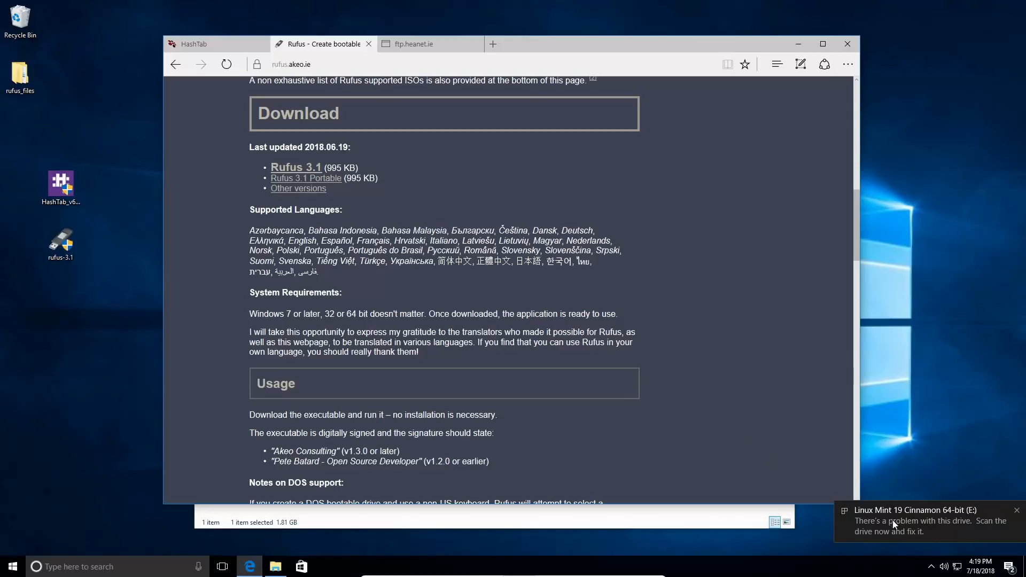
{"action": "mouse_move", "coordinate": [975, 520]}
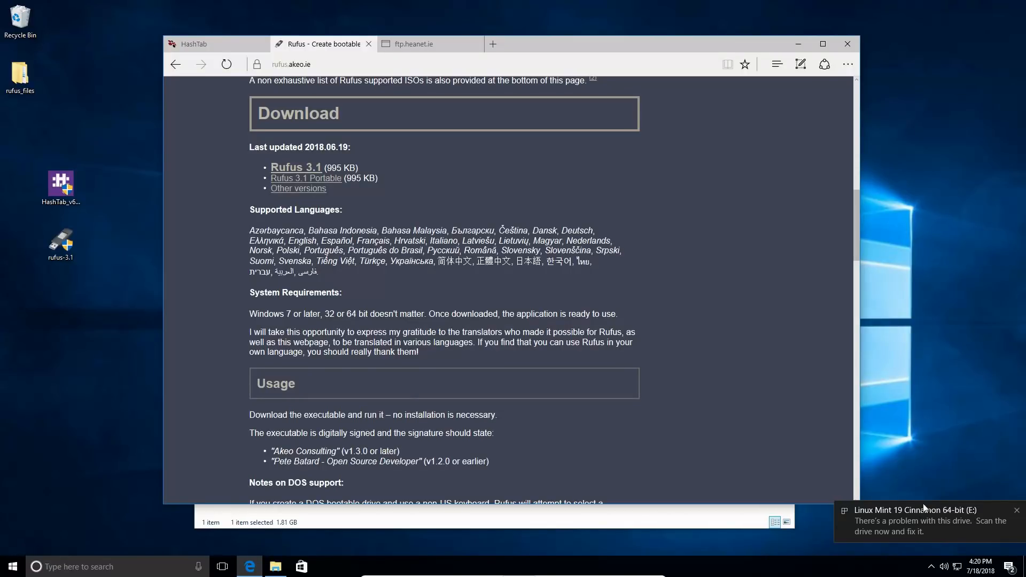
{"action": "mouse_move", "coordinate": [932, 517]}
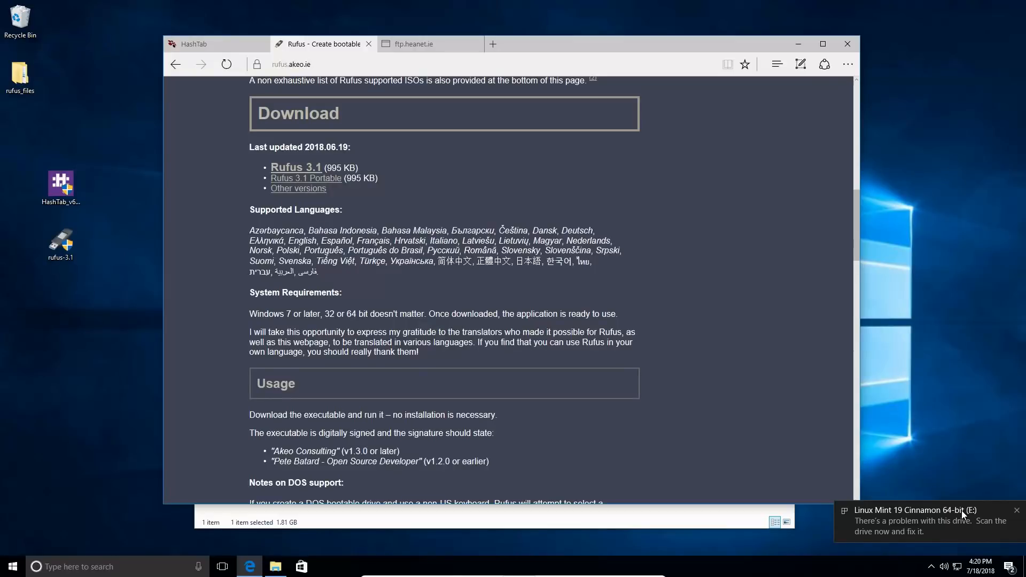
{"action": "mouse_move", "coordinate": [968, 402]}
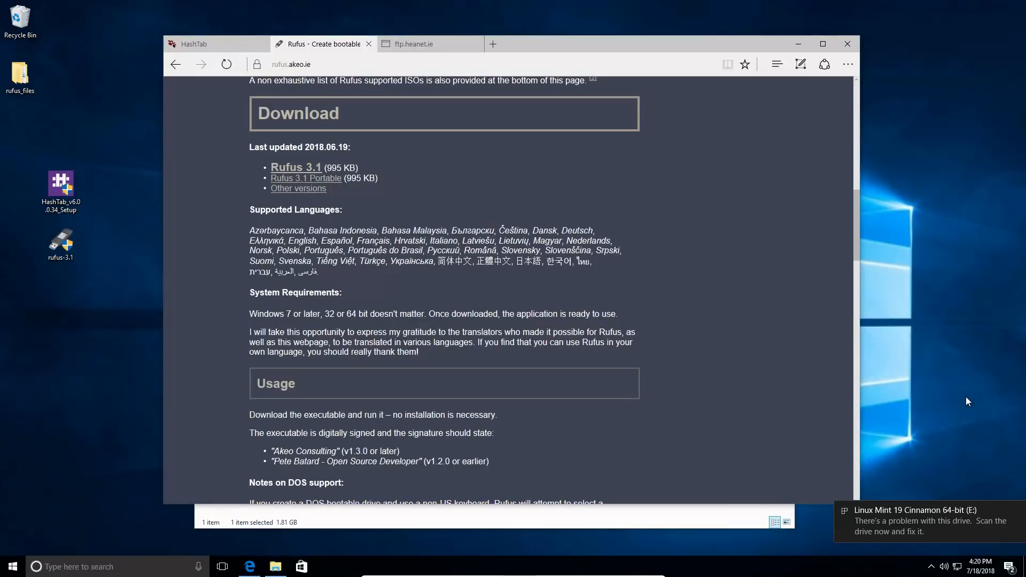
Quick-format the Linux Mint USB drive E: as FAT32, relabelling it 'Drive'.
{"action": "left_click", "coordinate": [274, 566]}
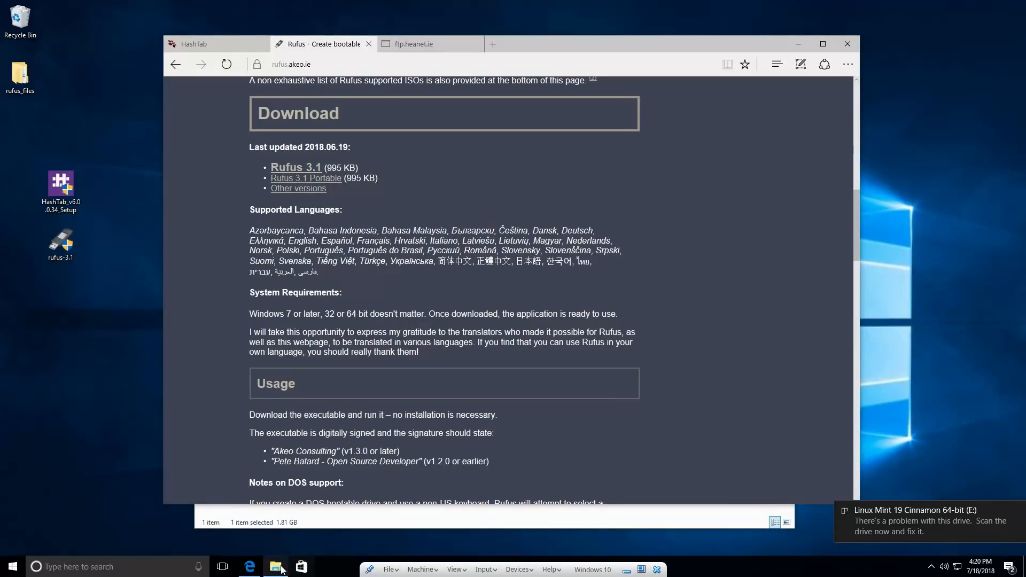
{"action": "left_click", "coordinate": [275, 567]}
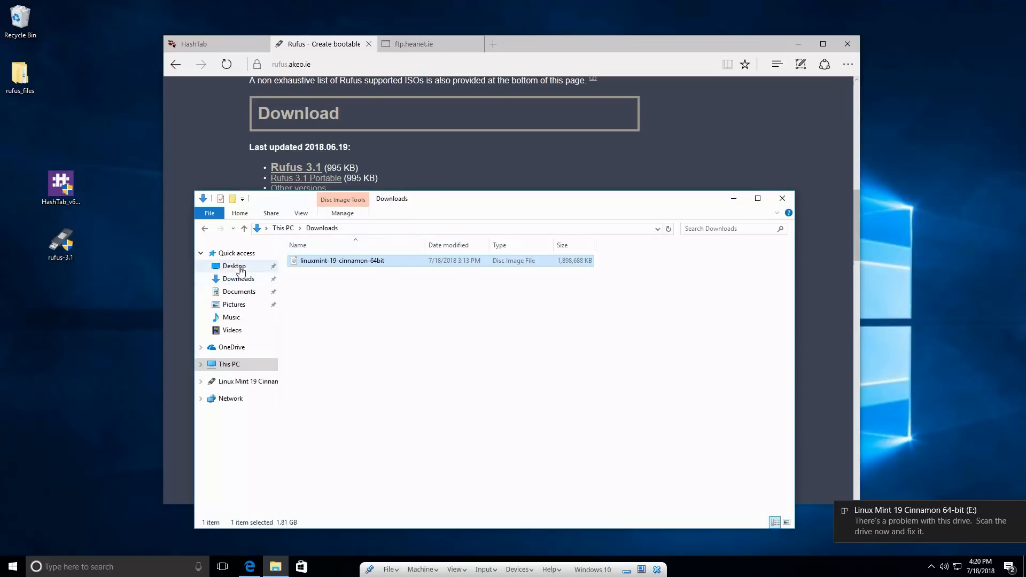
{"action": "left_click", "coordinate": [229, 364]}
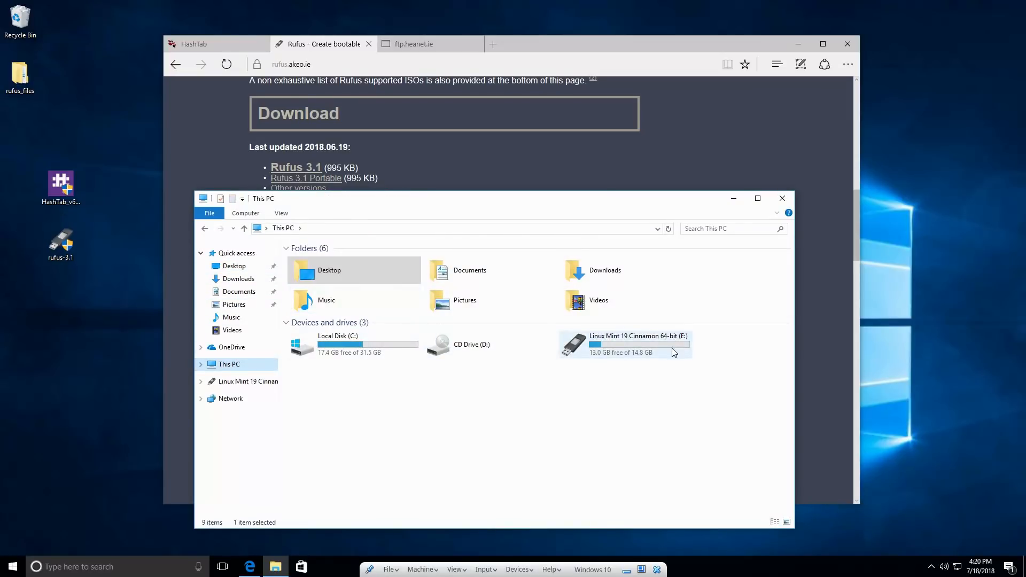
{"action": "mouse_move", "coordinate": [619, 349]}
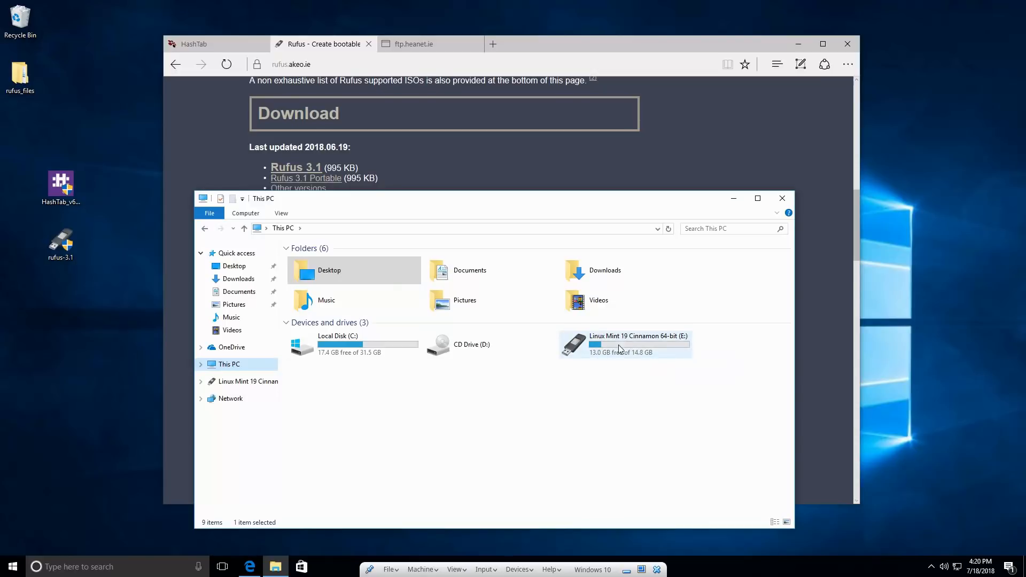
{"action": "mouse_move", "coordinate": [597, 346]}
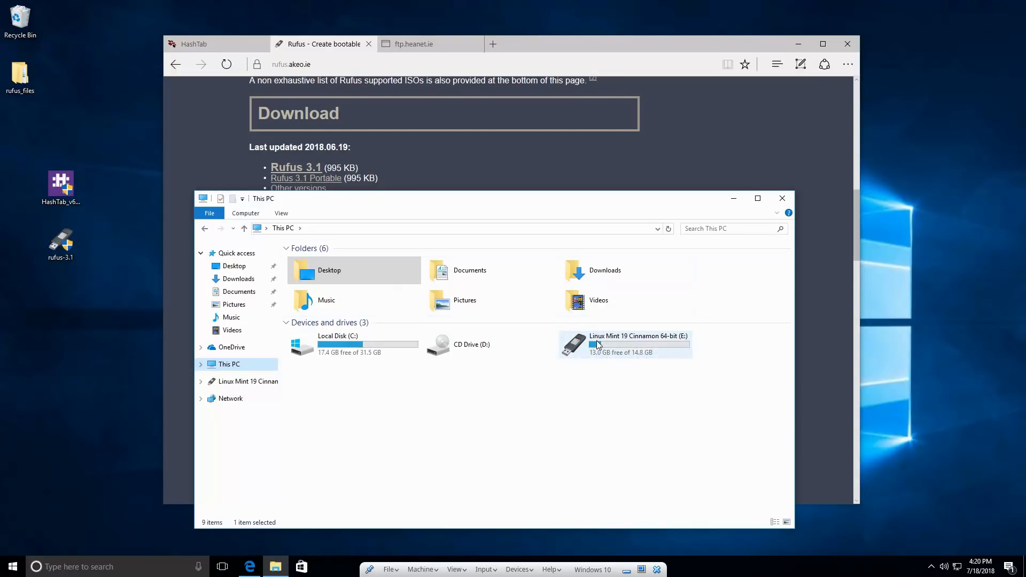
{"action": "right_click", "coordinate": [625, 344]}
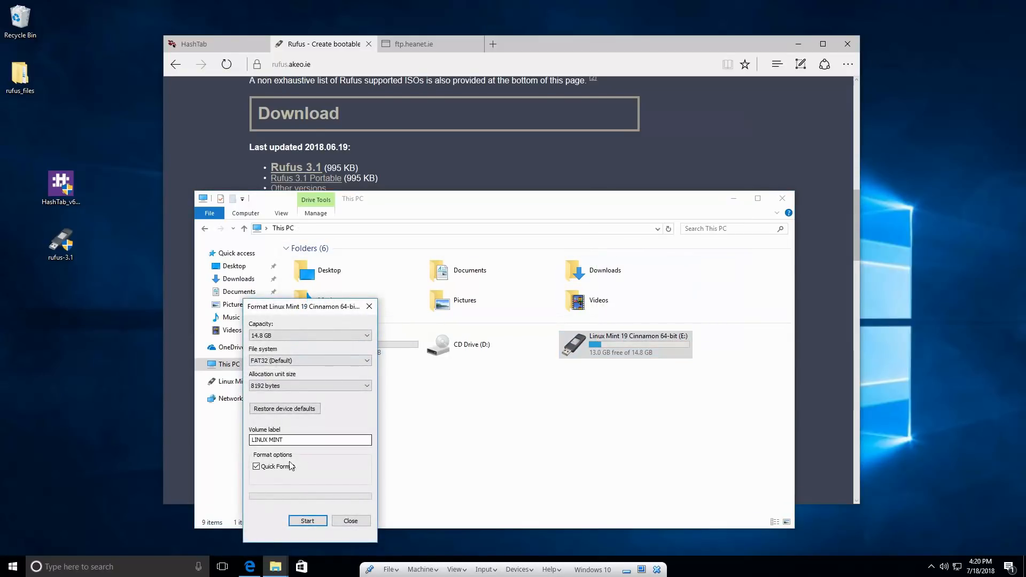
{"action": "triple_click", "coordinate": [310, 440]}
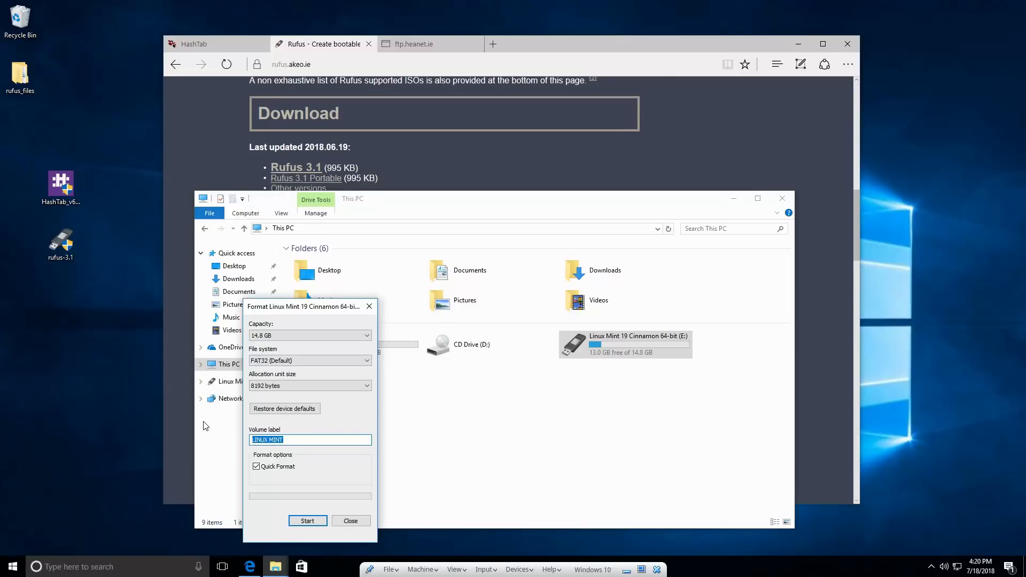
{"action": "type", "text": "Drive"}
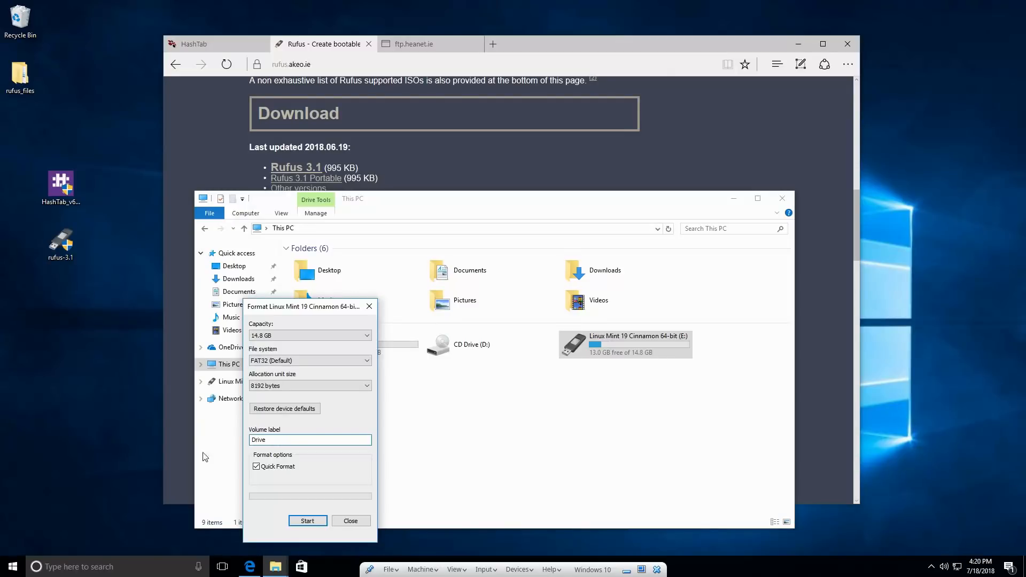
{"action": "left_click", "coordinate": [307, 522]}
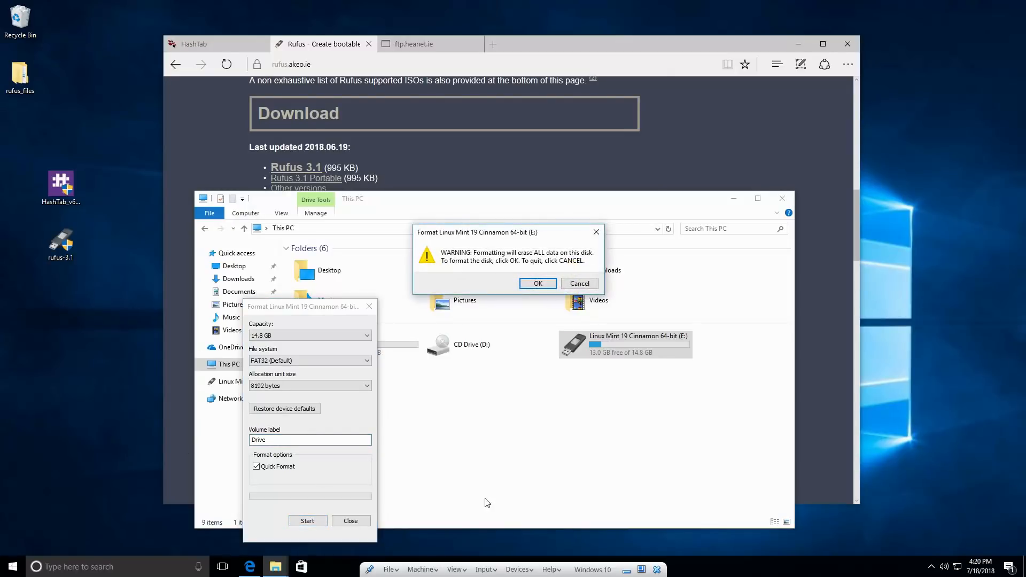
{"action": "left_click", "coordinate": [537, 283]}
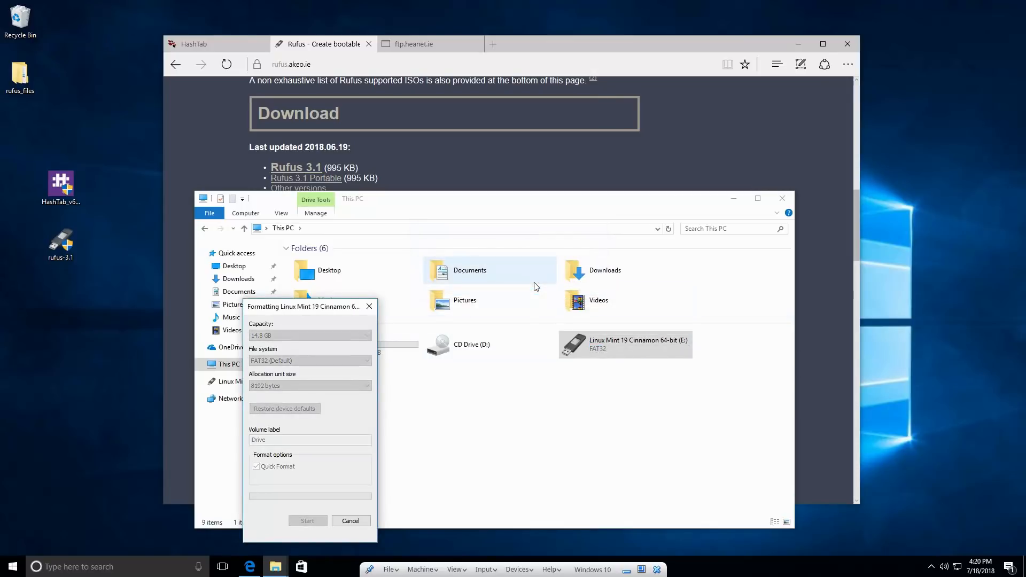
{"action": "mouse_move", "coordinate": [275, 322]}
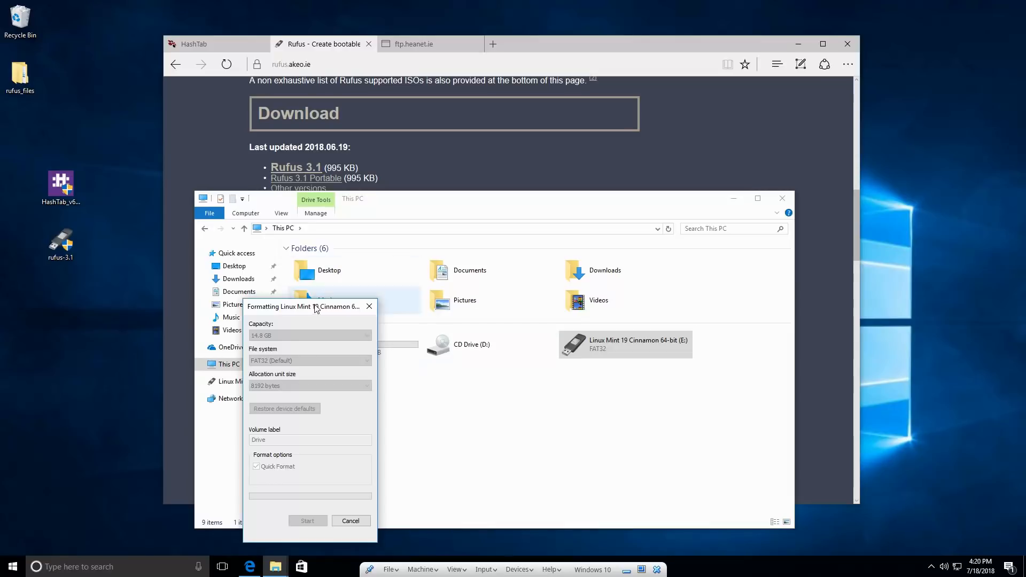
{"action": "left_click", "coordinate": [307, 521]}
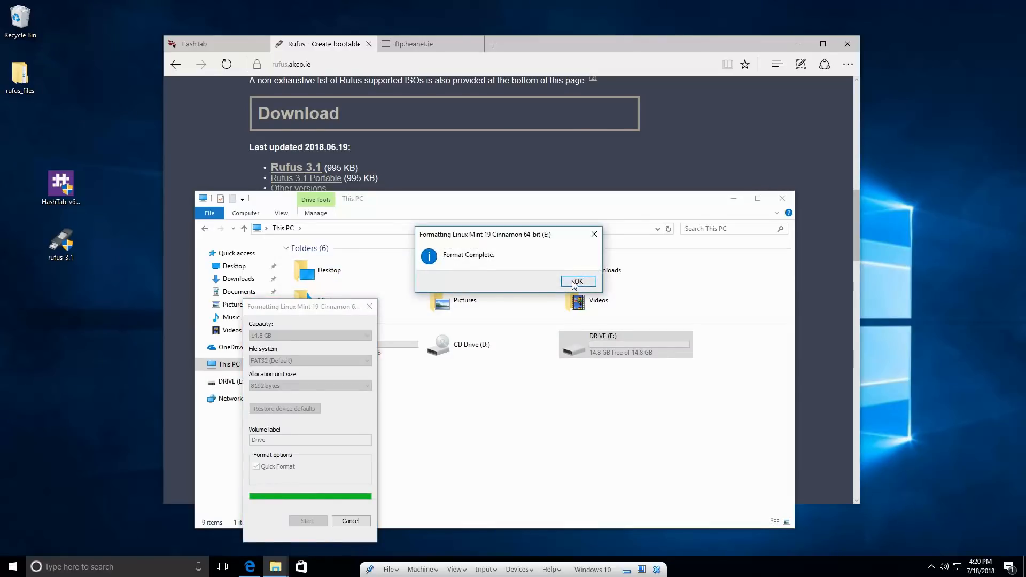
{"action": "left_click", "coordinate": [577, 280]}
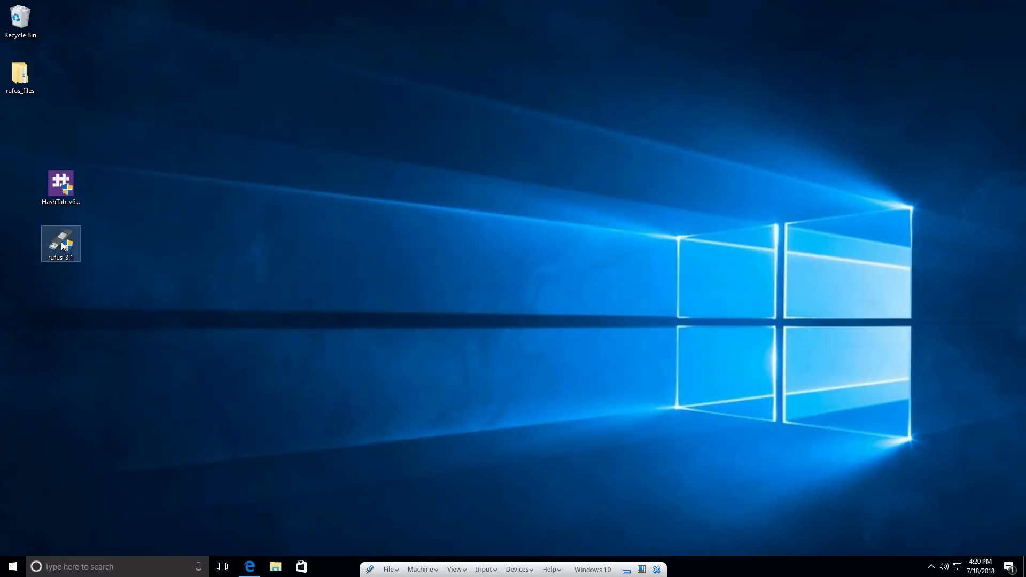
Launch Rufus 3.1 with 16GB DRIVE (E:) as device and 'Disk or ISO image' boot selection.
{"action": "double_click", "coordinate": [61, 244]}
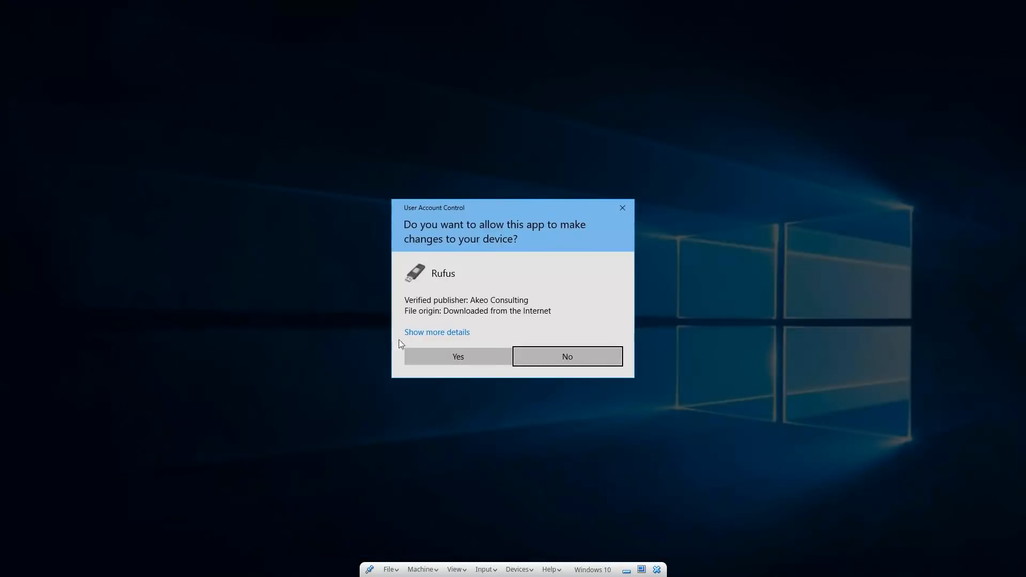
{"action": "left_click", "coordinate": [566, 356]}
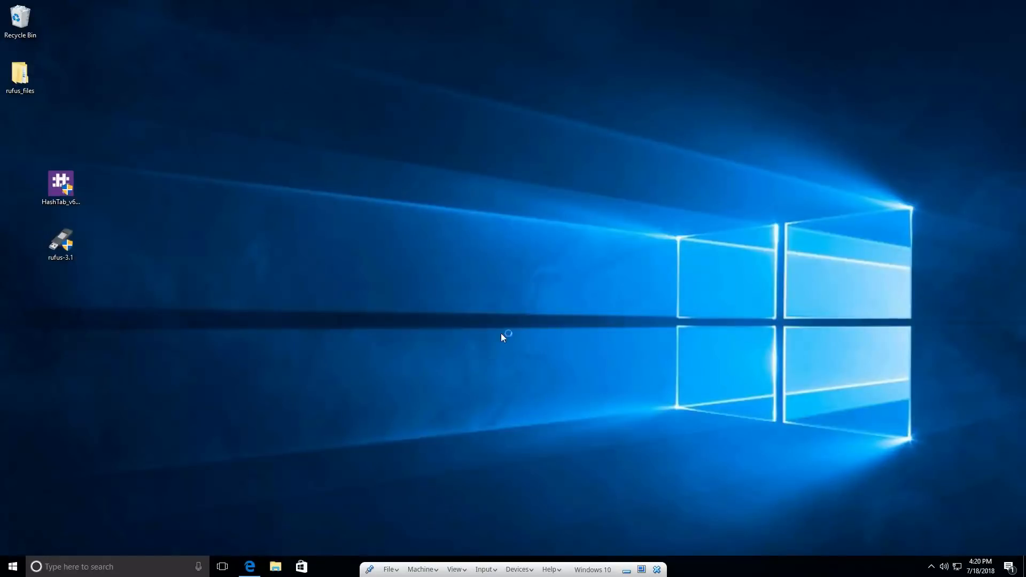
{"action": "double_click", "coordinate": [60, 243]}
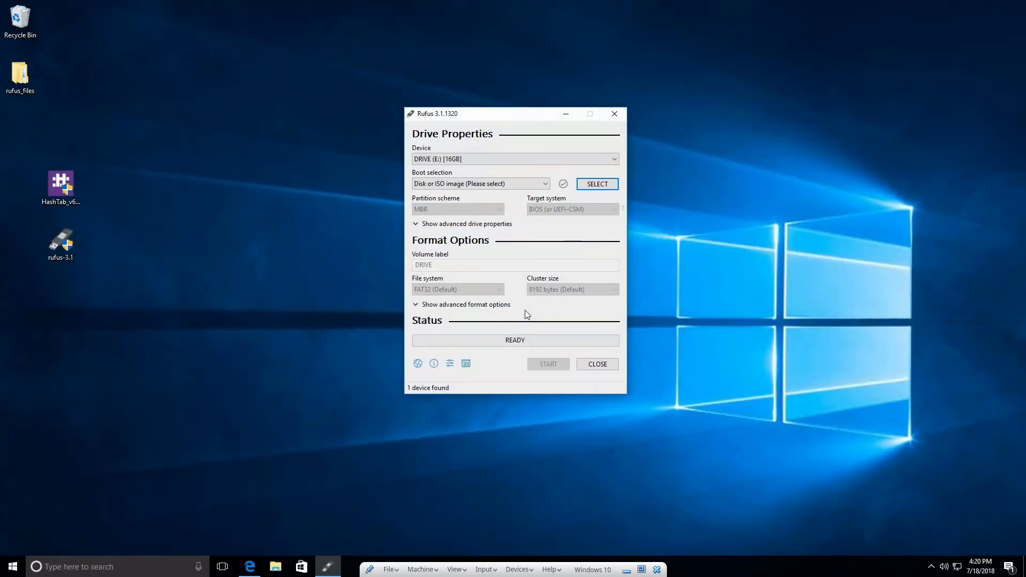
{"action": "mouse_move", "coordinate": [267, 193]}
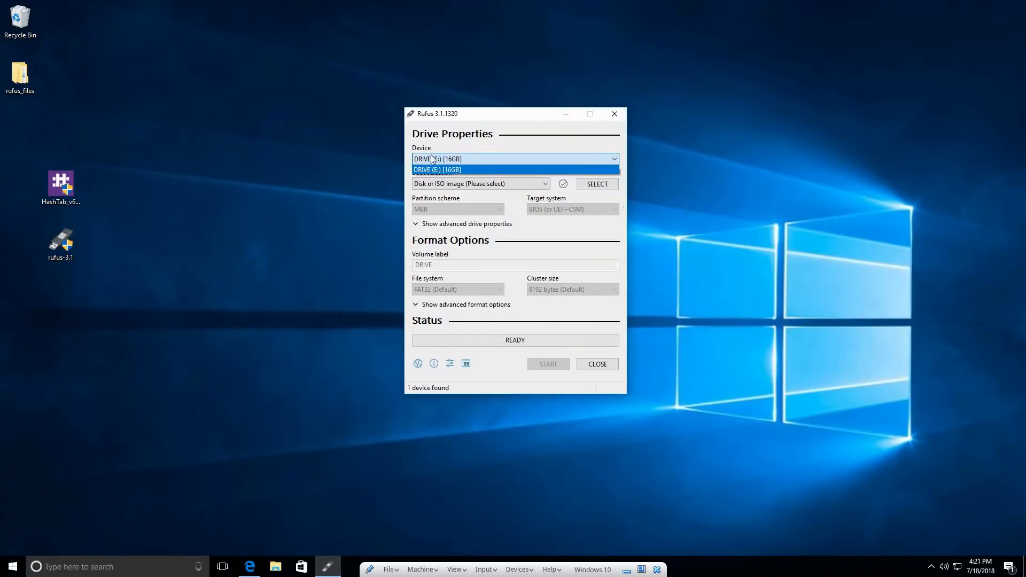
{"action": "left_click", "coordinate": [438, 169]}
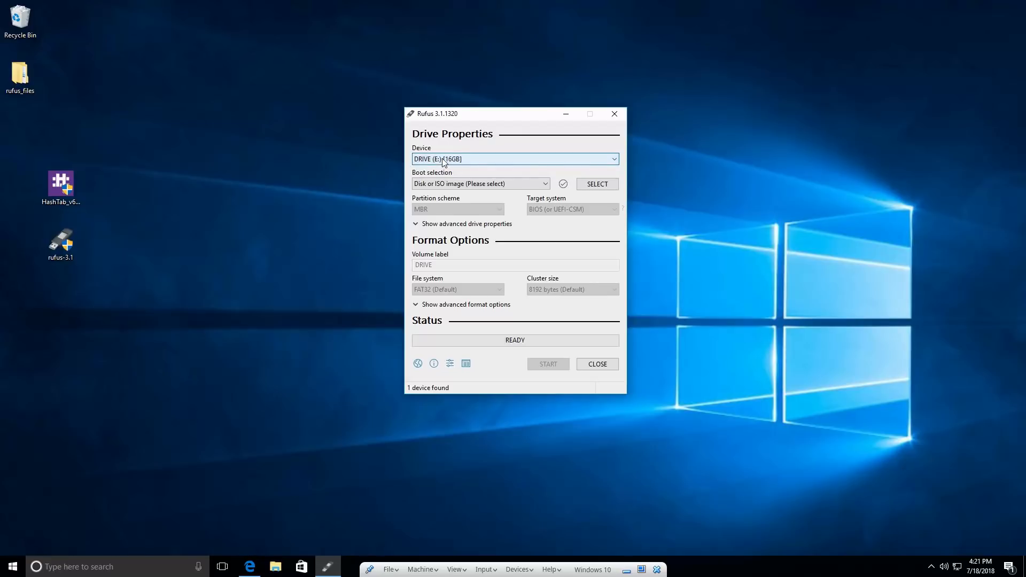
{"action": "mouse_move", "coordinate": [500, 184]}
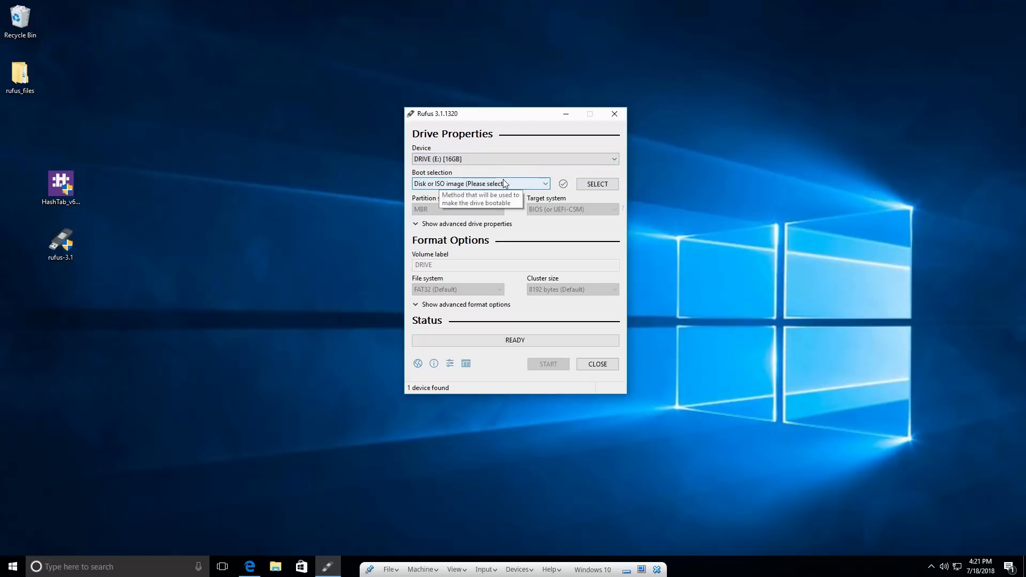
{"action": "left_click", "coordinate": [544, 183]}
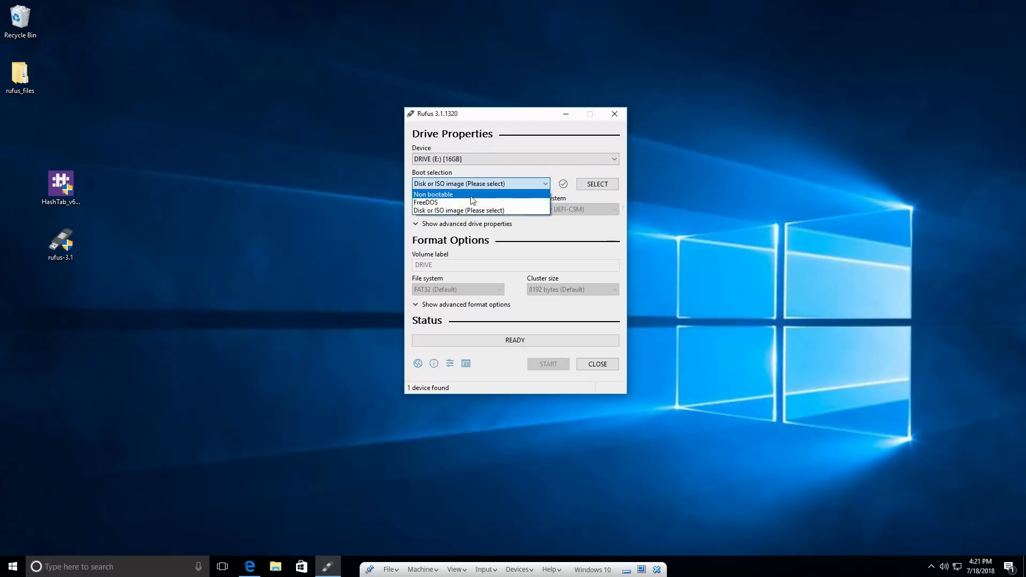
{"action": "mouse_move", "coordinate": [438, 210]}
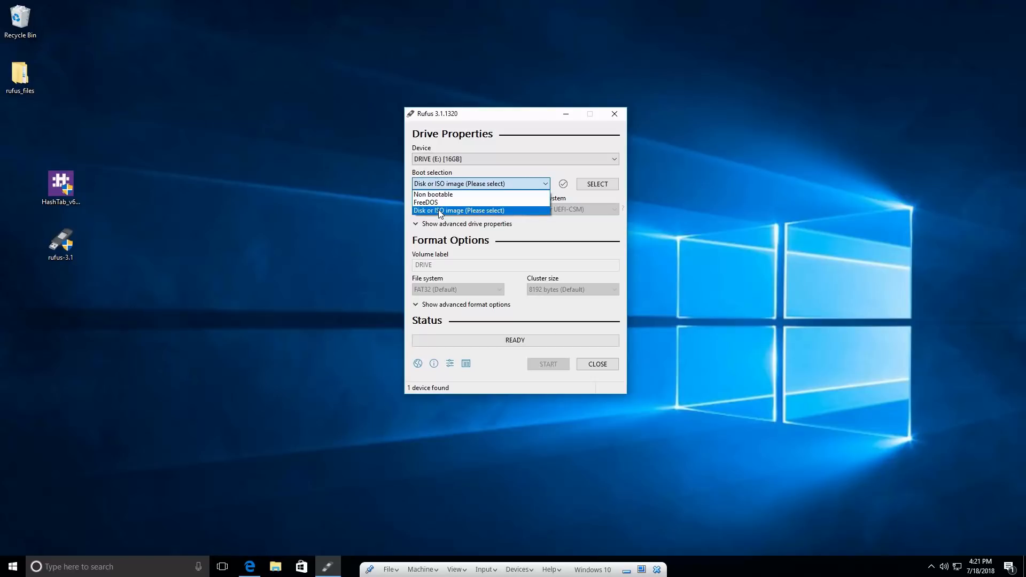
{"action": "left_click", "coordinate": [458, 210]}
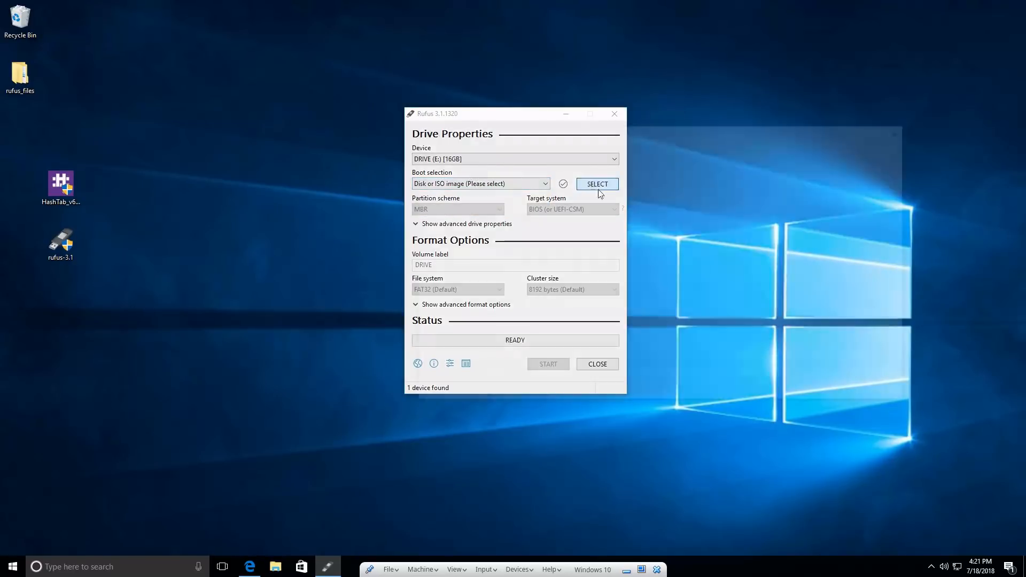
Load linuxmint-19-cinnamon-64bit.iso from the Downloads folder as the boot image.
{"action": "left_click", "coordinate": [596, 184]}
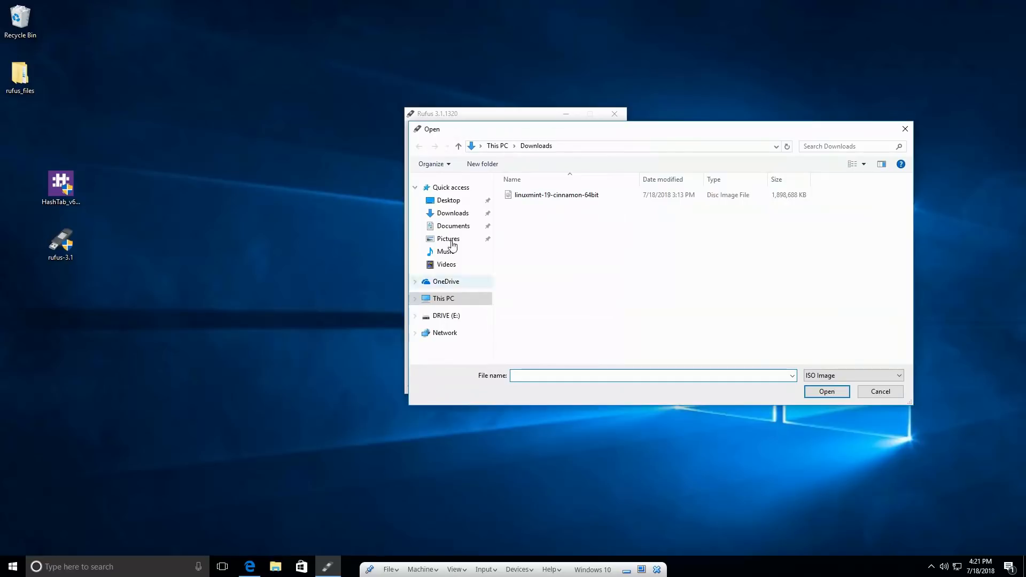
{"action": "left_click", "coordinate": [556, 195]}
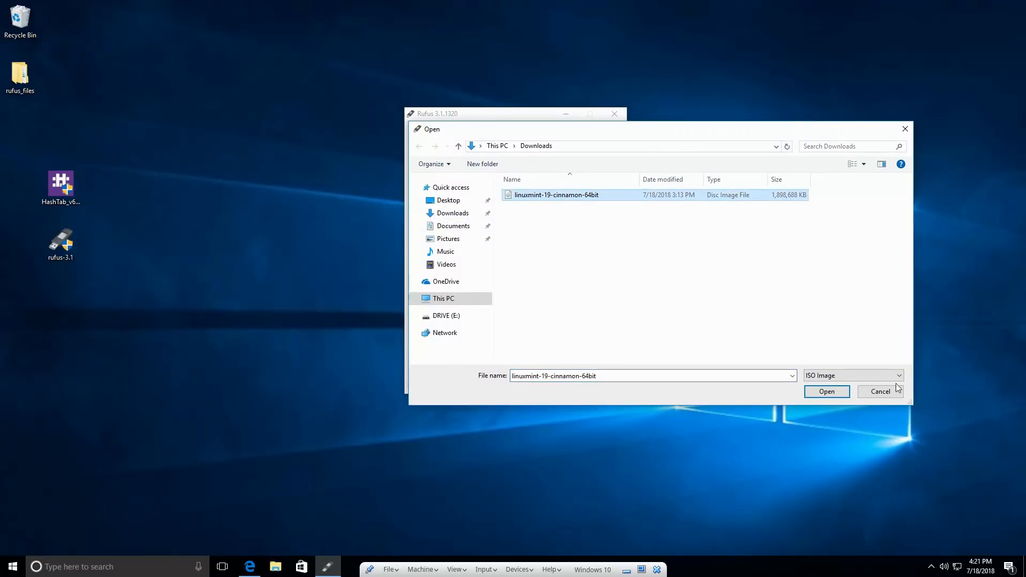
{"action": "left_click", "coordinate": [825, 391]}
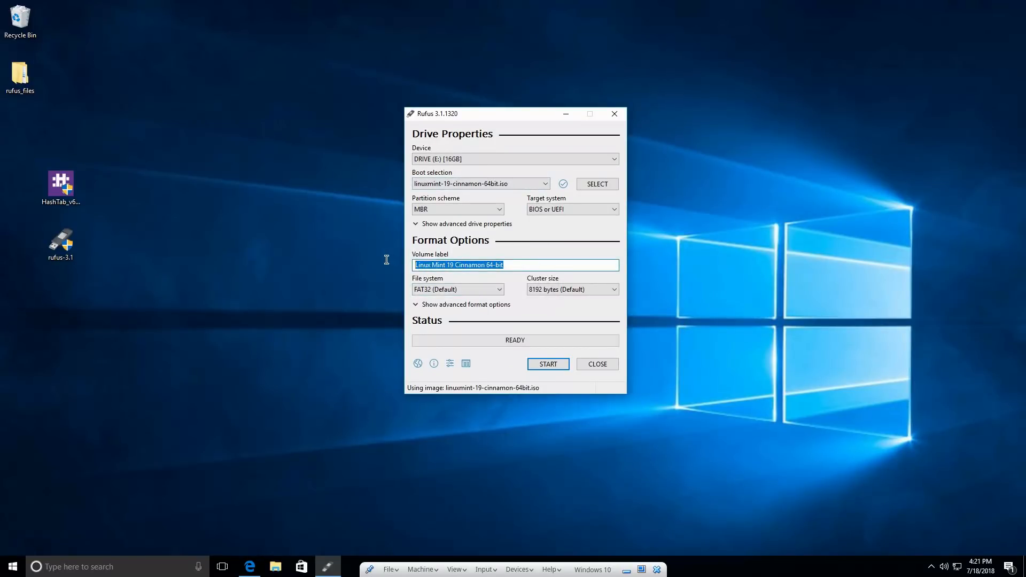
{"action": "mouse_move", "coordinate": [590, 275]}
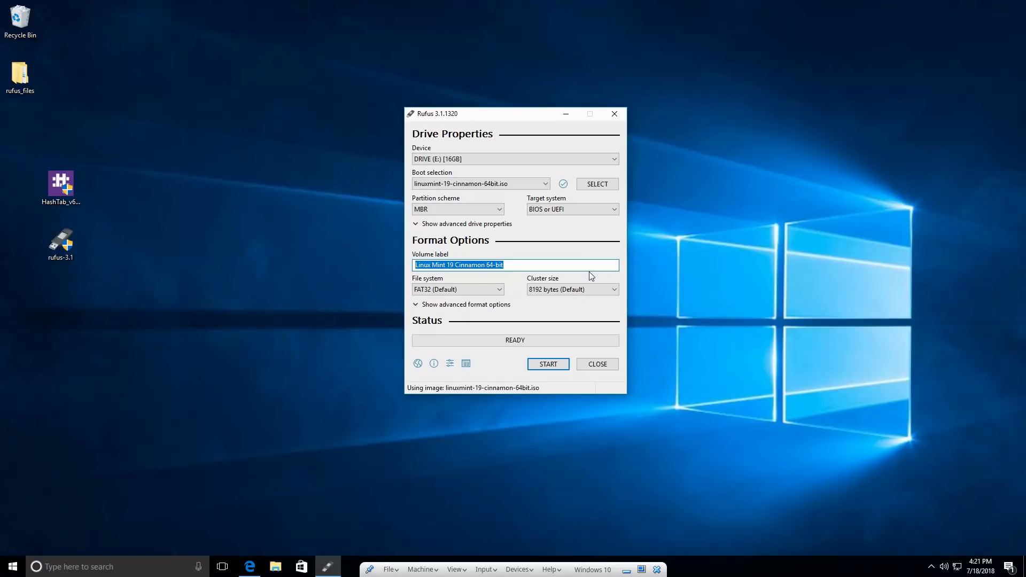
{"action": "mouse_move", "coordinate": [496, 283]}
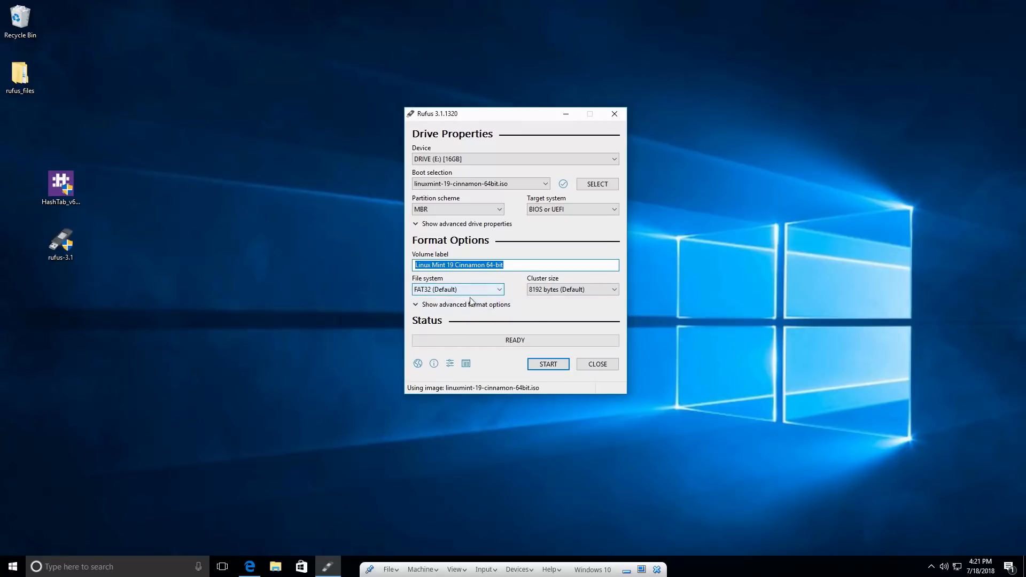
{"action": "mouse_move", "coordinate": [487, 288]}
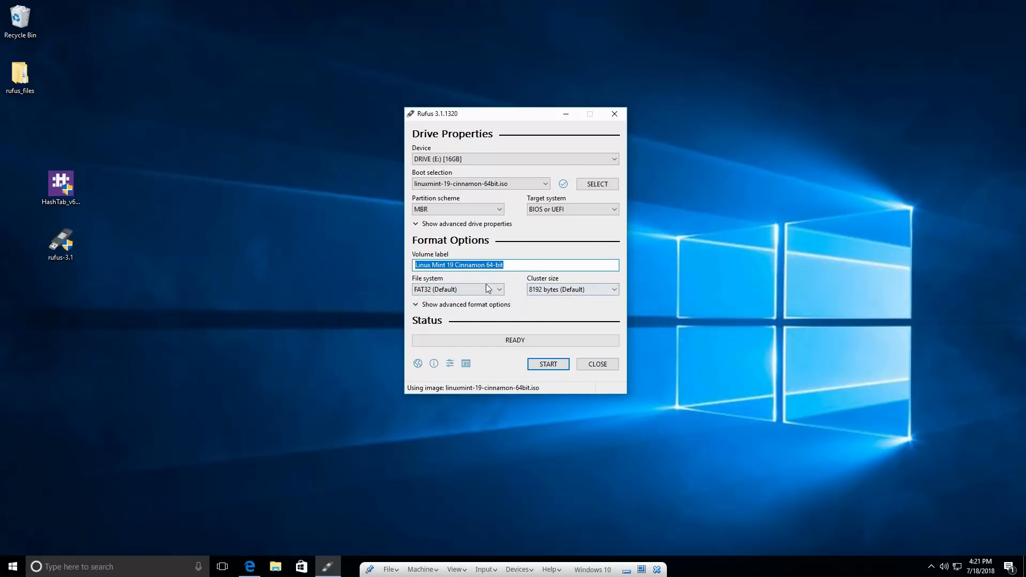
{"action": "mouse_move", "coordinate": [548, 368]}
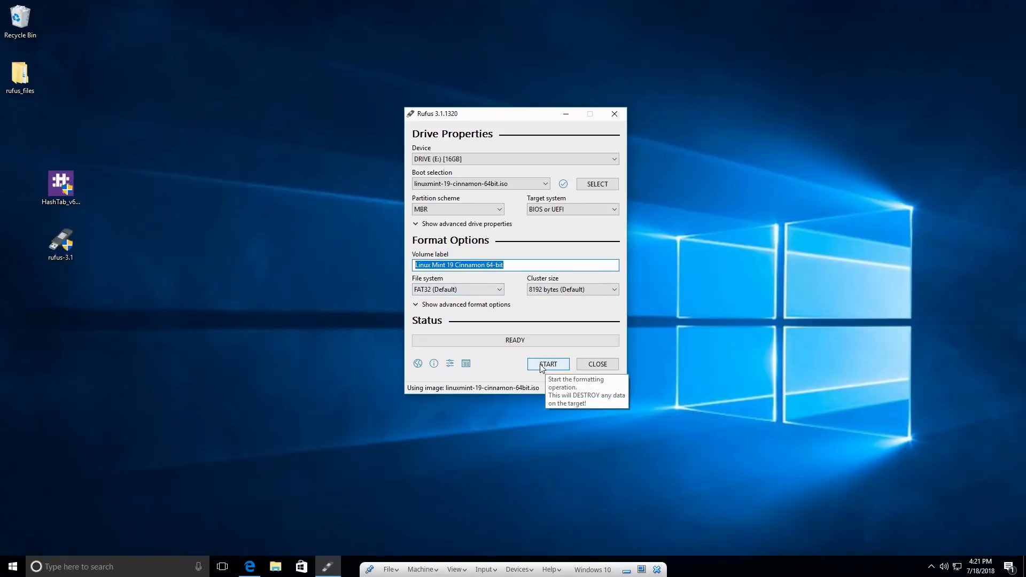
Start writing, keeping 'Write in ISO Image mode (Recommended)' selected.
{"action": "left_click", "coordinate": [548, 364]}
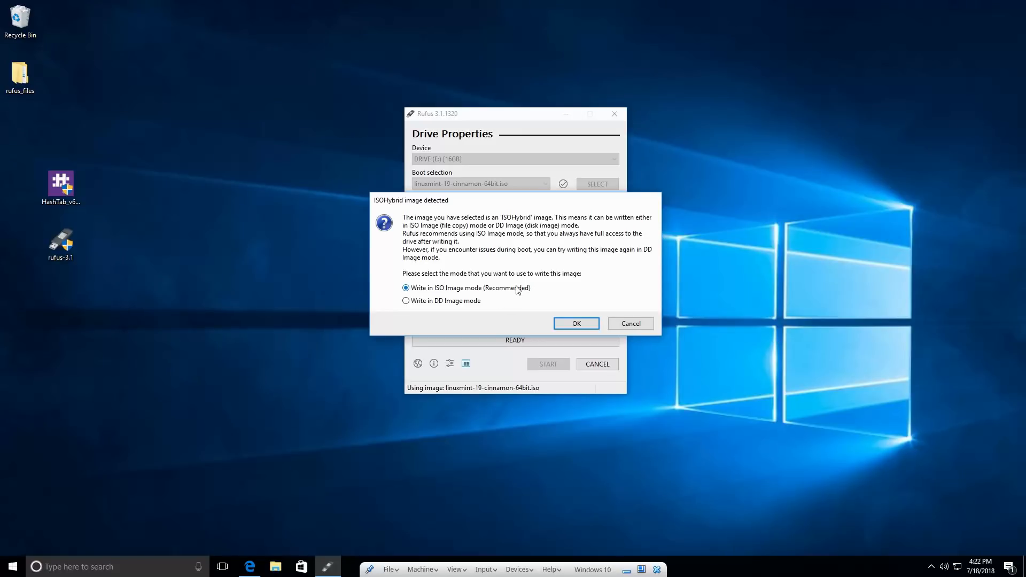
{"action": "mouse_move", "coordinate": [454, 306]}
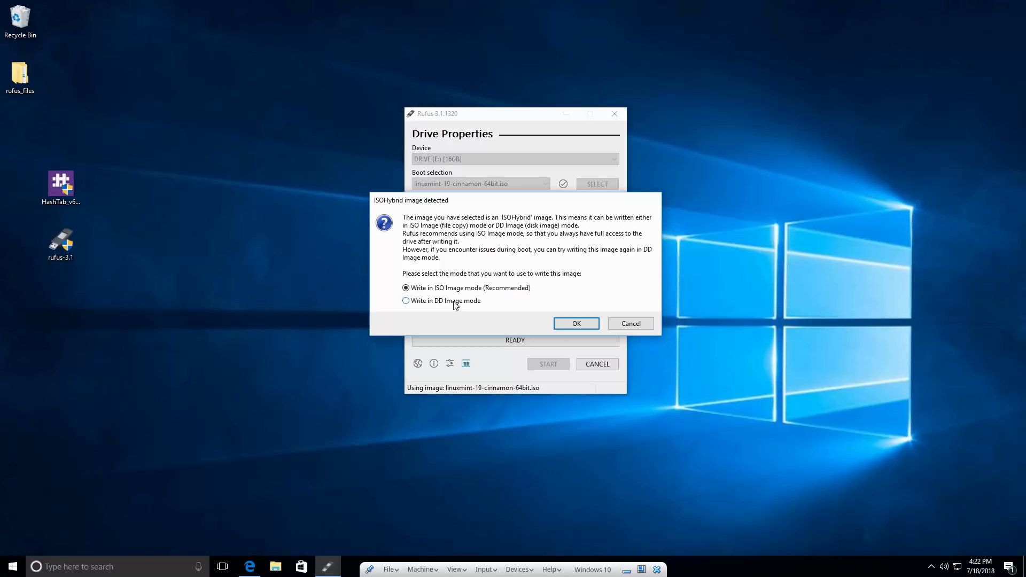
{"action": "mouse_move", "coordinate": [472, 300]}
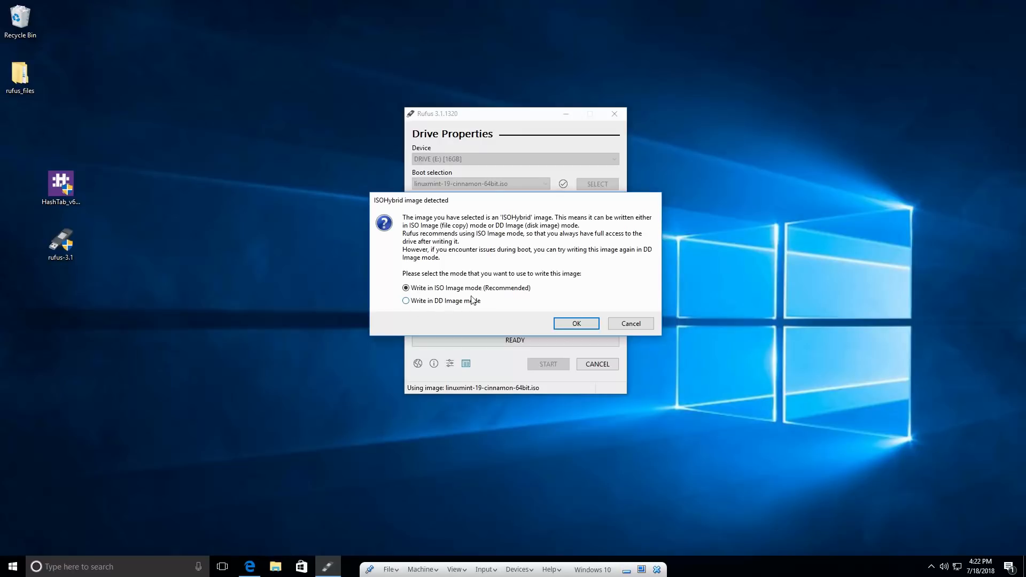
{"action": "left_click", "coordinate": [575, 323]}
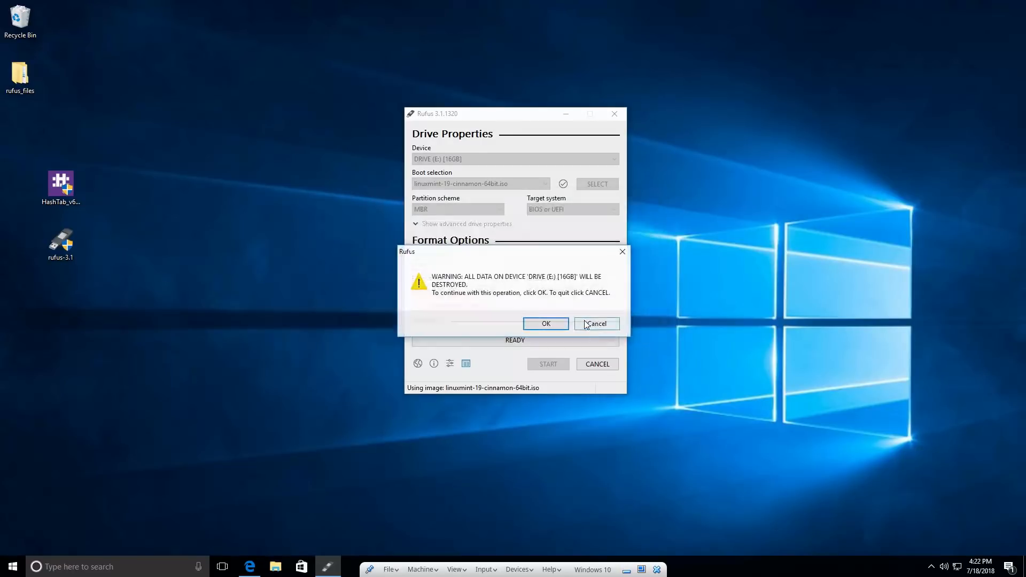
{"action": "mouse_move", "coordinate": [545, 287]}
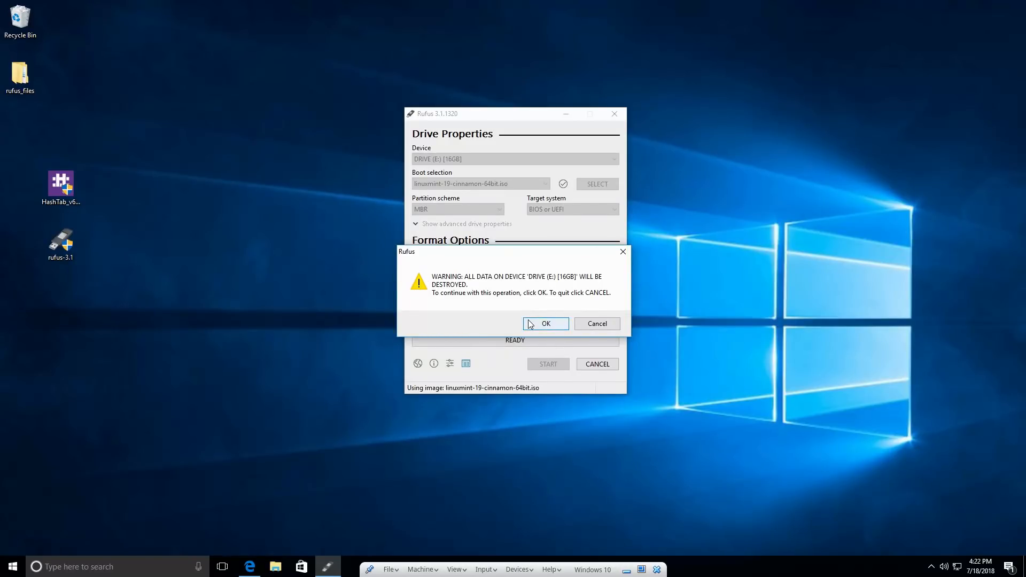
{"action": "mouse_move", "coordinate": [547, 327]}
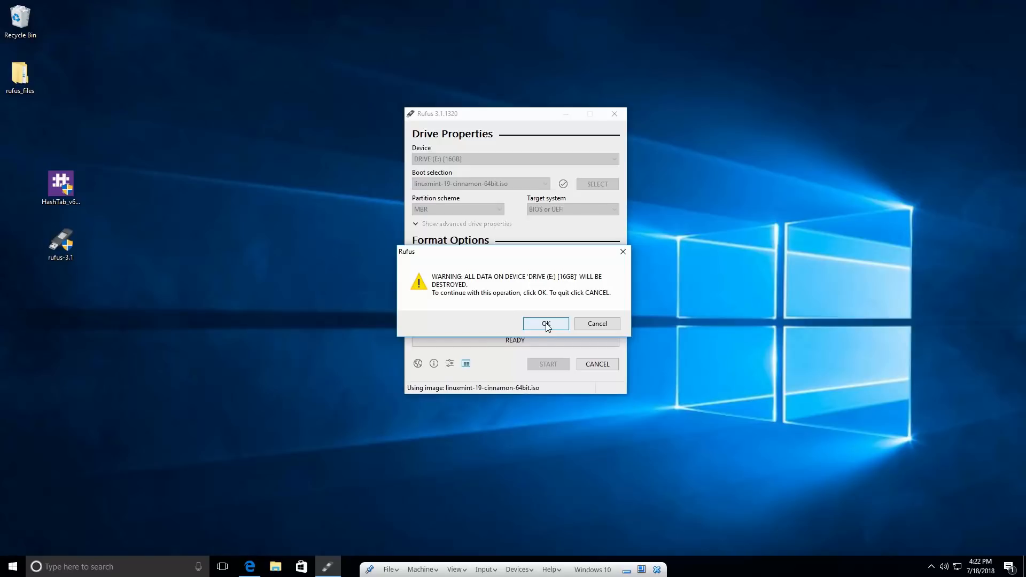
Accept the warning that all data on DRIVE E: will be destroyed.
{"action": "left_click", "coordinate": [546, 323]}
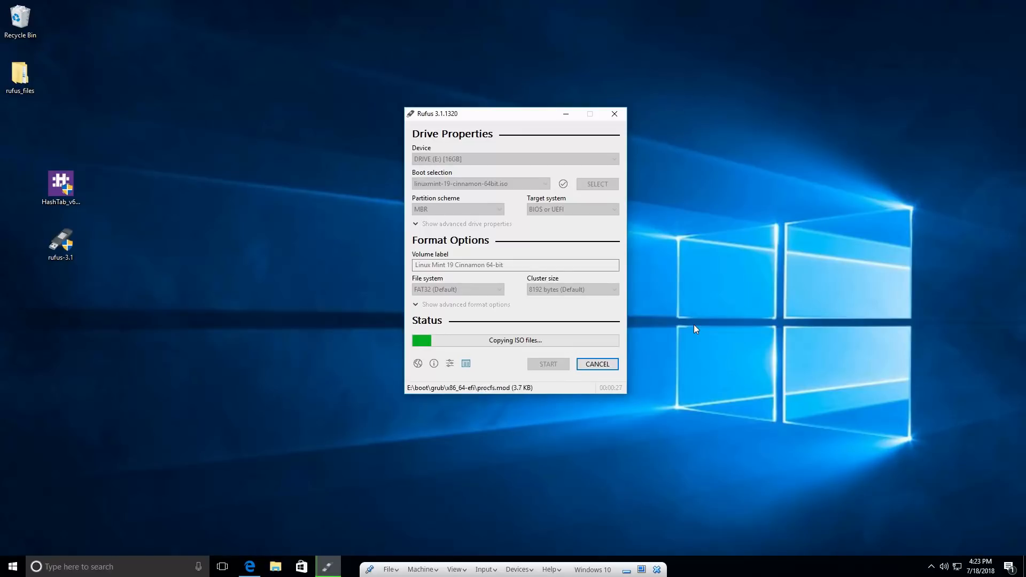
{"action": "mouse_move", "coordinate": [968, 15]}
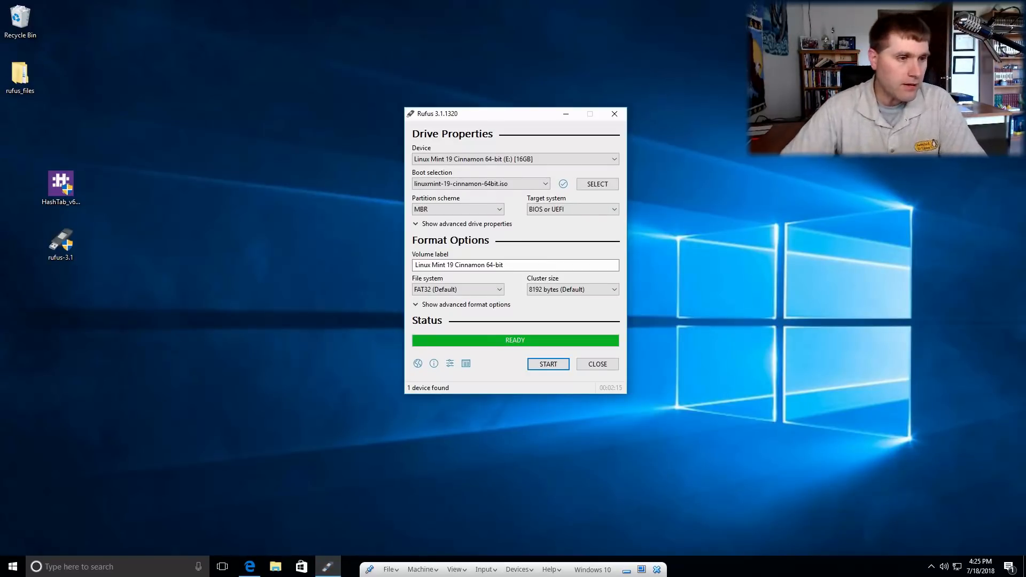
{"action": "mouse_move", "coordinate": [597, 364]}
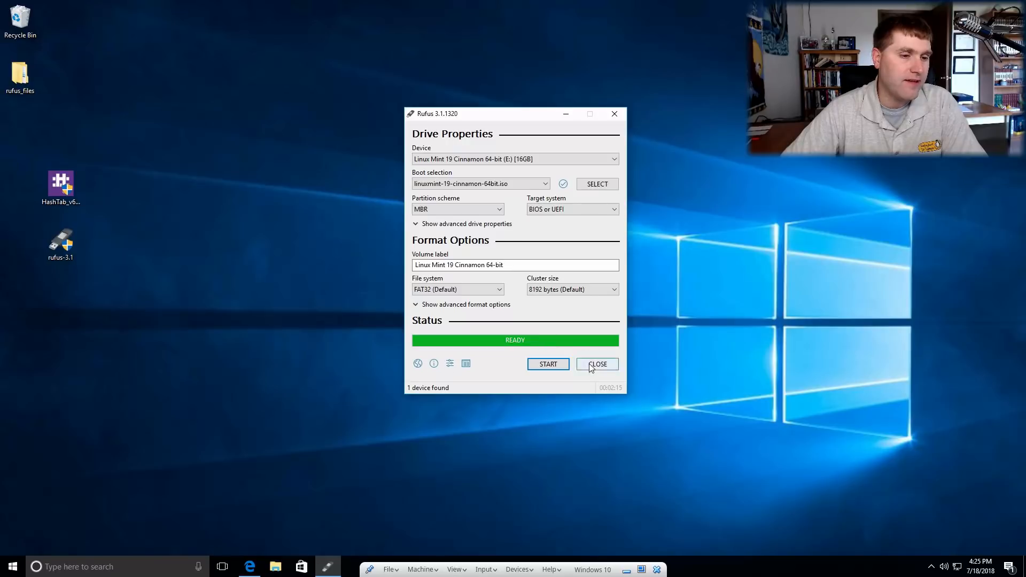
Close Rufus and open drive E: in This PC to view boot, casper and EFI.
{"action": "left_click", "coordinate": [597, 364]}
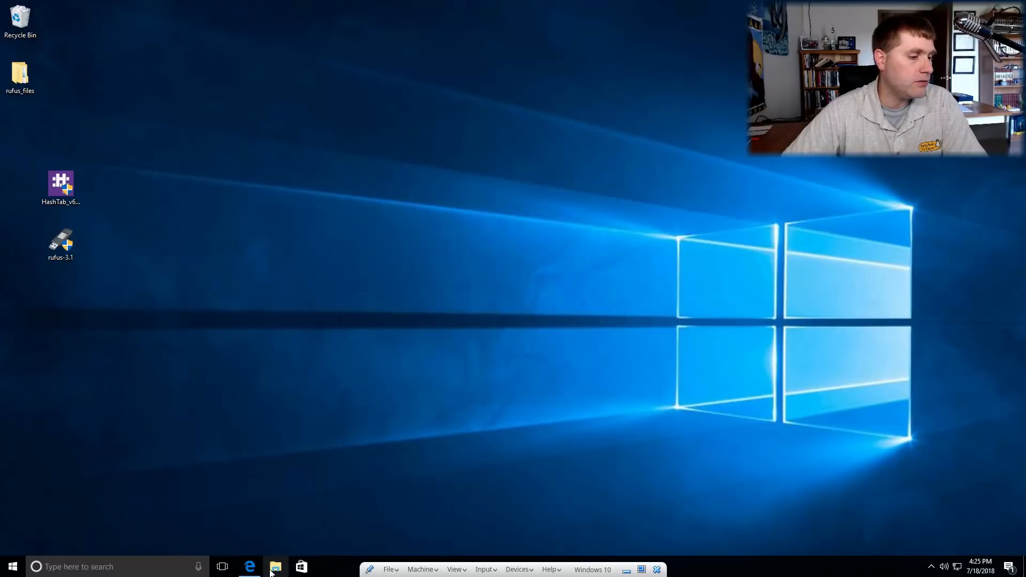
{"action": "left_click", "coordinate": [275, 567]}
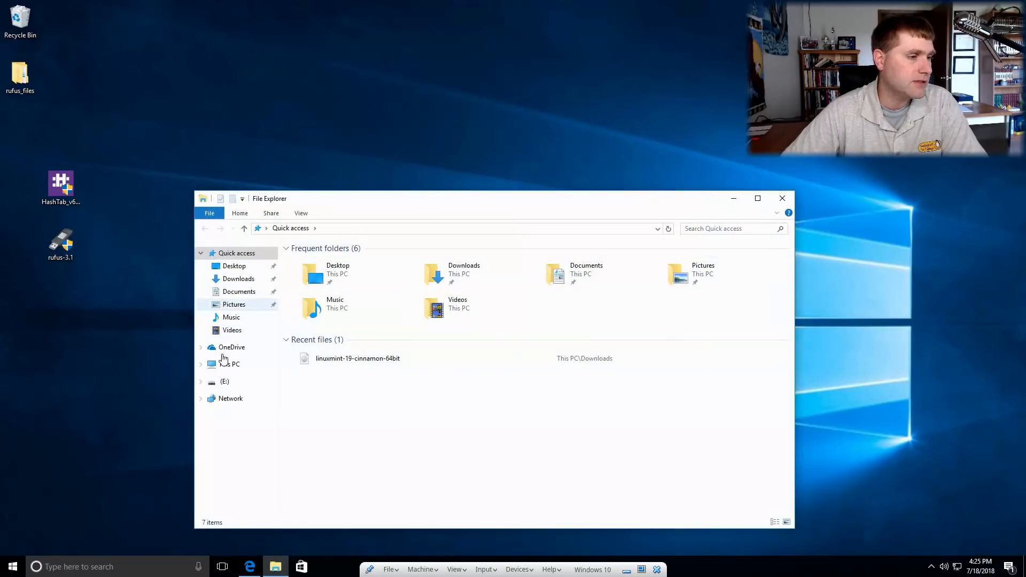
{"action": "left_click", "coordinate": [230, 364]}
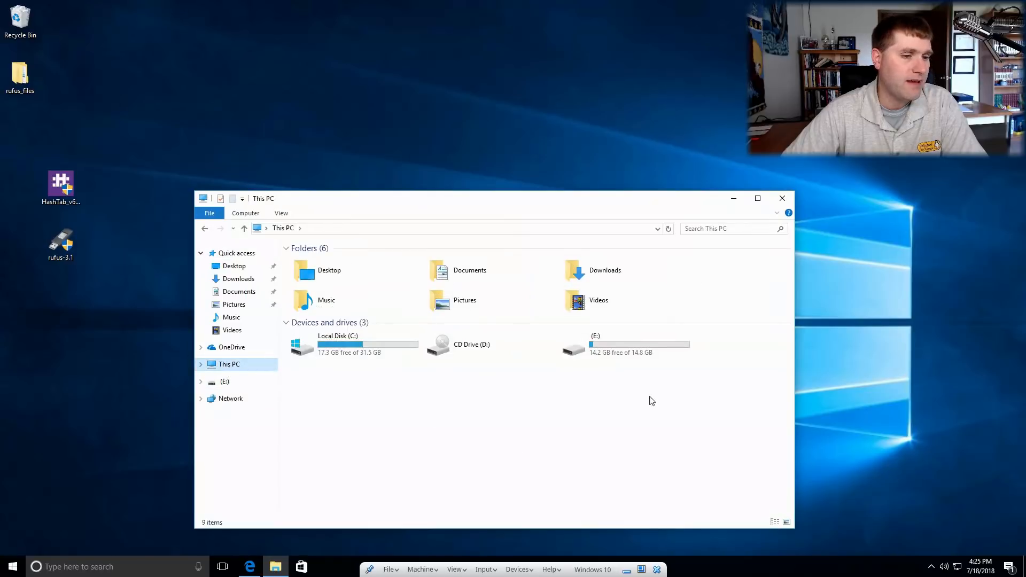
{"action": "left_click", "coordinate": [624, 344]}
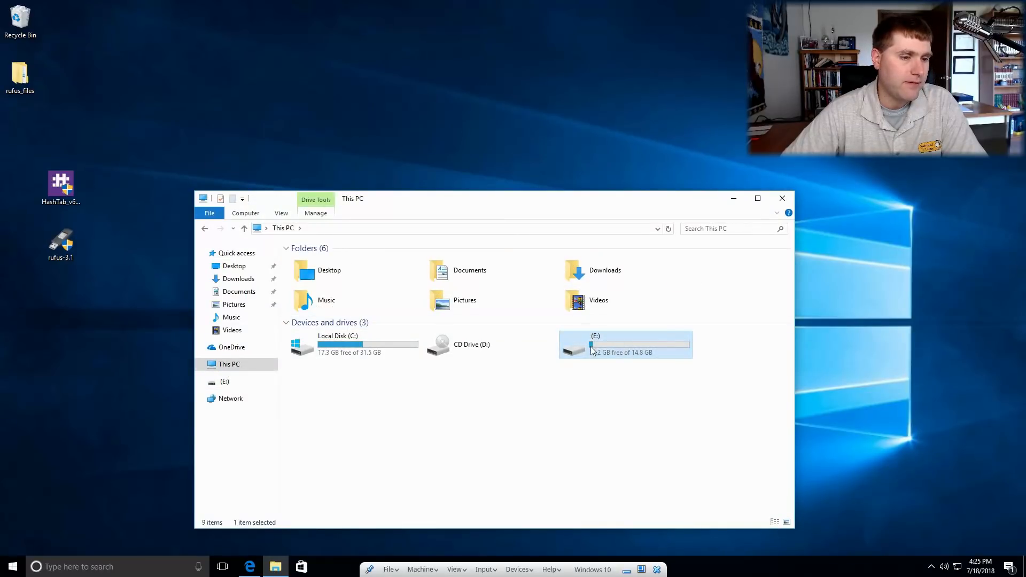
{"action": "double_click", "coordinate": [624, 344]}
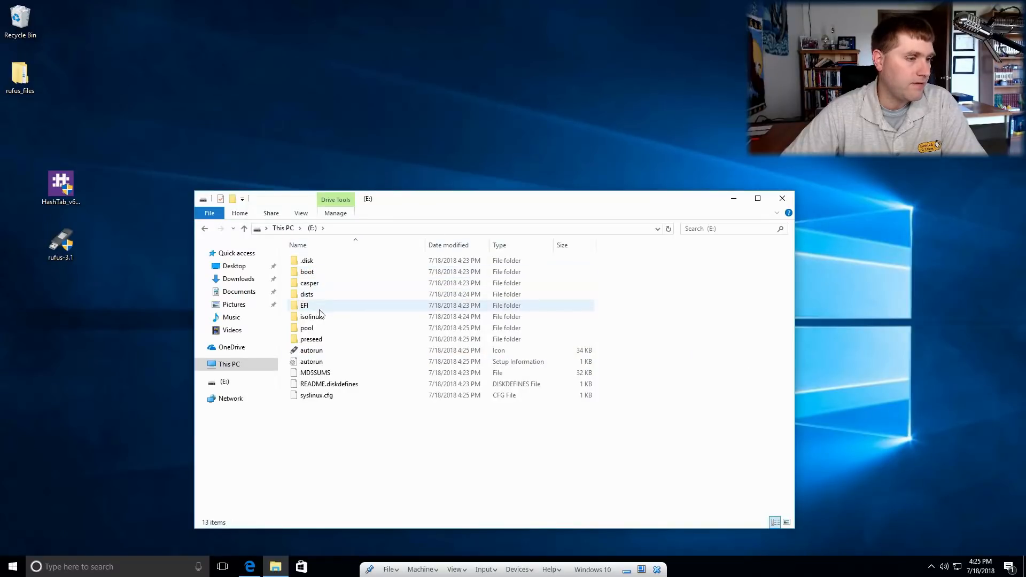
{"action": "mouse_move", "coordinate": [749, 248]}
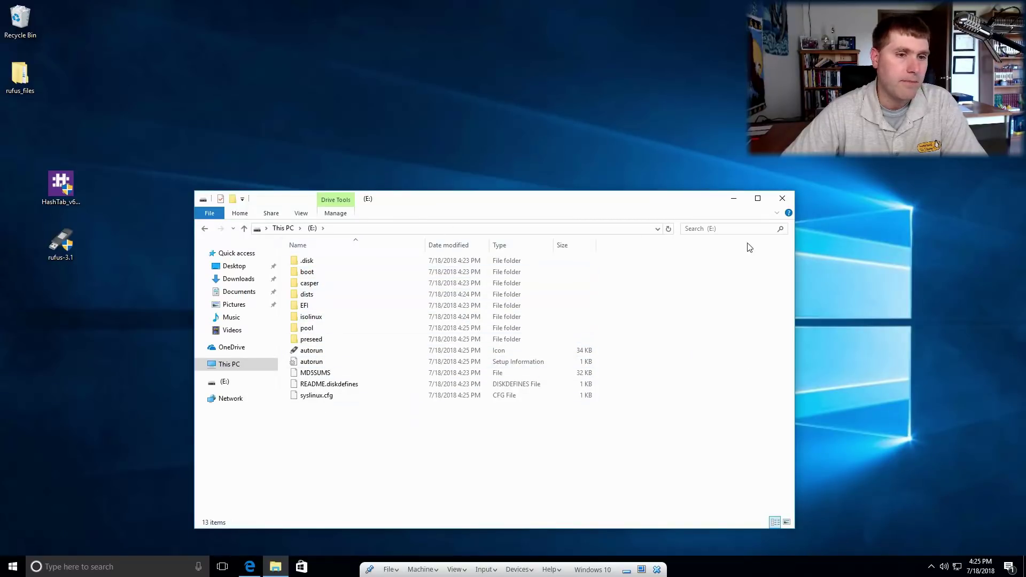
Close the File Explorer window showing drive E:'s contents.
{"action": "left_click", "coordinate": [782, 198]}
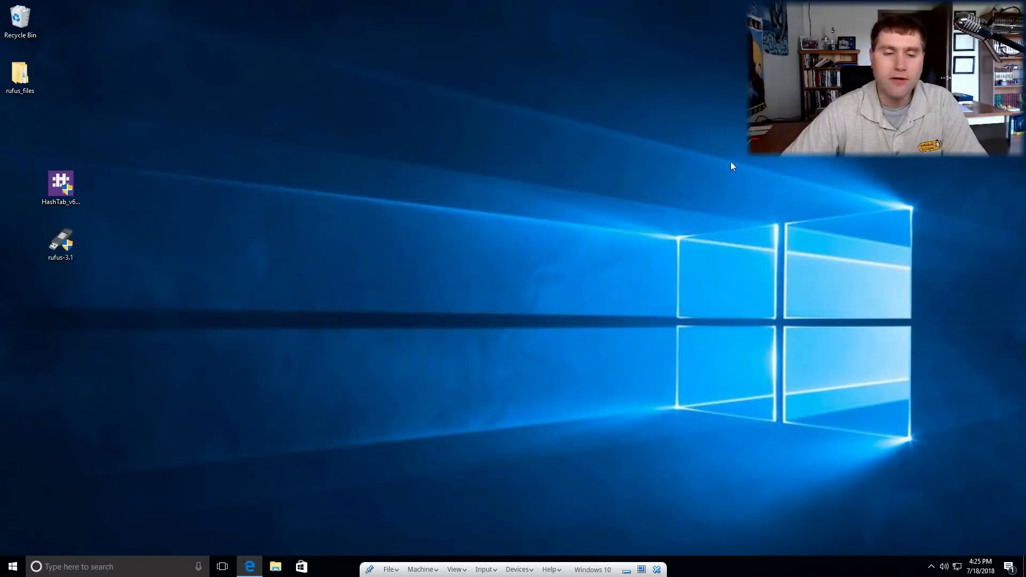
{"action": "mouse_move", "coordinate": [468, 108]}
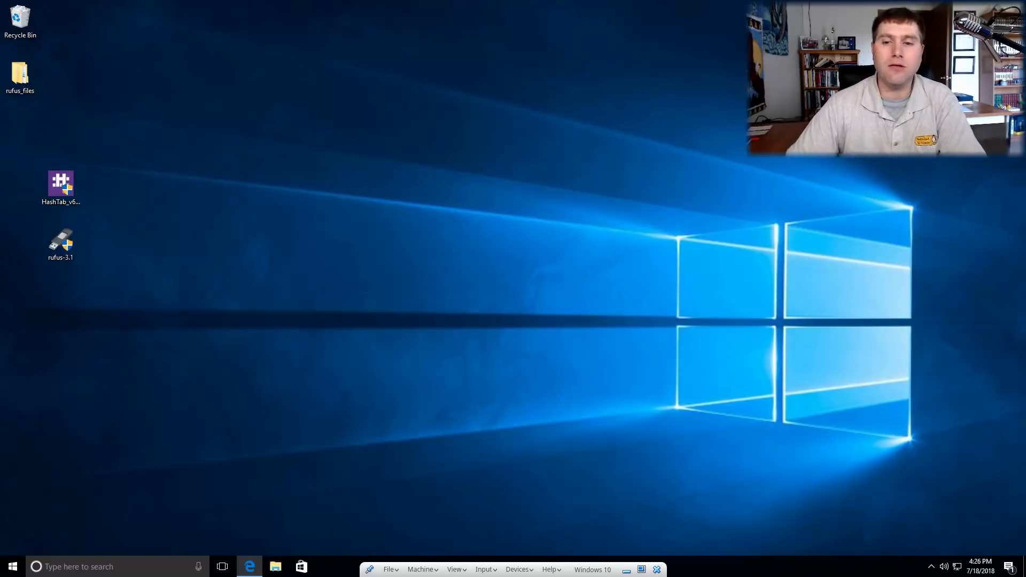
{"action": "mouse_move", "coordinate": [1020, 266]}
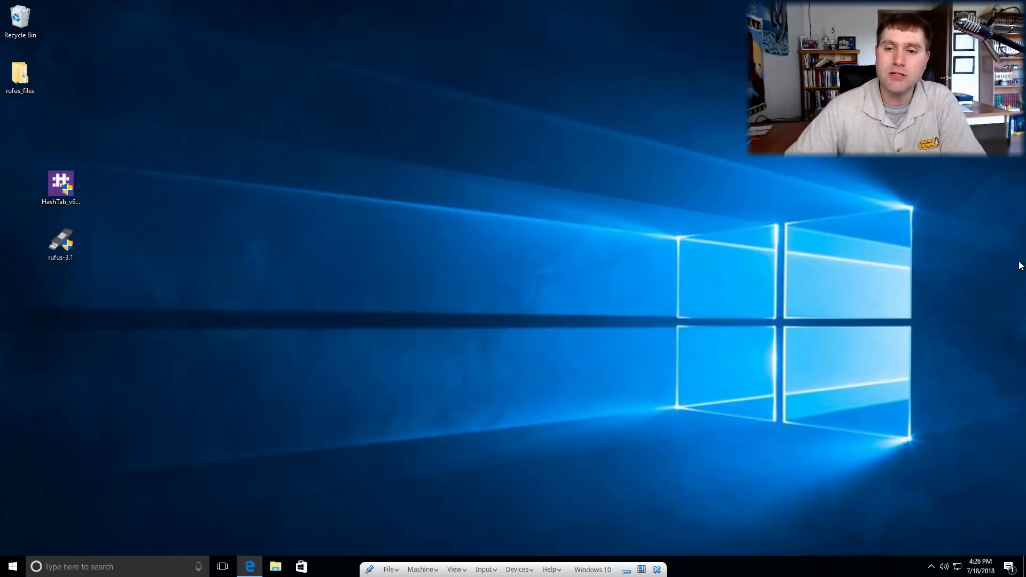